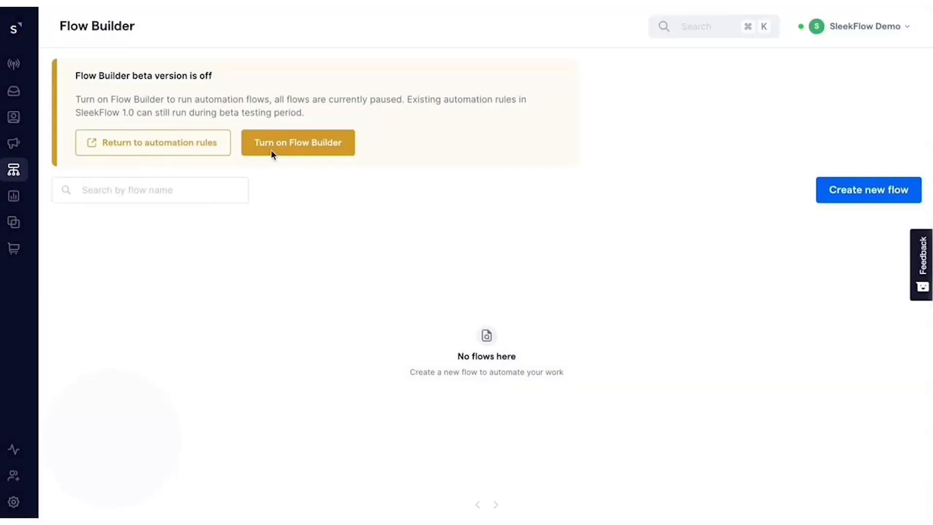
{"action": "mouse_move", "coordinate": [892, 192]}
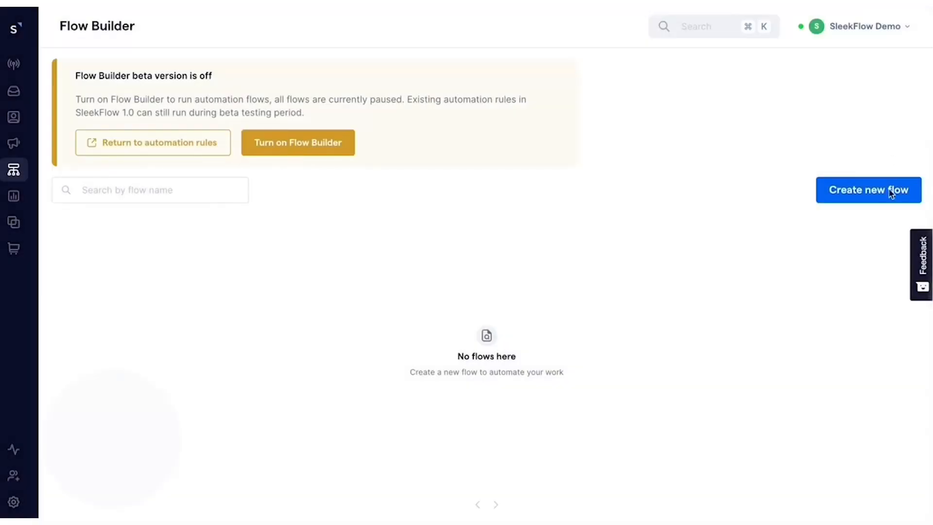
Step: Start creating a new automation flow from the Flow Builder page
{"action": "left_click", "coordinate": [868, 190]}
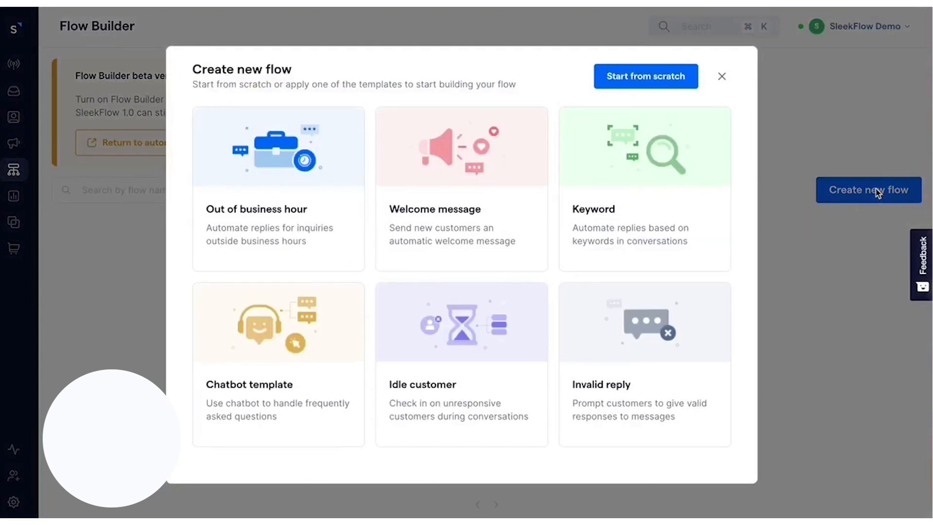
{"action": "mouse_move", "coordinate": [845, 188]}
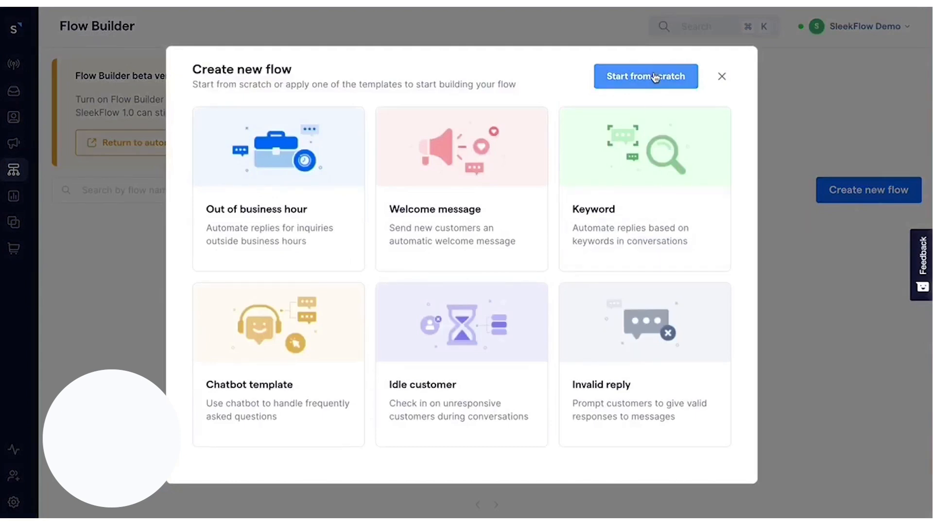
Step: Begin the flow from scratch and preview the step options under Condition 1 and Else
{"action": "left_click", "coordinate": [645, 76]}
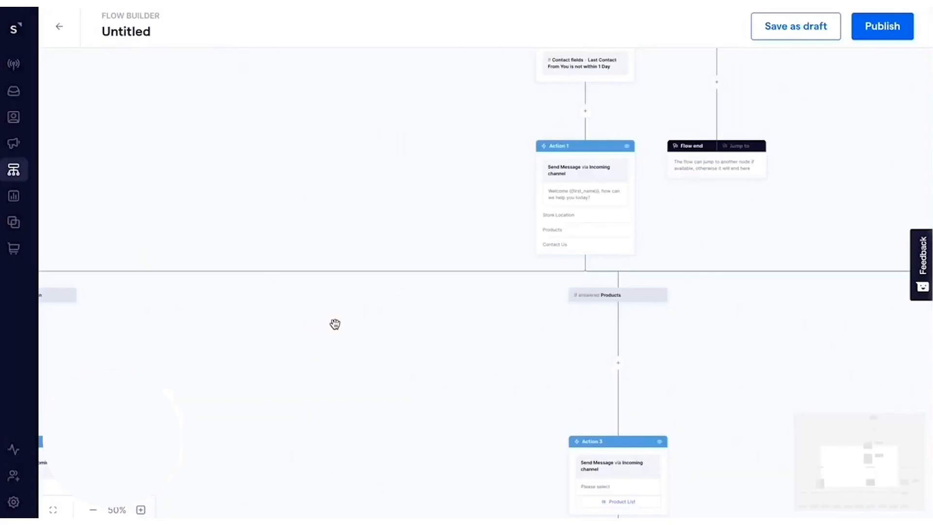
{"action": "mouse_move", "coordinate": [449, 243]}
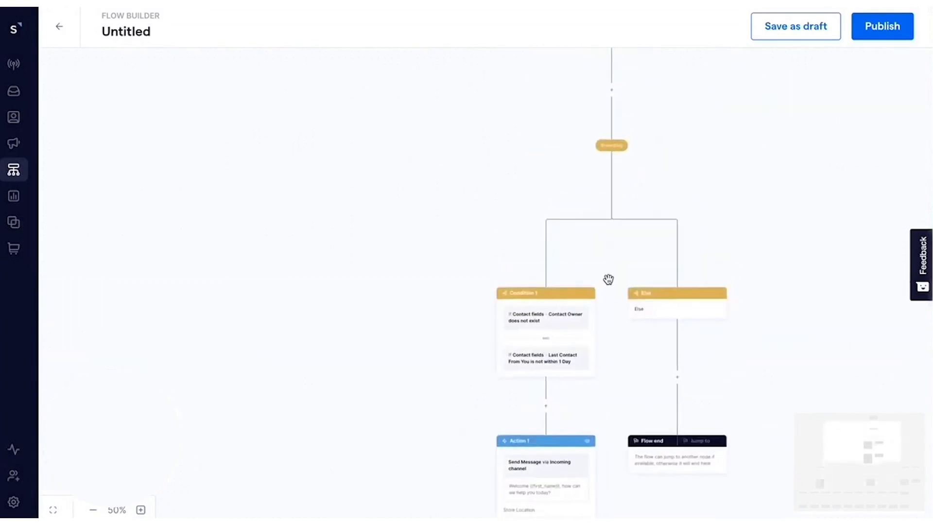
{"action": "left_click_drag", "start_coordinate": [609, 278], "coordinate": [587, 275]}
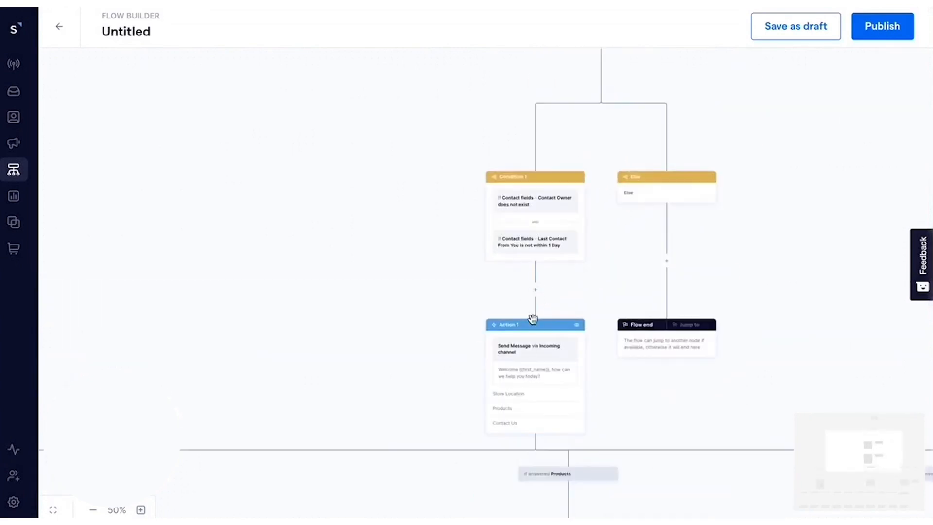
{"action": "left_click", "coordinate": [535, 290]}
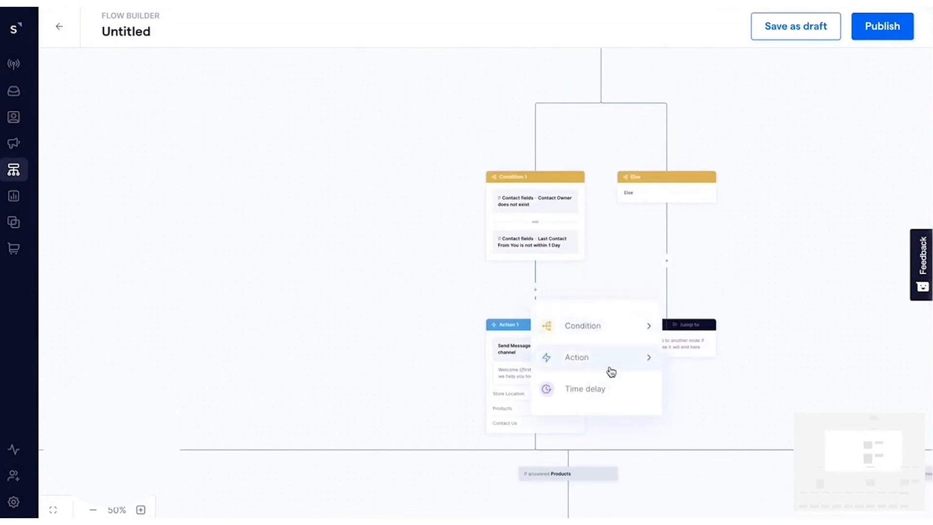
{"action": "mouse_move", "coordinate": [602, 405]}
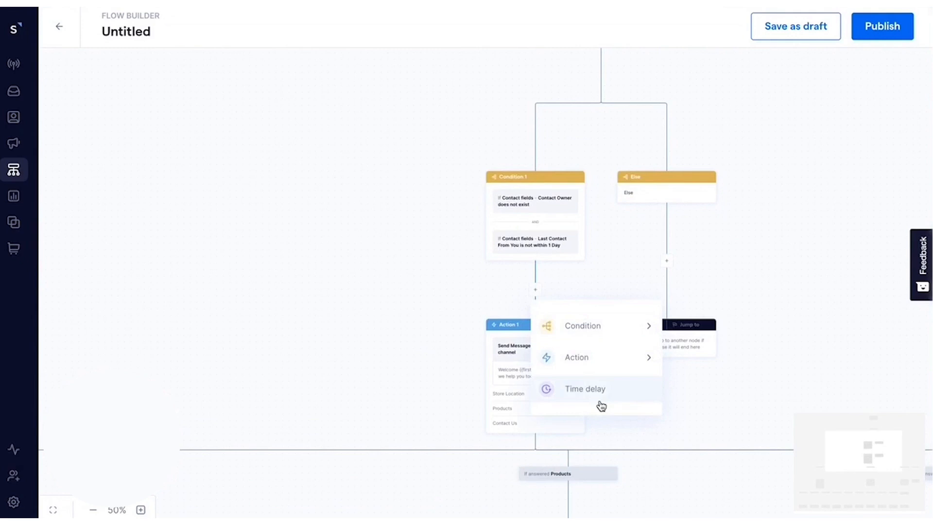
{"action": "mouse_move", "coordinate": [587, 332]}
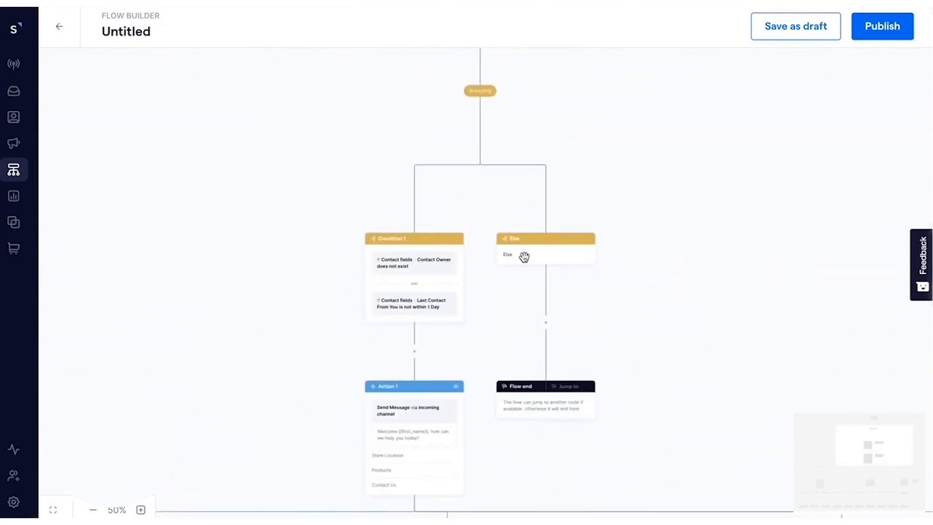
{"action": "left_click", "coordinate": [545, 322]}
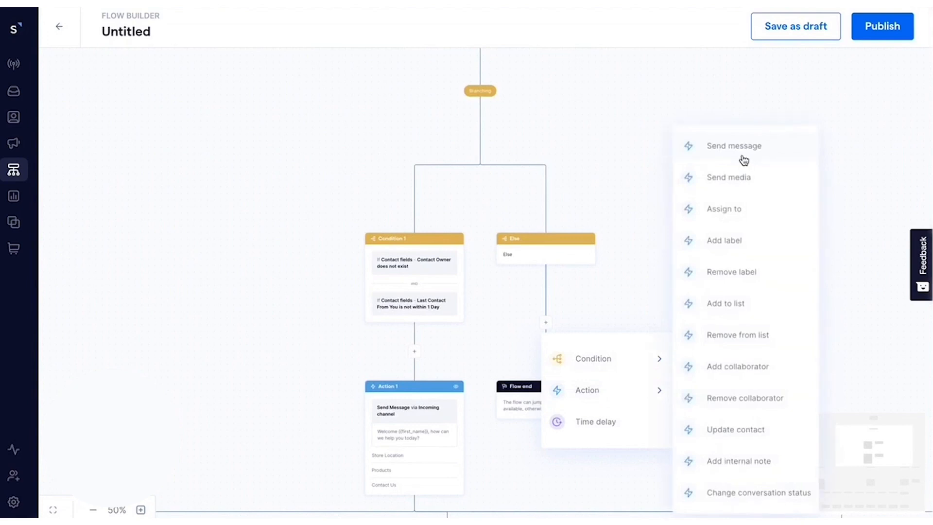
{"action": "mouse_move", "coordinate": [610, 310]}
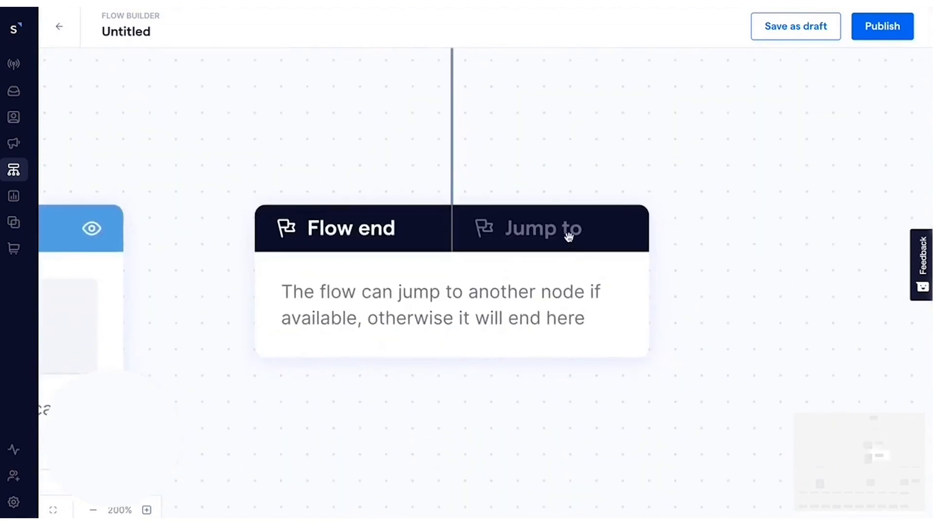
Step: Make the Else branch end by jumping to Action 1, then go to Broadcasts
{"action": "left_click", "coordinate": [542, 228]}
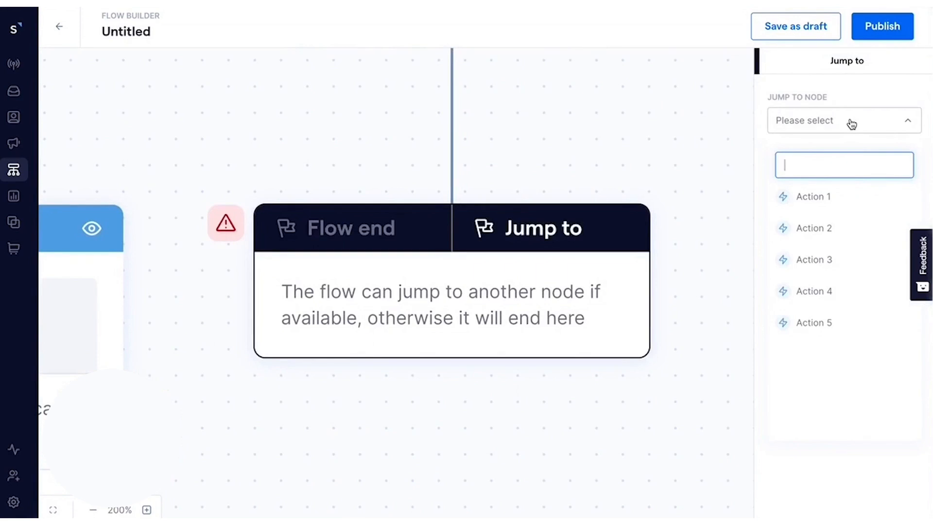
{"action": "left_click", "coordinate": [812, 196]}
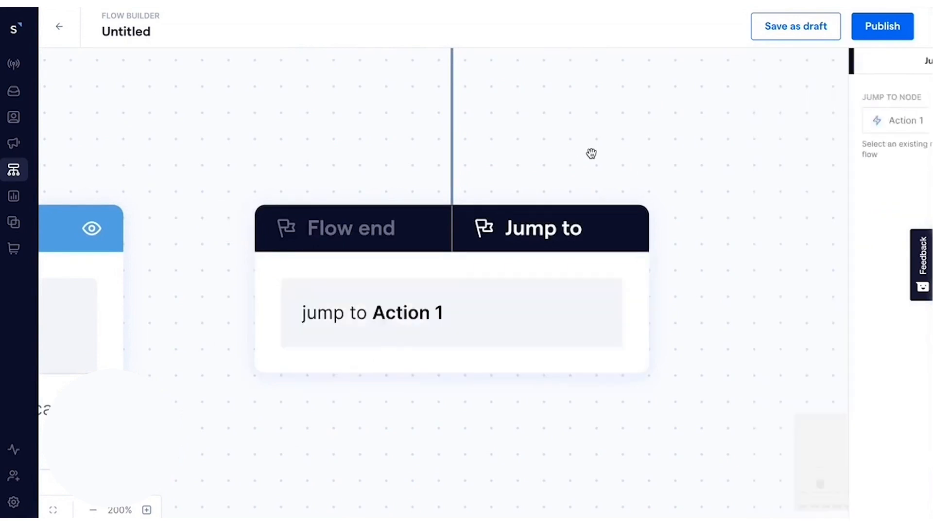
{"action": "left_click", "coordinate": [93, 510]}
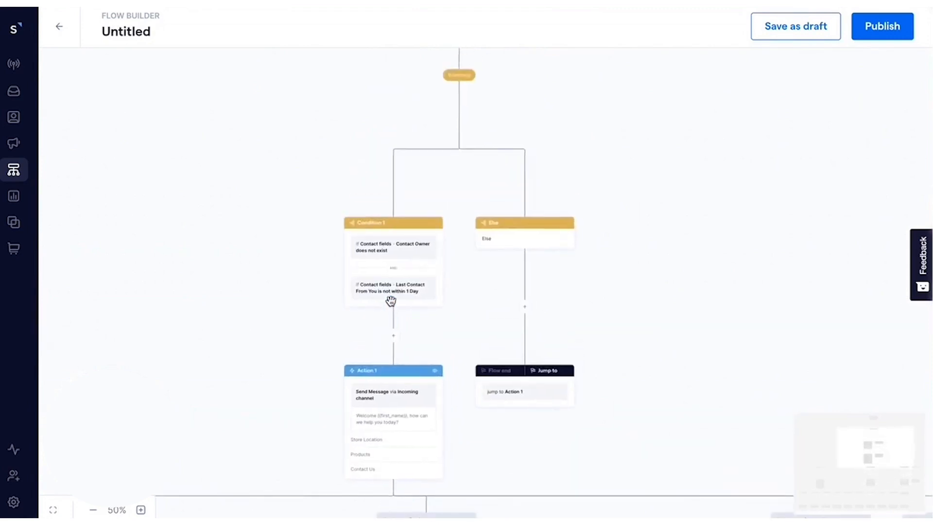
{"action": "left_click", "coordinate": [14, 143]}
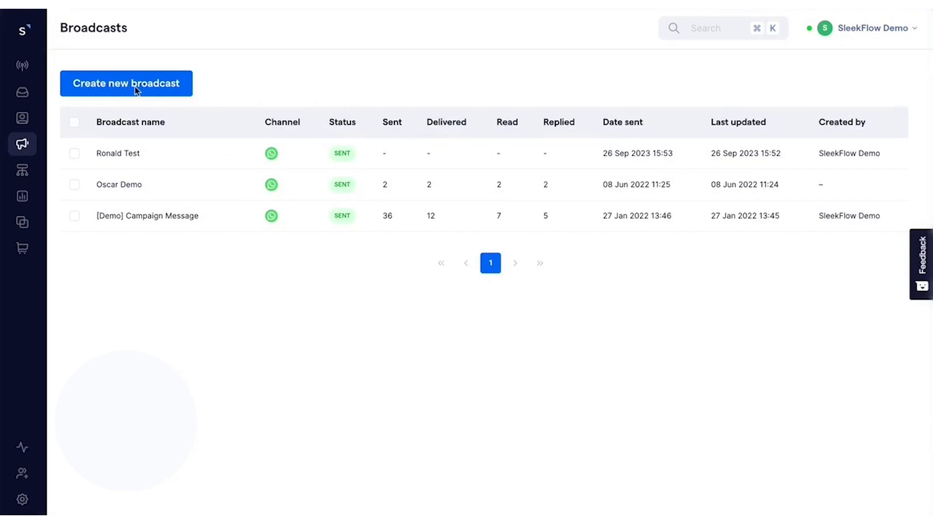
Step: Create a WhatsApp (Twilio) broadcast named 'Ronald Test'
{"action": "left_click", "coordinate": [126, 83]}
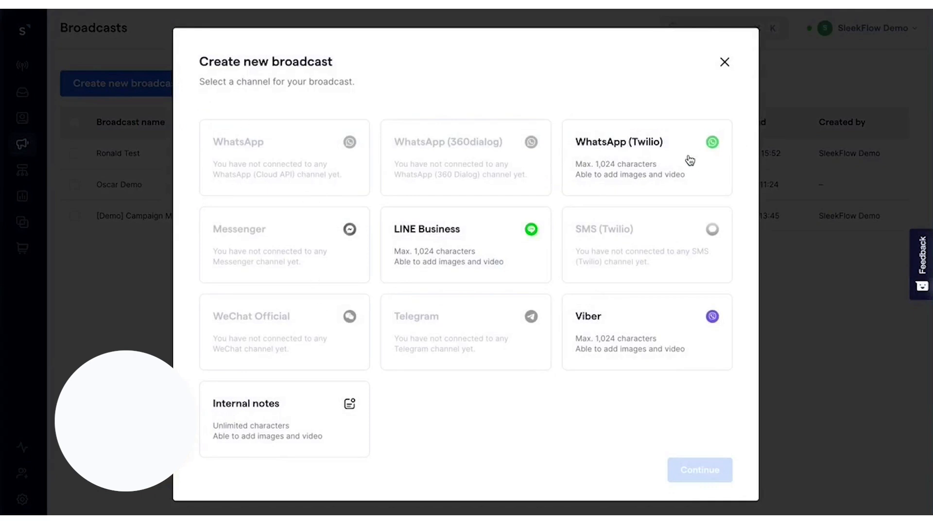
{"action": "left_click", "coordinate": [646, 157]}
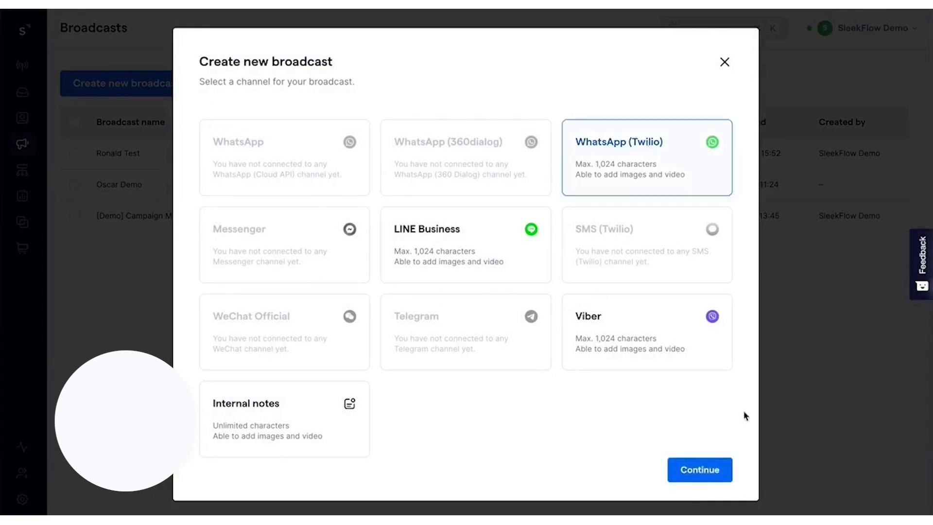
{"action": "left_click", "coordinate": [700, 470]}
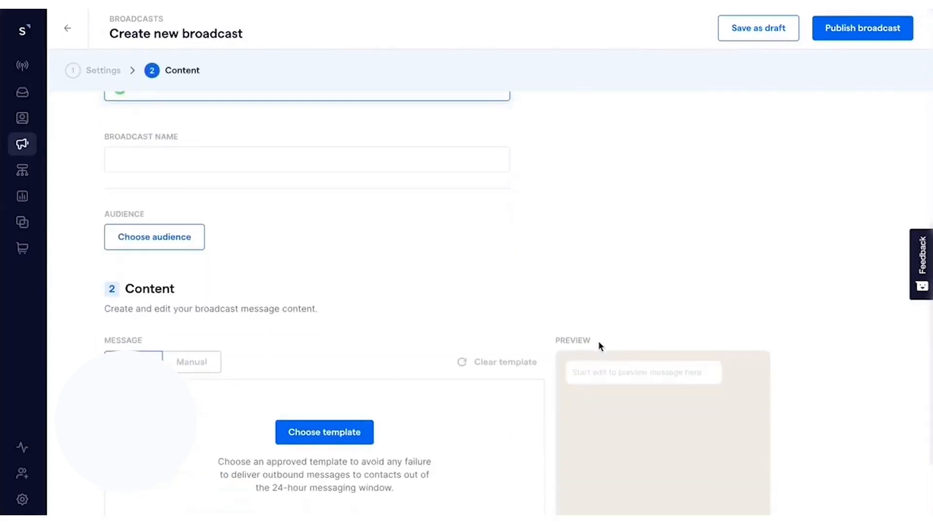
{"action": "type", "text": "Ronald Test"}
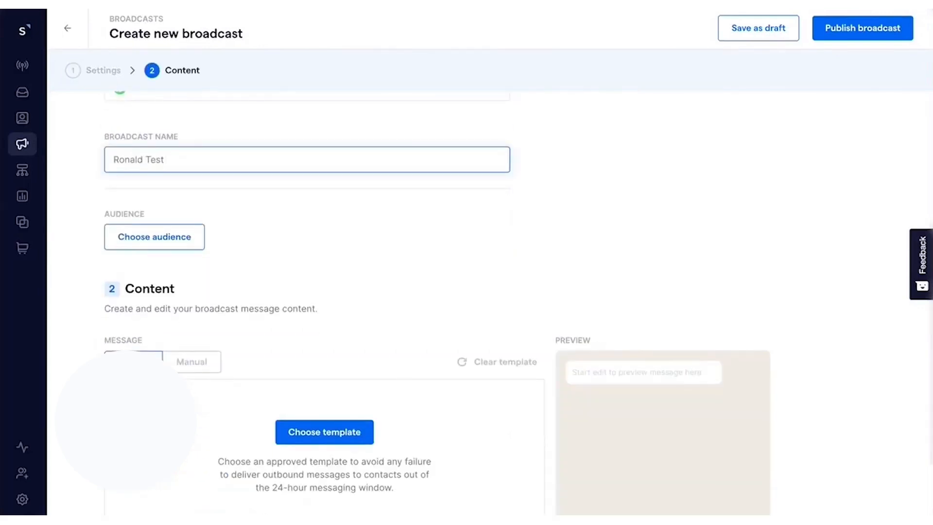
Step: Target the Ronald Test contact list, pick an approved template and review before publishing
{"action": "left_click", "coordinate": [154, 236]}
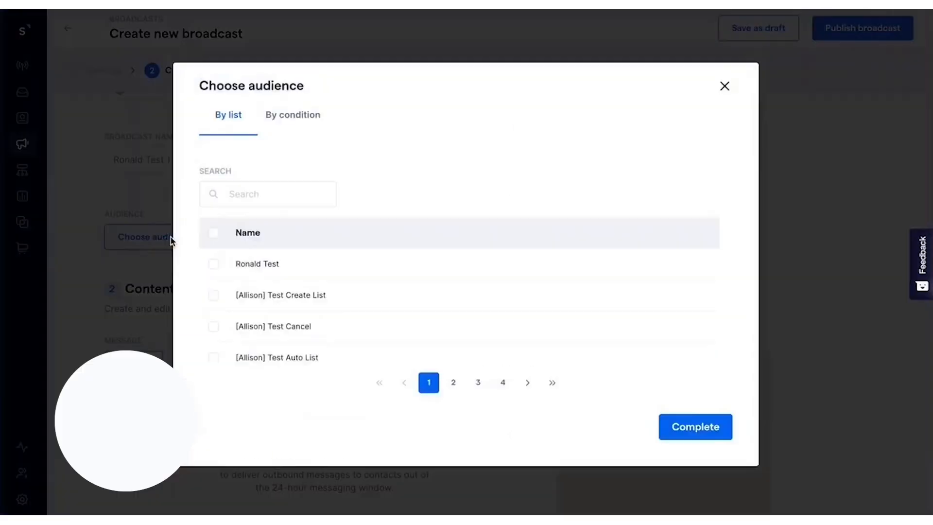
{"action": "left_click", "coordinate": [292, 114]}
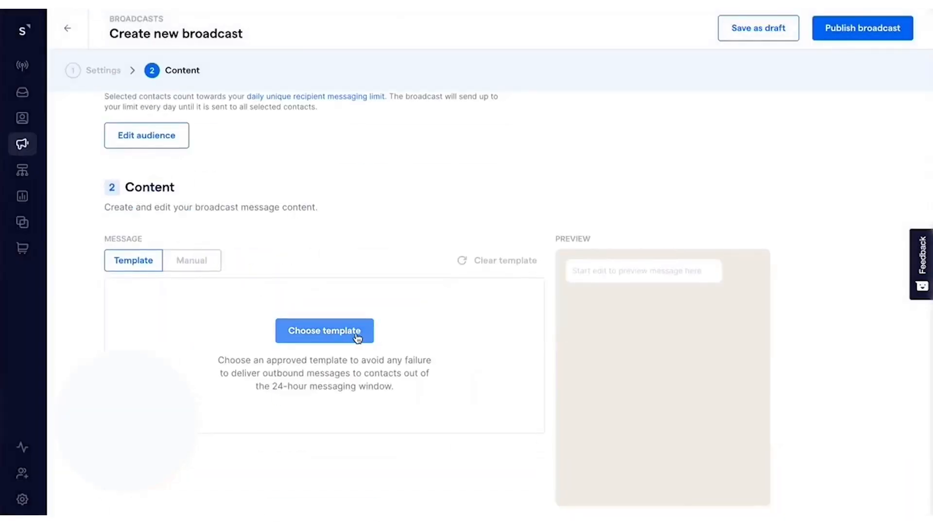
{"action": "left_click", "coordinate": [324, 331]}
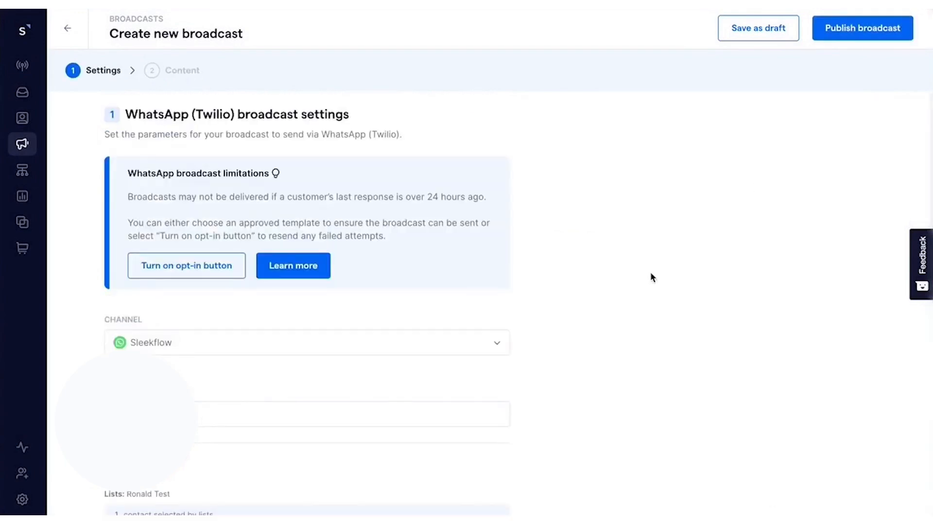
{"action": "left_click", "coordinate": [861, 28]}
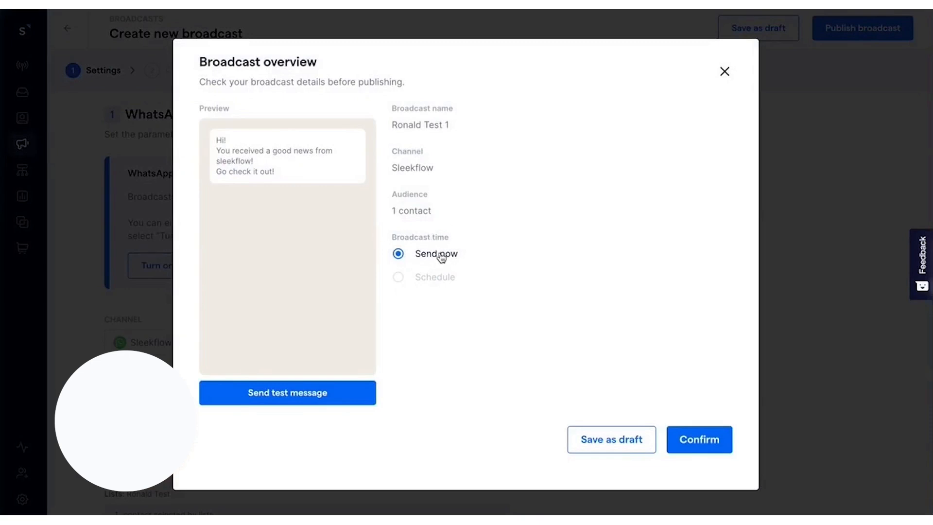
Step: Choose Send now instead of scheduling and confirm publishing Ronald Test 1
{"action": "left_click", "coordinate": [398, 276]}
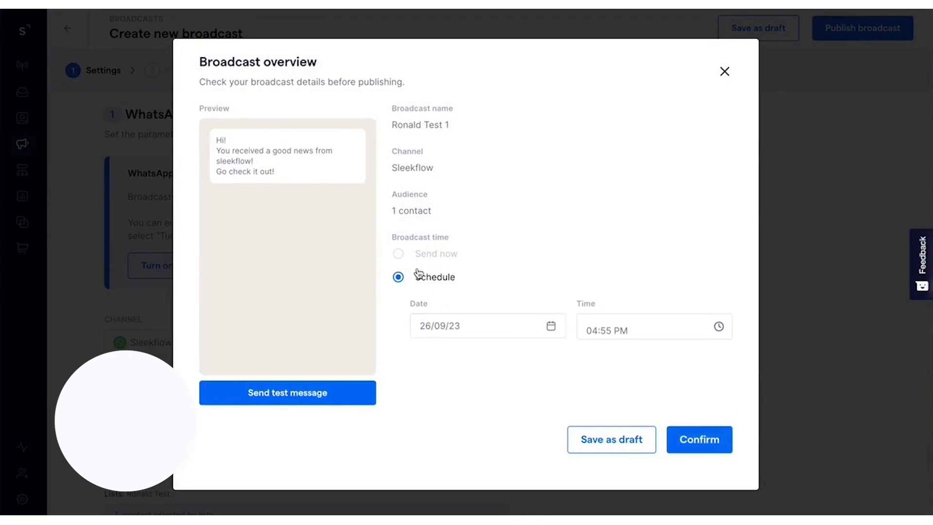
{"action": "left_click", "coordinate": [397, 254]}
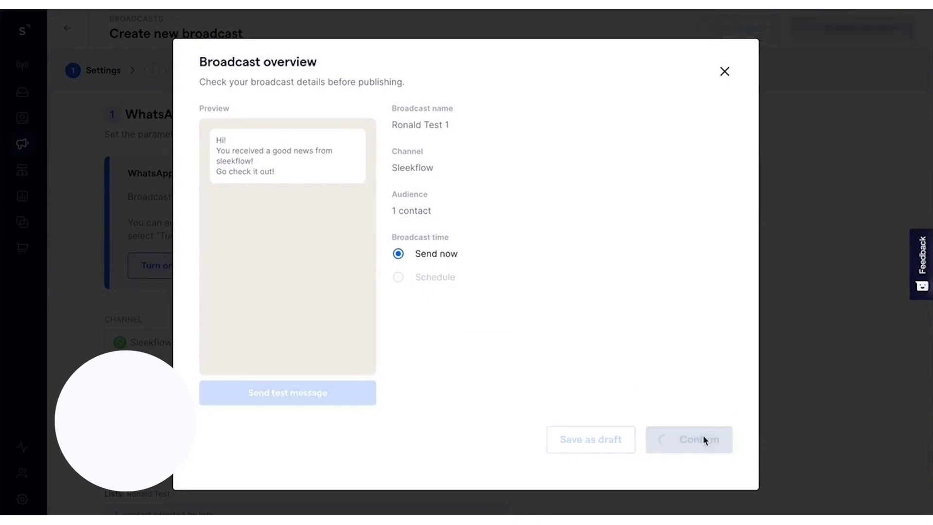
{"action": "left_click", "coordinate": [689, 439]}
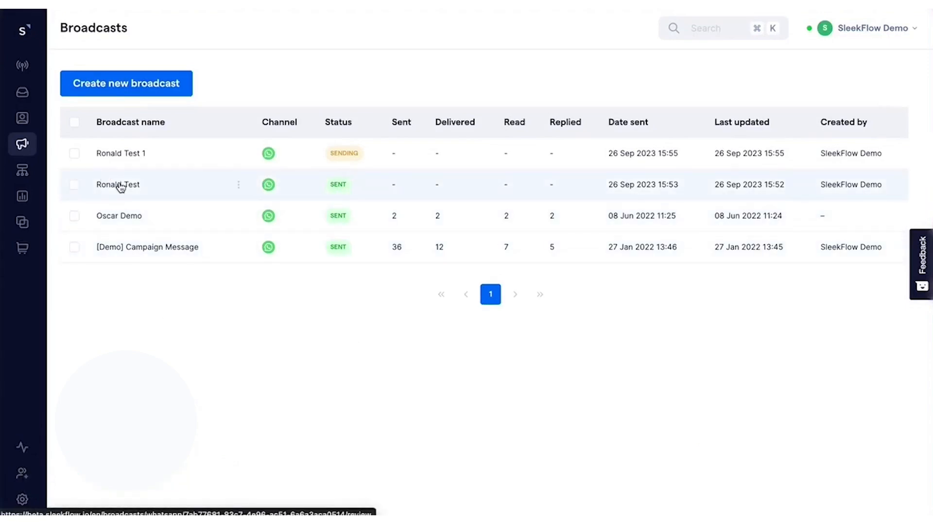
Step: View the Ronald Test broadcast's delivery history showing one message delivered
{"action": "left_click", "coordinate": [118, 185]}
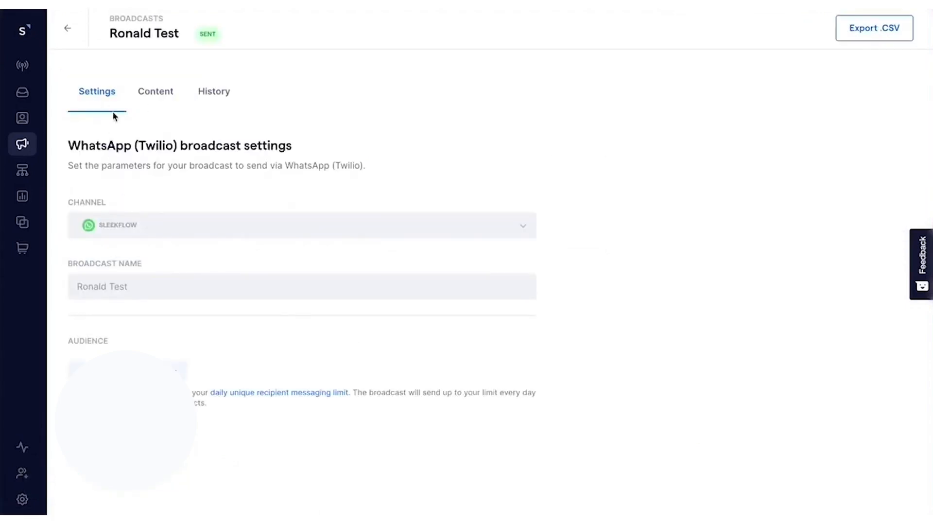
{"action": "left_click", "coordinate": [213, 91]}
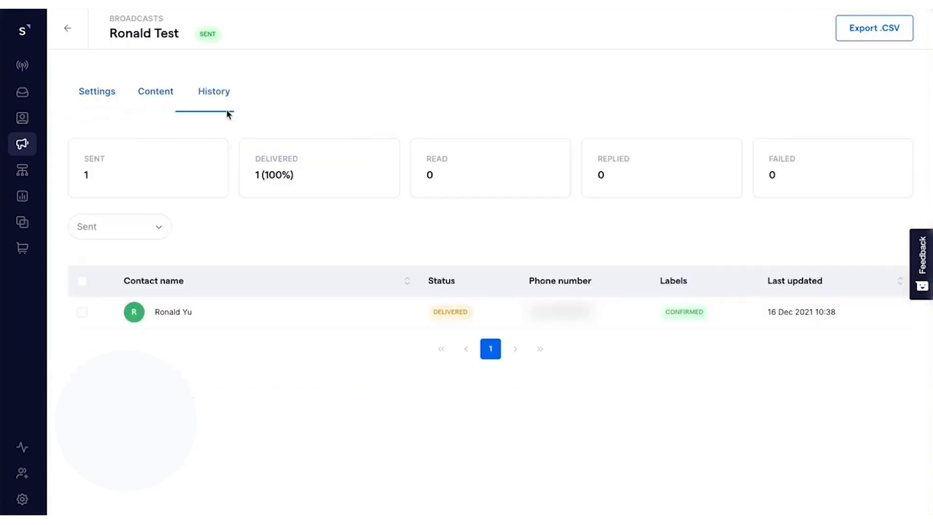
{"action": "left_click", "coordinate": [214, 92]}
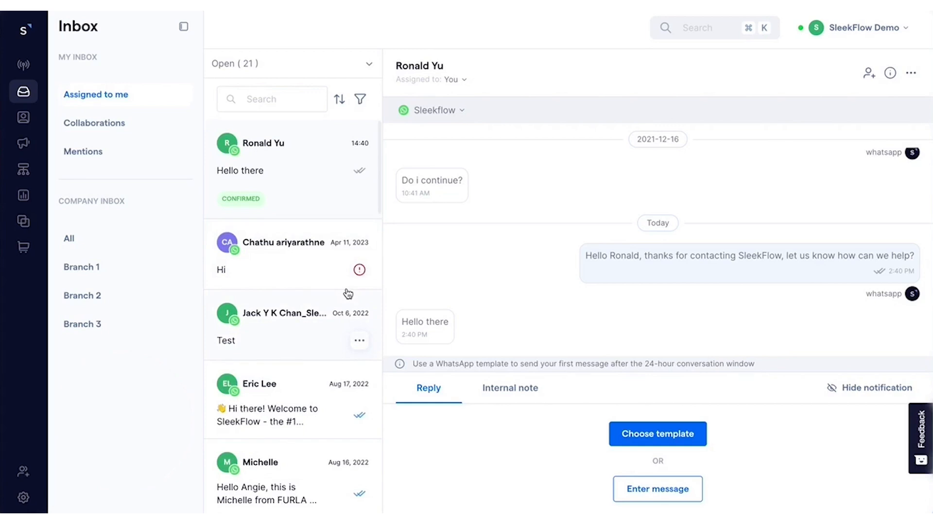
{"action": "mouse_move", "coordinate": [359, 176]}
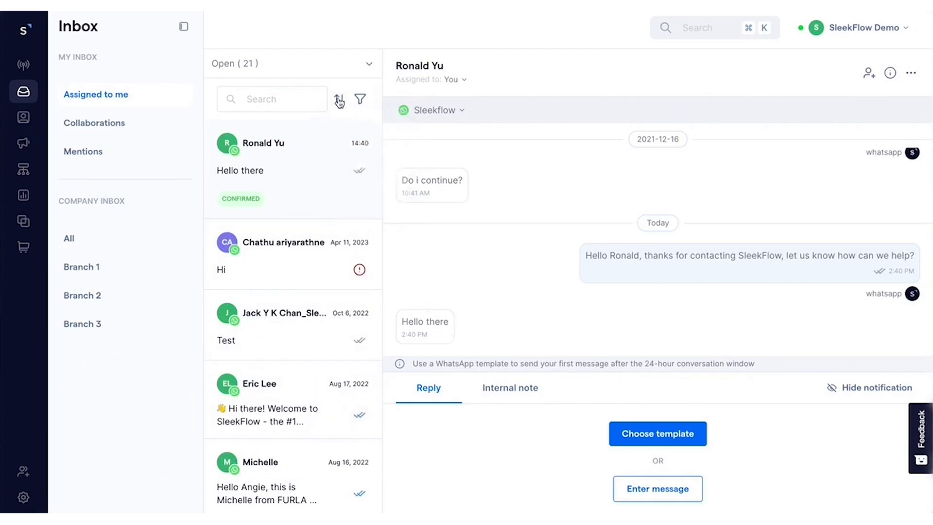
Step: Start a free-form reply in Ronald Yu's inbox conversation
{"action": "left_click", "coordinate": [359, 99]}
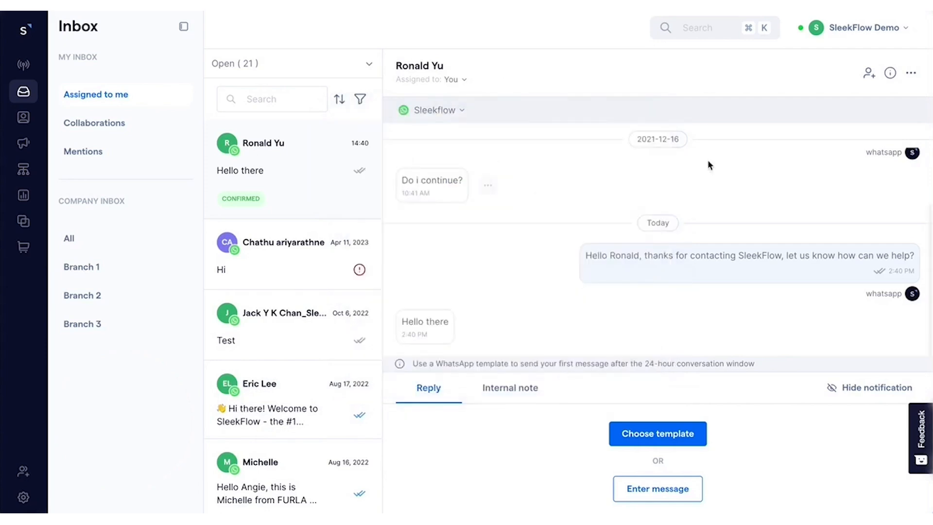
{"action": "mouse_move", "coordinate": [673, 146]}
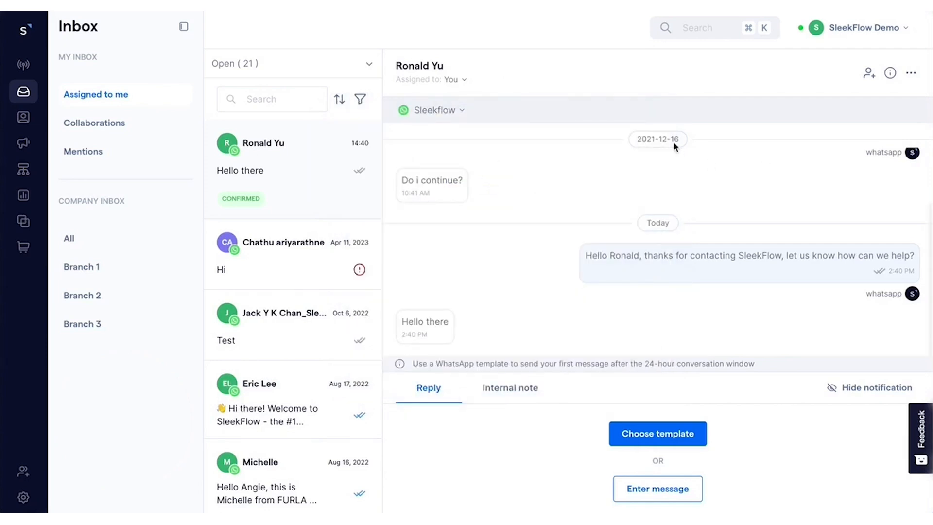
{"action": "mouse_move", "coordinate": [473, 385]}
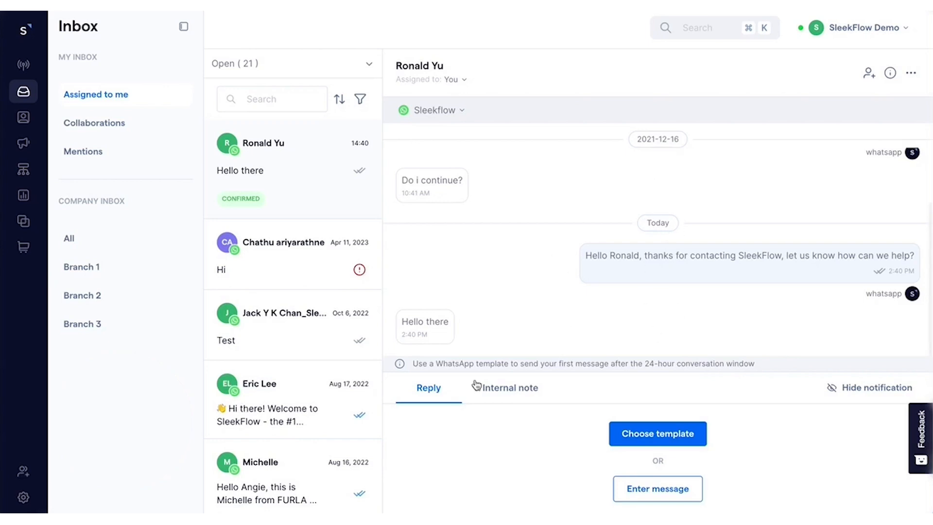
{"action": "left_click", "coordinate": [657, 489]}
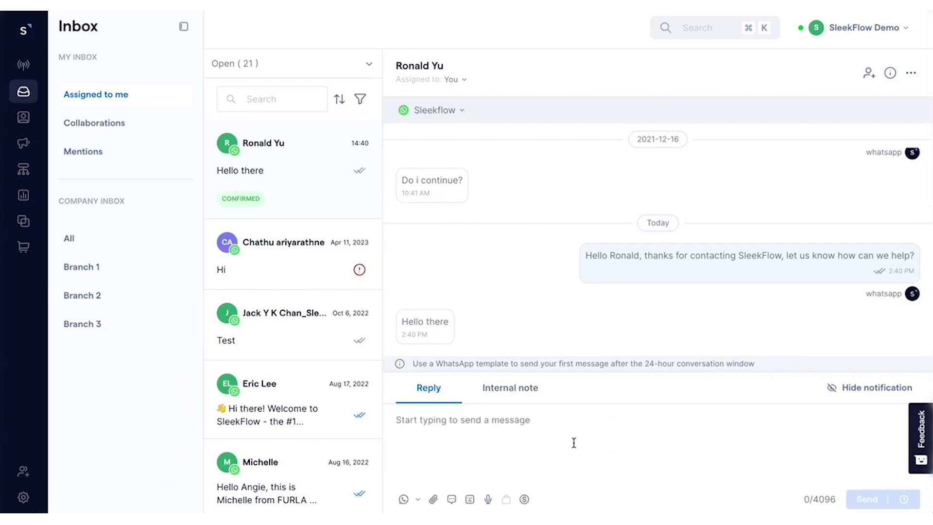
{"action": "mouse_move", "coordinate": [467, 90]}
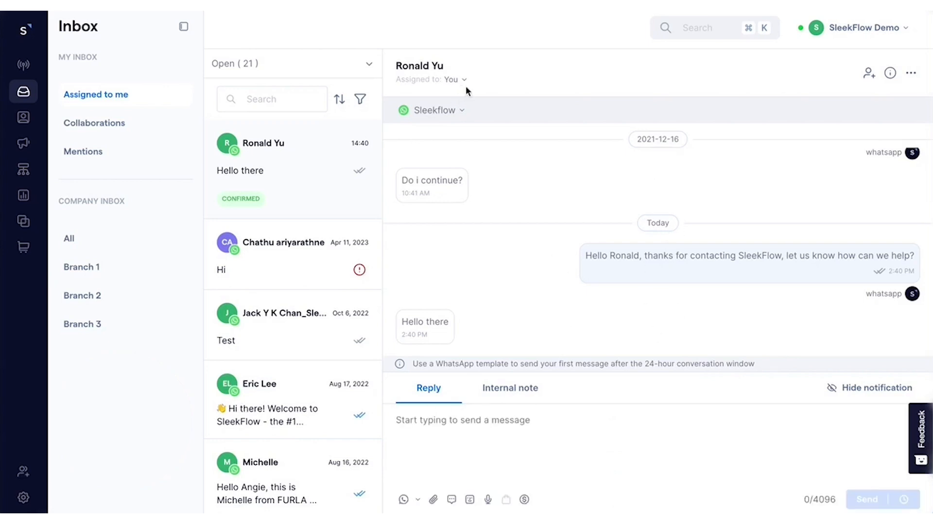
{"action": "mouse_move", "coordinate": [455, 87]}
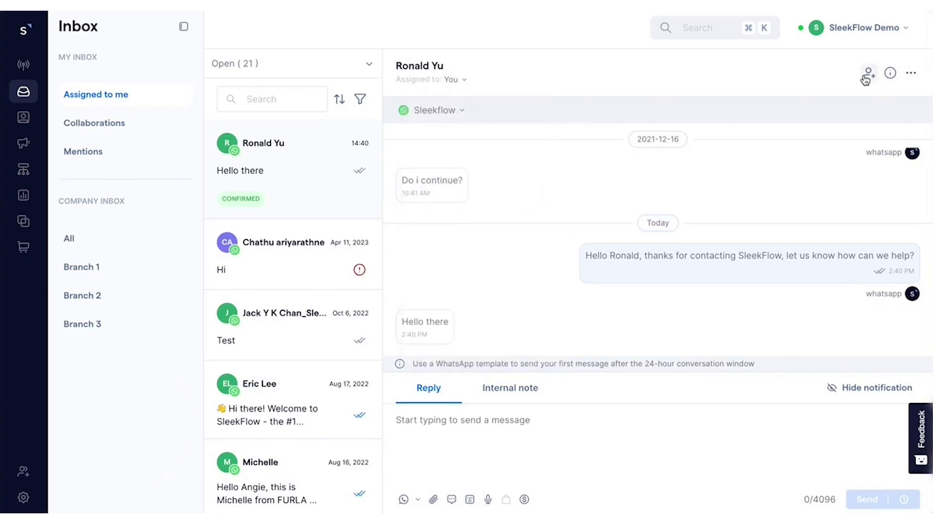
{"action": "left_click", "coordinate": [868, 73]}
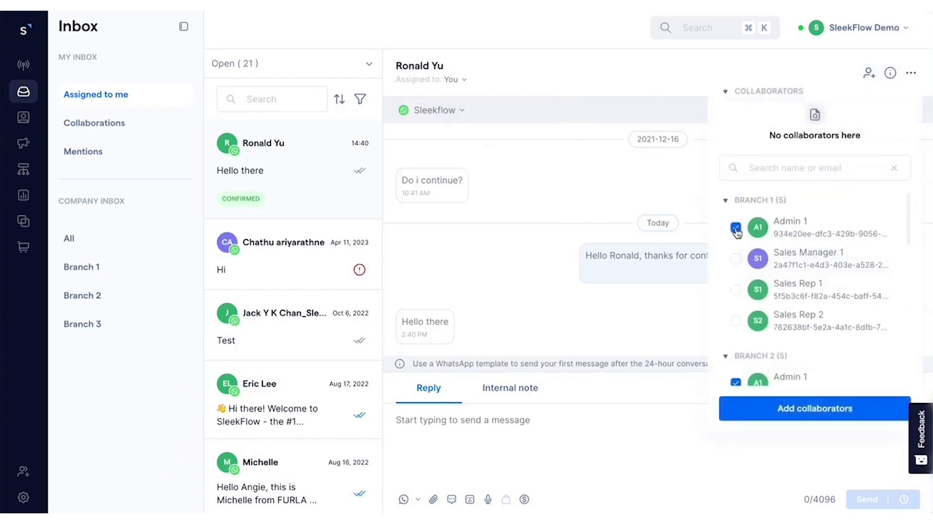
{"action": "left_click", "coordinate": [814, 408]}
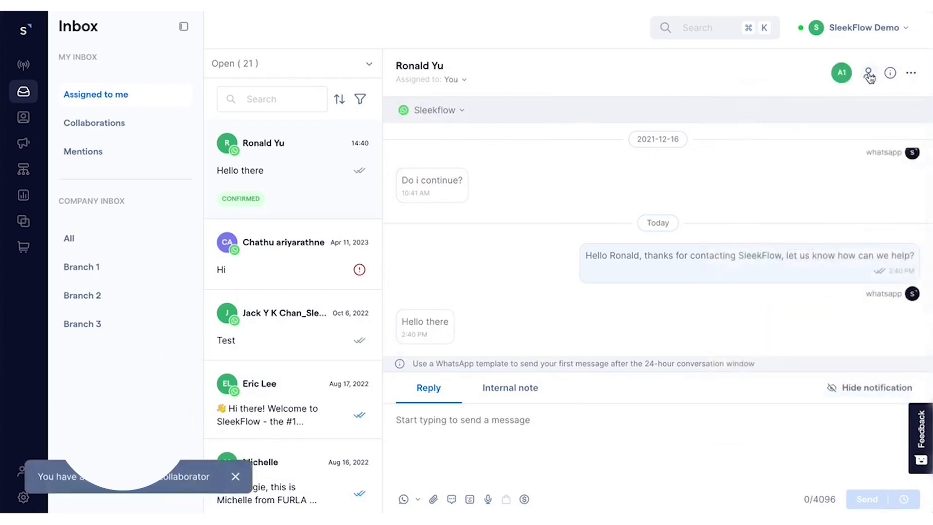
{"action": "left_click", "coordinate": [868, 72]}
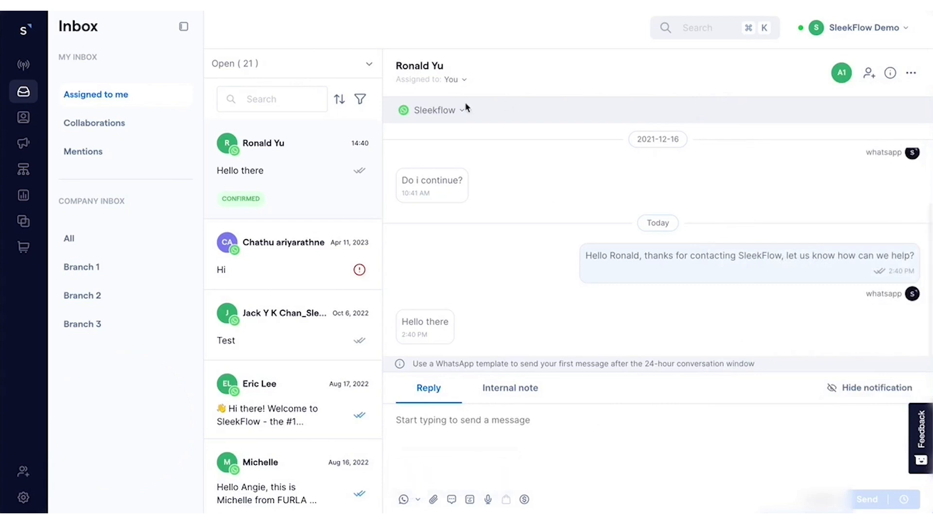
{"action": "left_click", "coordinate": [435, 110]}
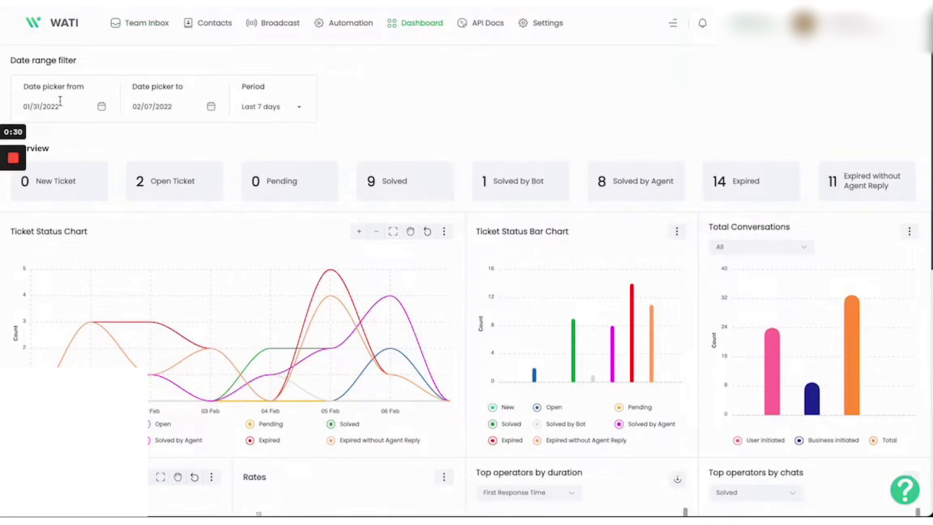
{"action": "left_click", "coordinate": [271, 106]}
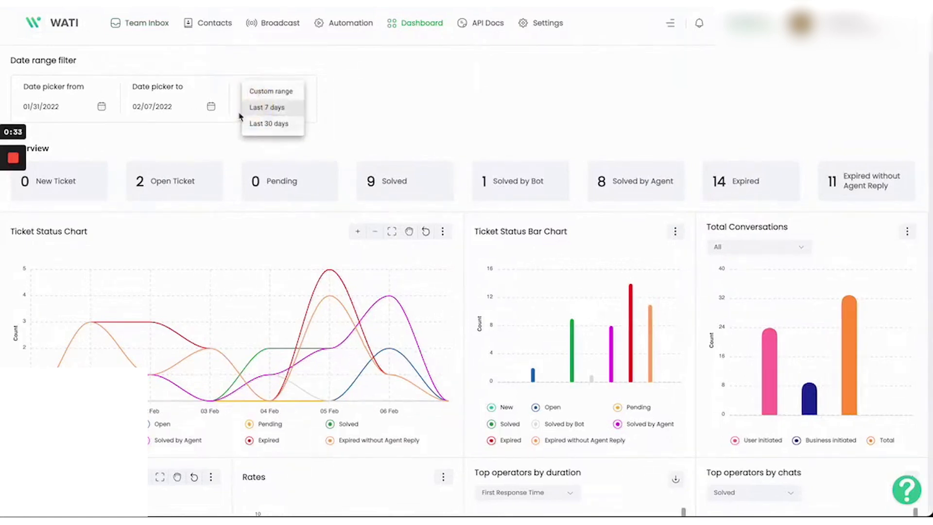
{"action": "mouse_move", "coordinate": [103, 88]}
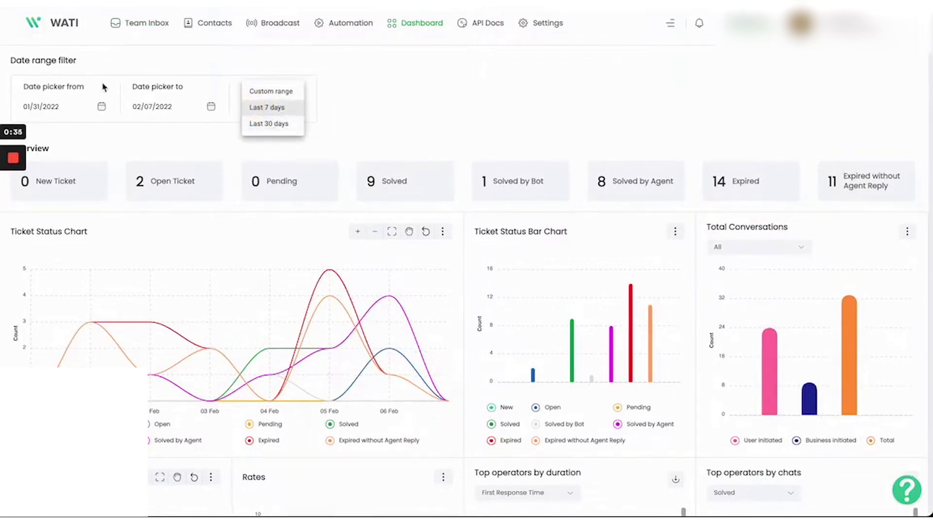
{"action": "left_click", "coordinate": [266, 107]}
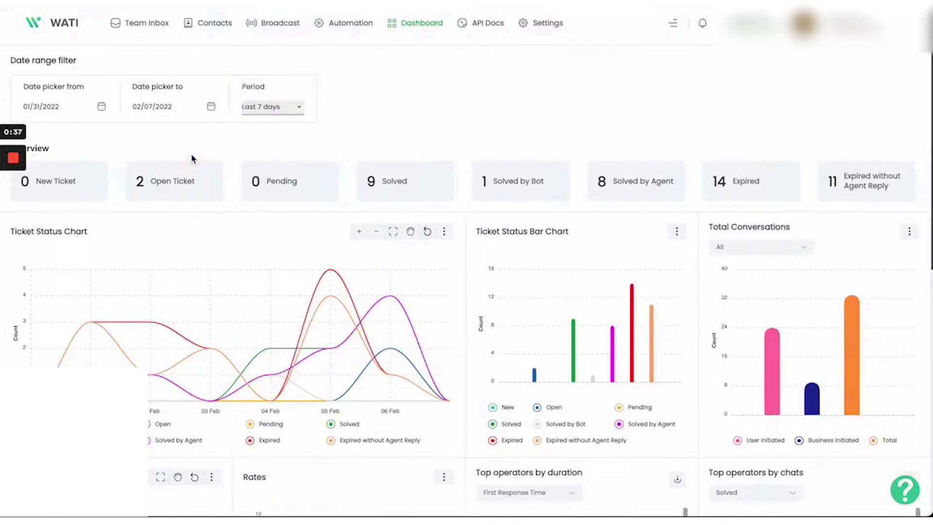
{"action": "scroll", "scroll_direction": "down", "scroll_amount": 3}
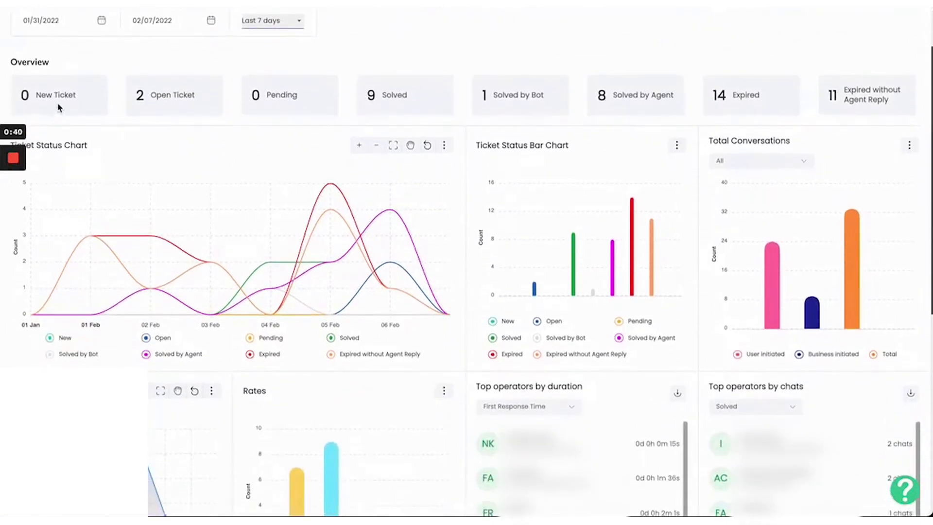
{"action": "mouse_move", "coordinate": [490, 125]}
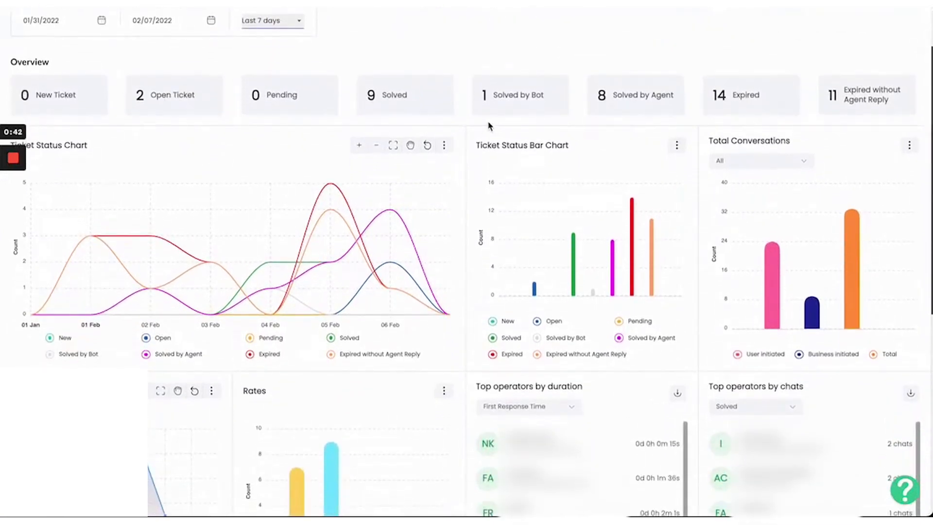
{"action": "mouse_move", "coordinate": [175, 50]}
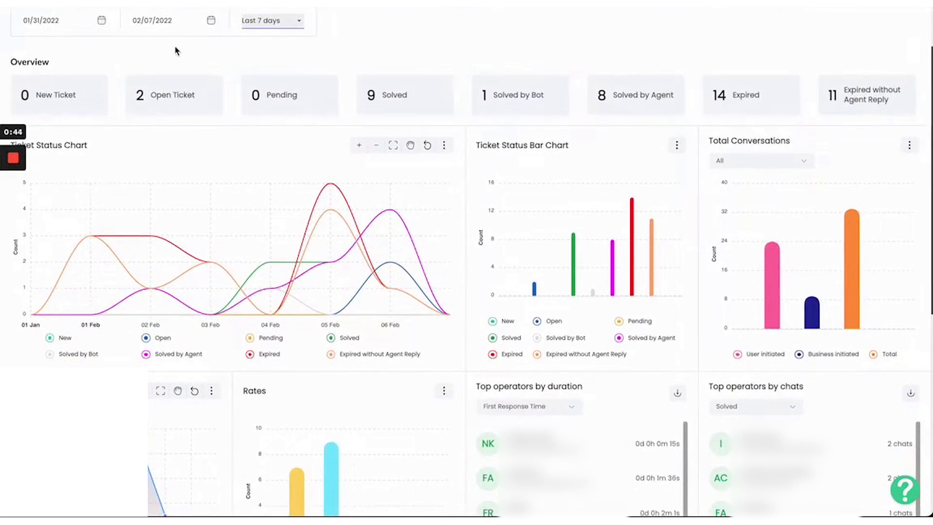
{"action": "mouse_move", "coordinate": [421, 88]}
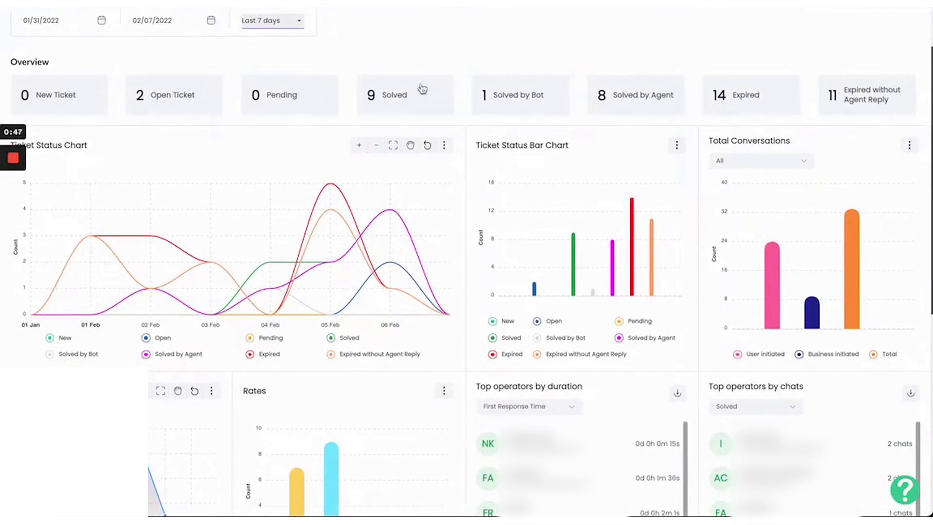
{"action": "mouse_move", "coordinate": [499, 75]}
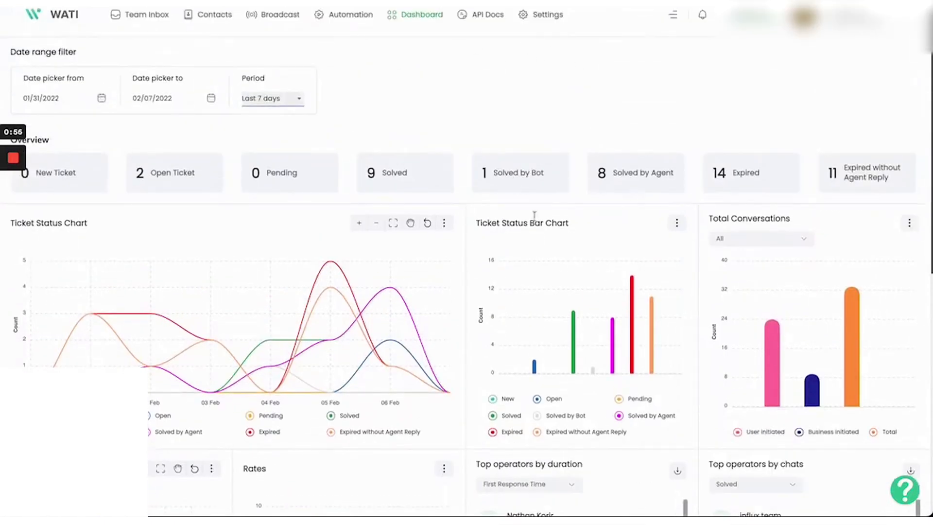
{"action": "mouse_move", "coordinate": [553, 185]}
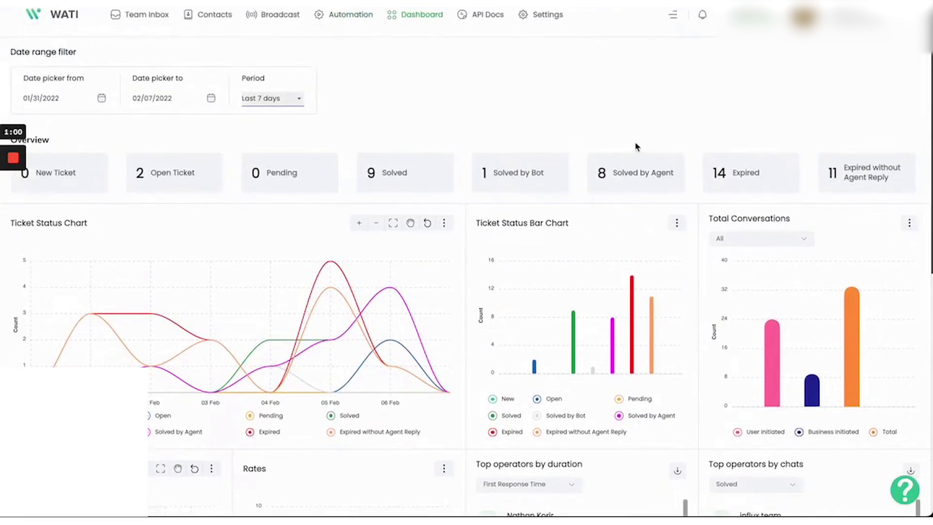
{"action": "scroll", "scroll_direction": "down", "scroll_amount": 3}
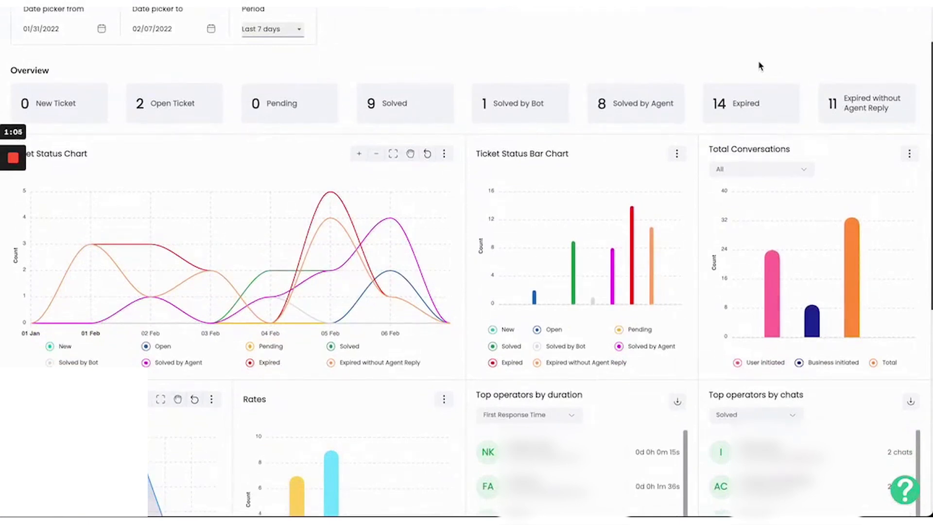
{"action": "mouse_move", "coordinate": [842, 73]}
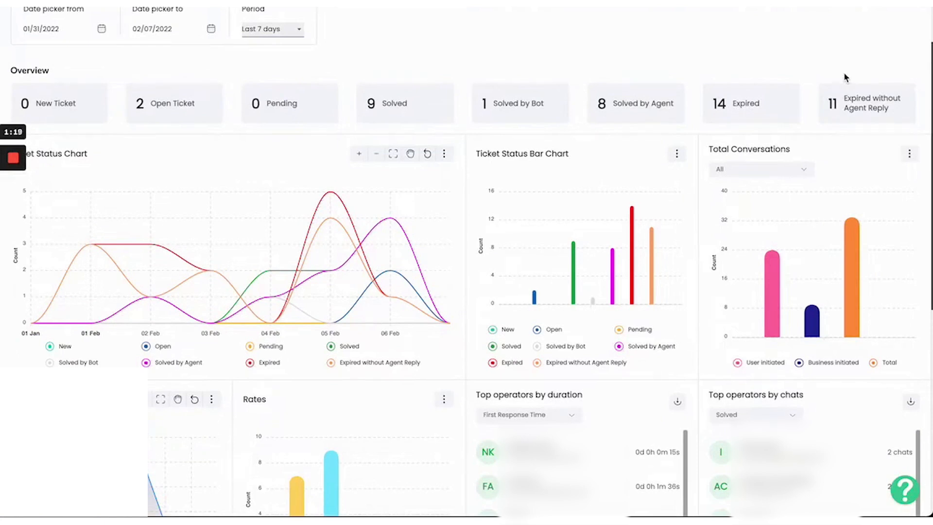
{"action": "scroll", "scroll_direction": "down", "scroll_amount": 3}
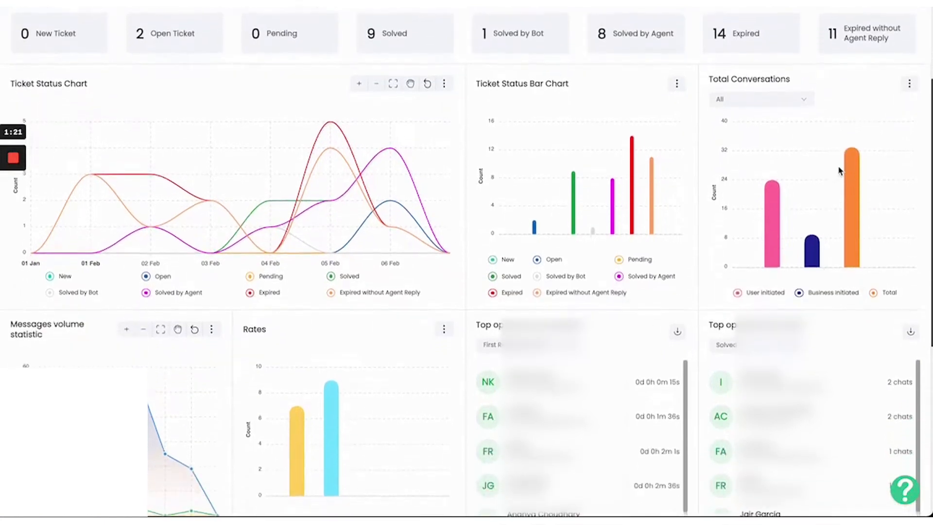
{"action": "scroll", "scroll_direction": "down", "scroll_amount": 3}
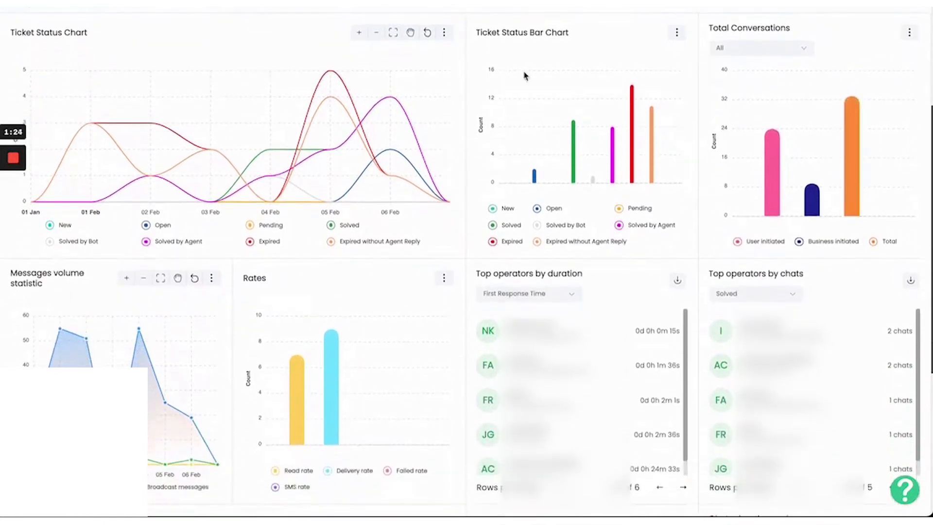
{"action": "mouse_move", "coordinate": [444, 196]}
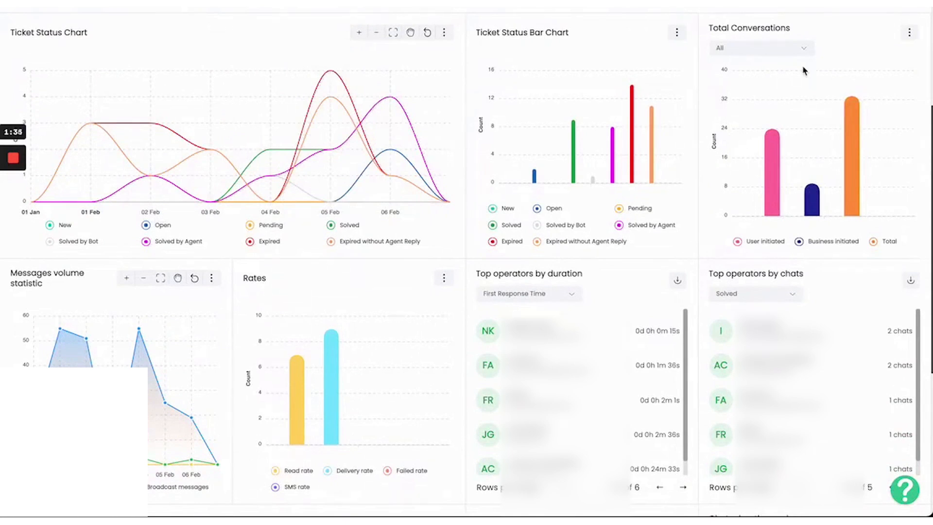
{"action": "mouse_move", "coordinate": [772, 136]}
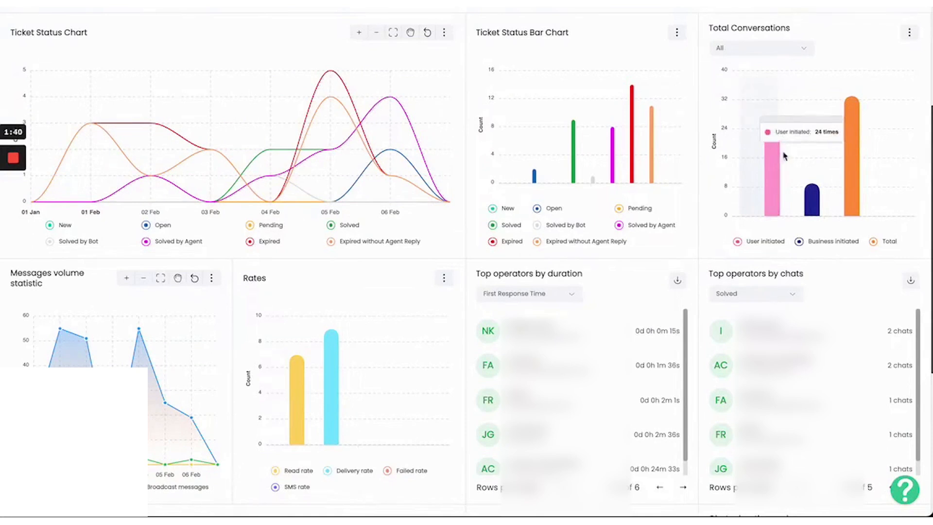
{"action": "mouse_move", "coordinate": [806, 214]}
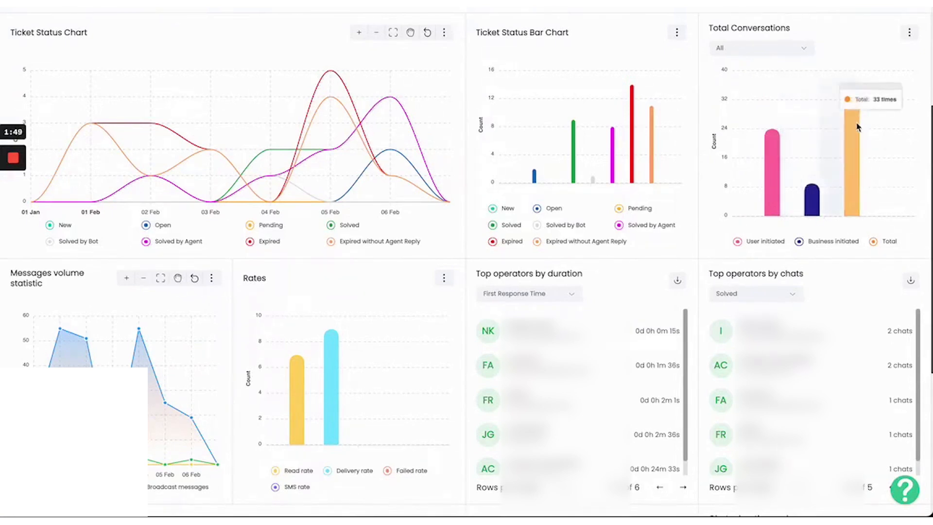
{"action": "scroll", "scroll_direction": "down", "scroll_amount": 3}
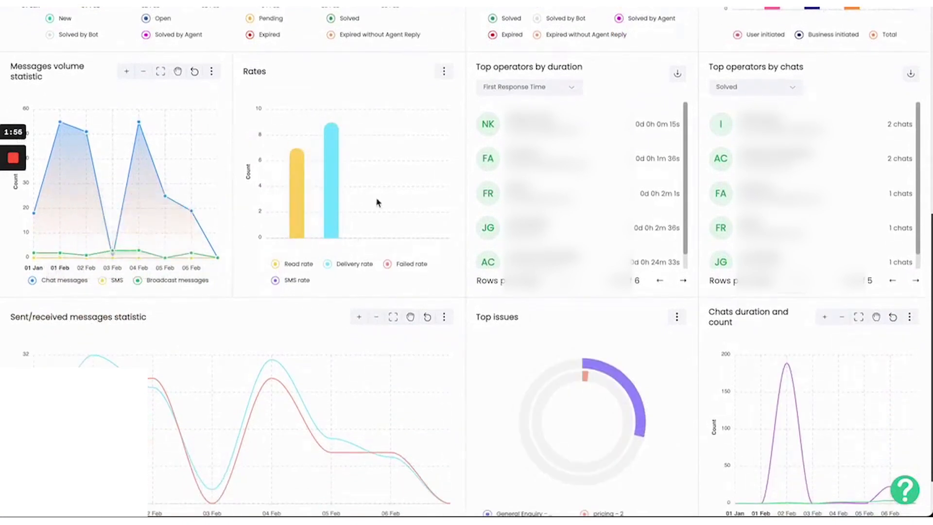
{"action": "mouse_move", "coordinate": [438, 261]}
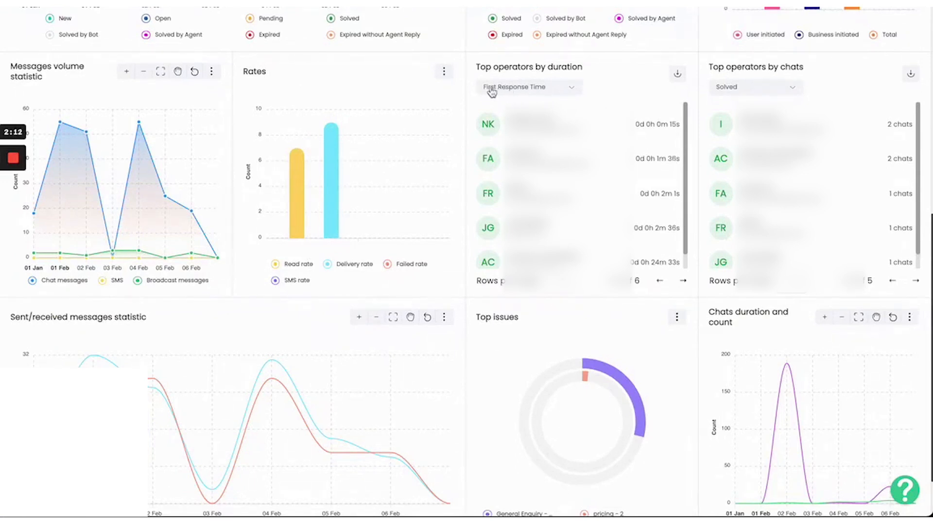
{"action": "left_click", "coordinate": [528, 87]}
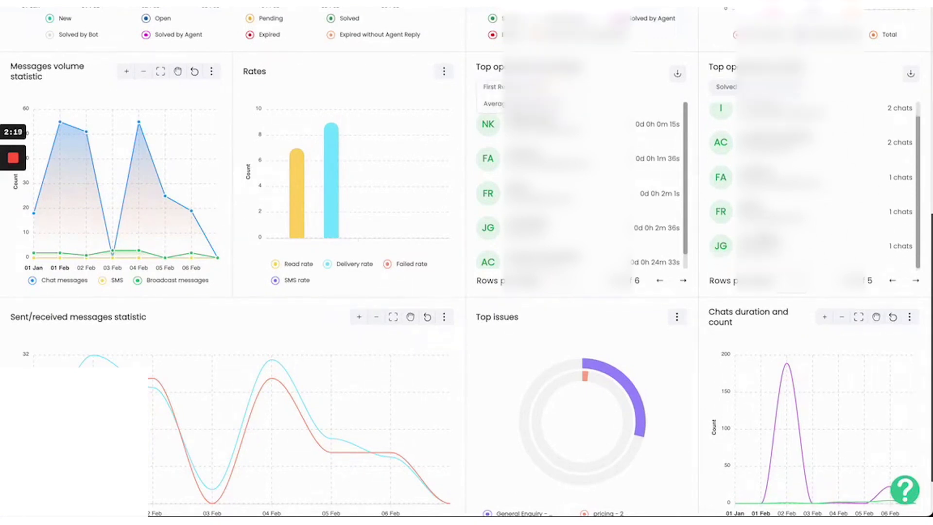
{"action": "scroll", "scroll_direction": "down", "scroll_amount": 3}
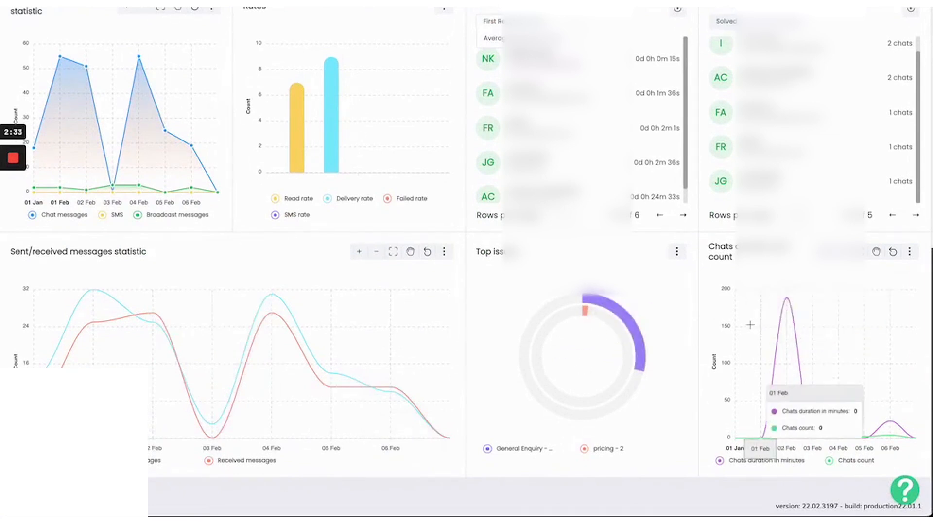
{"action": "mouse_move", "coordinate": [700, 489]}
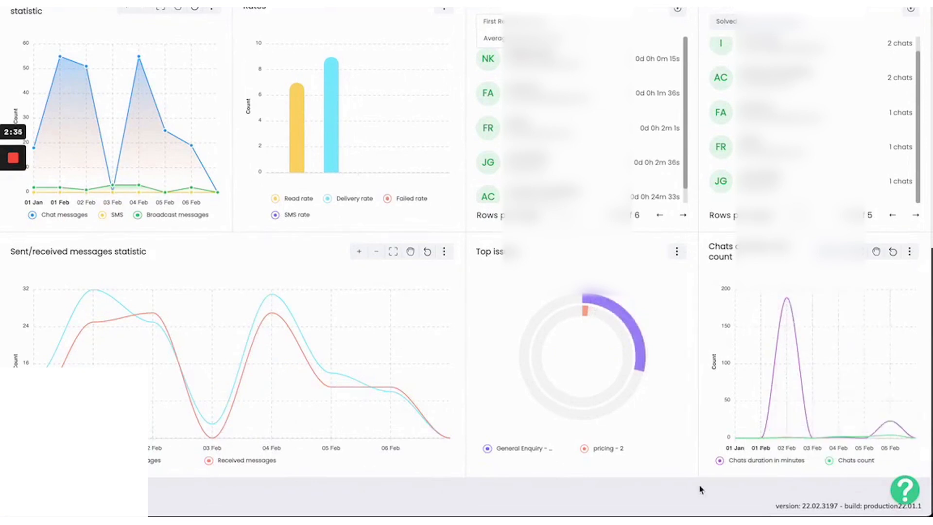
{"action": "mouse_move", "coordinate": [660, 471]}
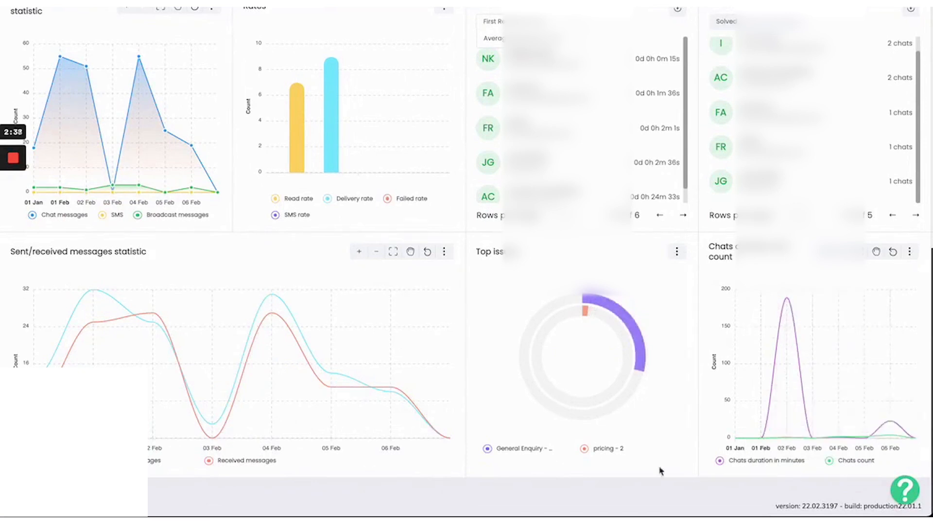
{"action": "mouse_move", "coordinate": [459, 259]}
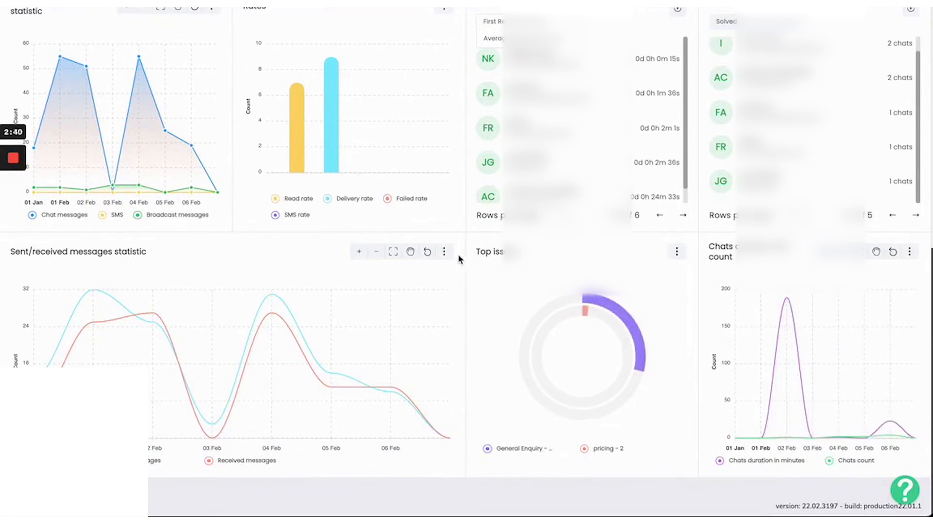
{"action": "left_click", "coordinate": [376, 251]}
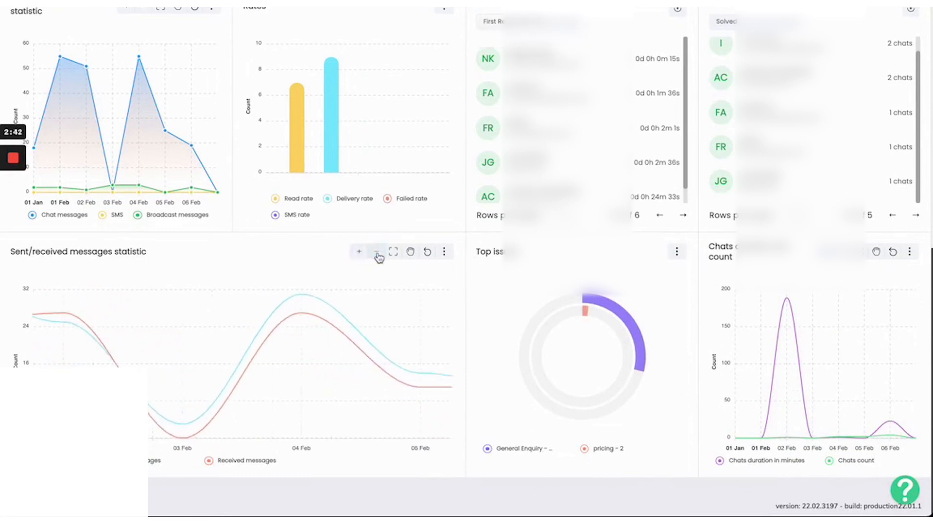
{"action": "left_click", "coordinate": [376, 251]}
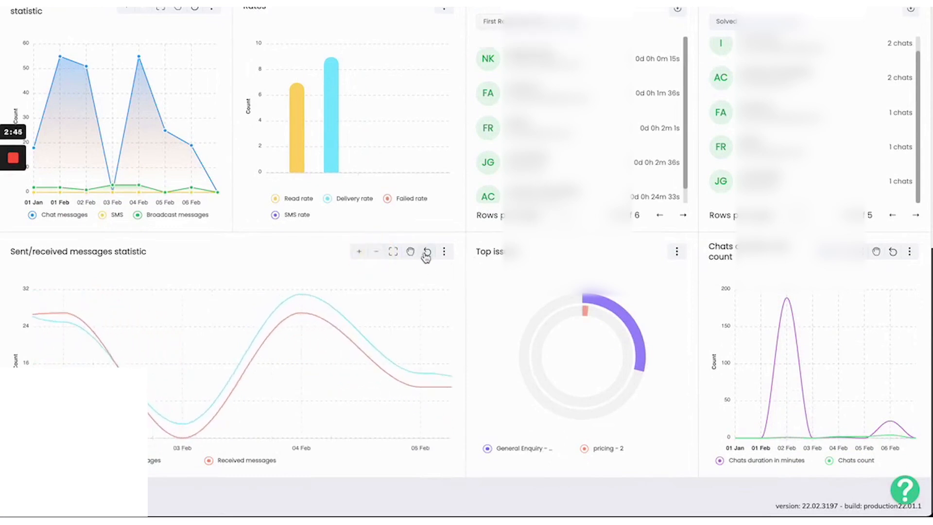
{"action": "left_click", "coordinate": [427, 251]}
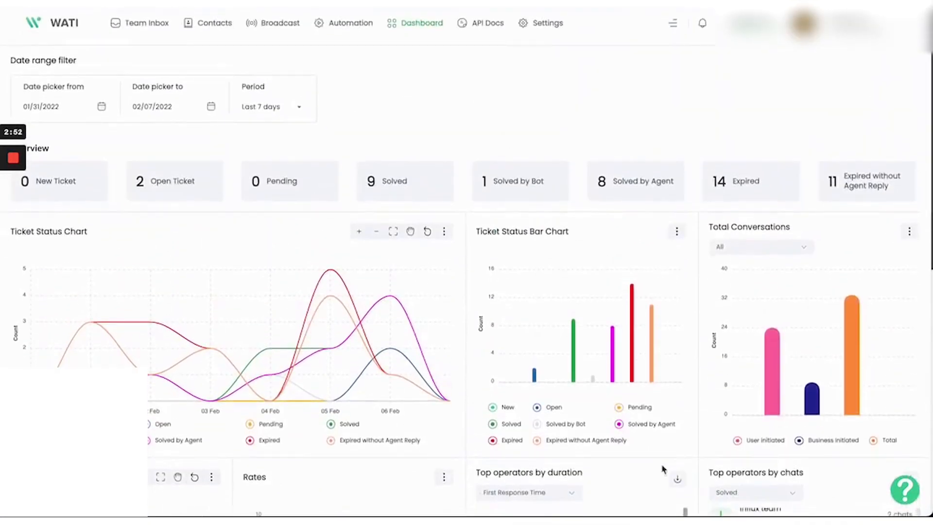
{"action": "mouse_move", "coordinate": [660, 59]}
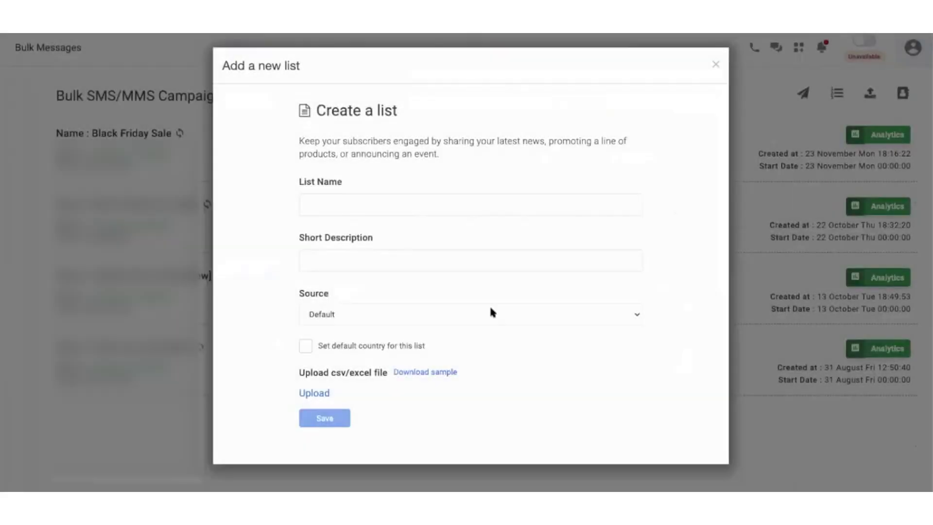
{"action": "mouse_move", "coordinate": [488, 276]}
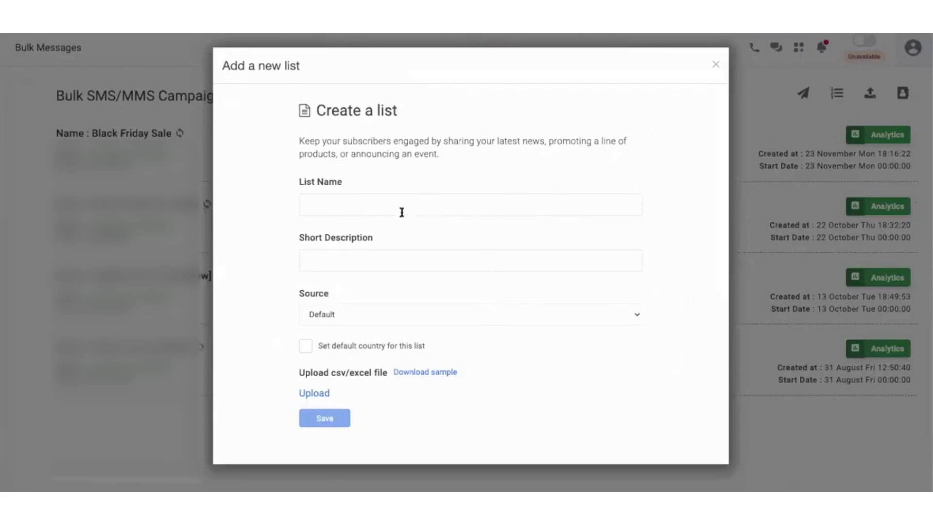
Step: Name the new list 'Black Friday Example' and upload the contacts spreadsheet
{"action": "left_click", "coordinate": [324, 418]}
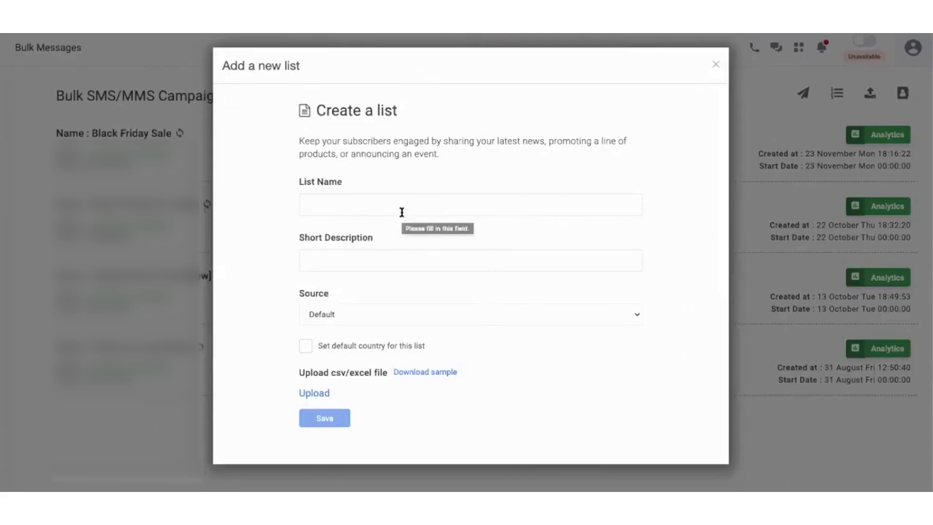
{"action": "left_click", "coordinate": [470, 205]}
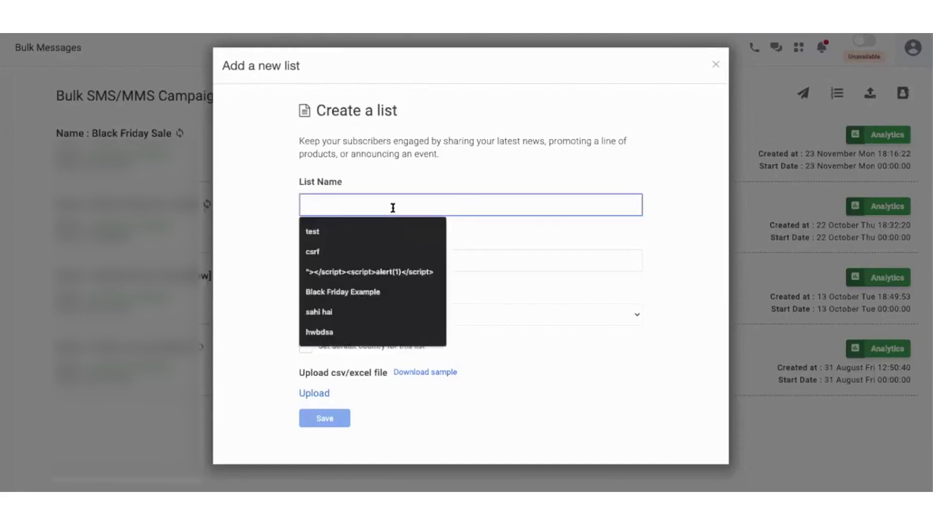
{"action": "left_click", "coordinate": [342, 291]}
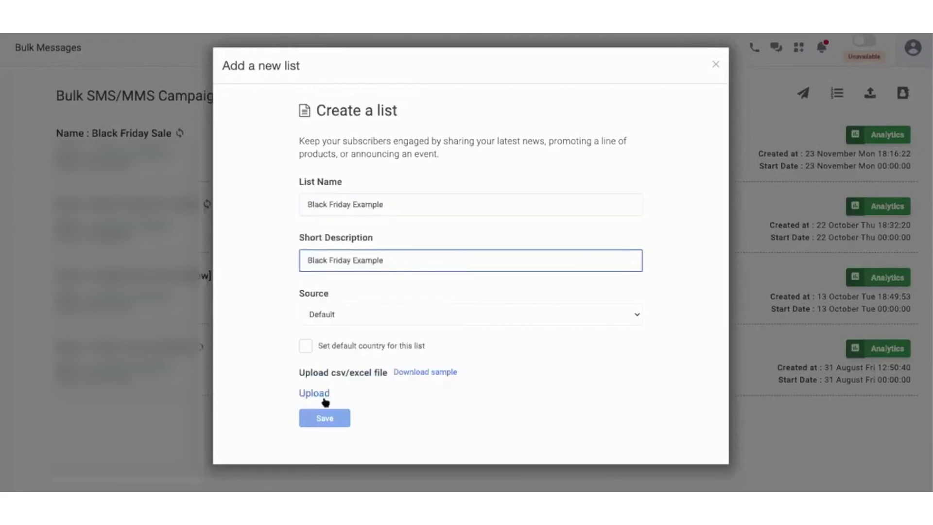
{"action": "left_click", "coordinate": [313, 393]}
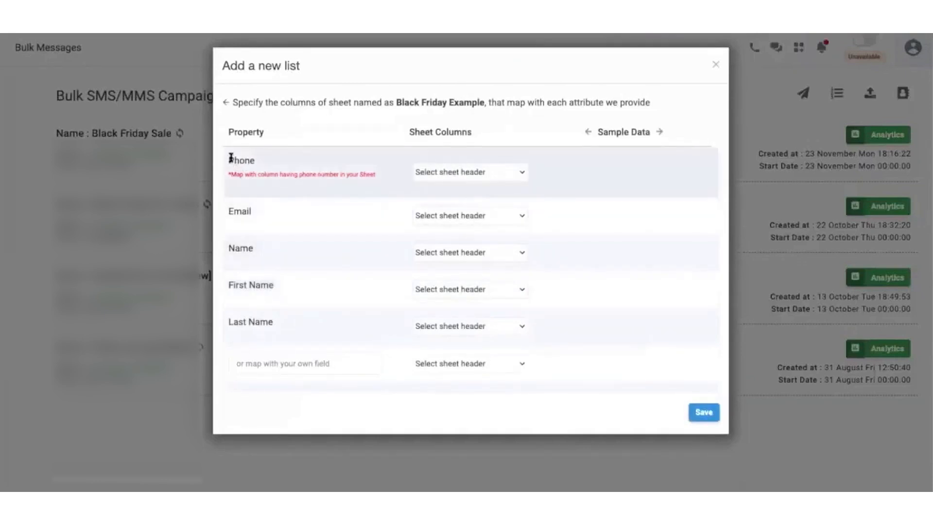
Step: Map Phone and Name to the sheet's matching columns and save the list
{"action": "left_click", "coordinate": [470, 171]}
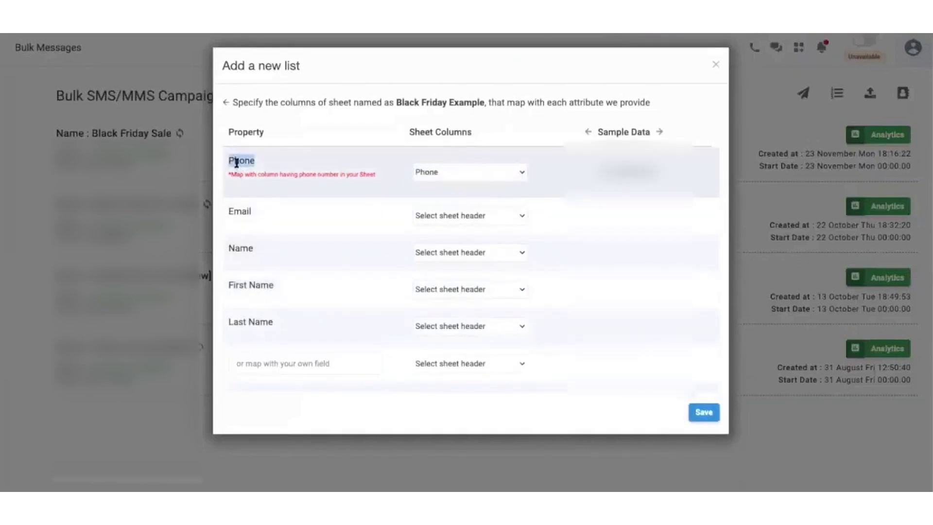
{"action": "left_click", "coordinate": [469, 252]}
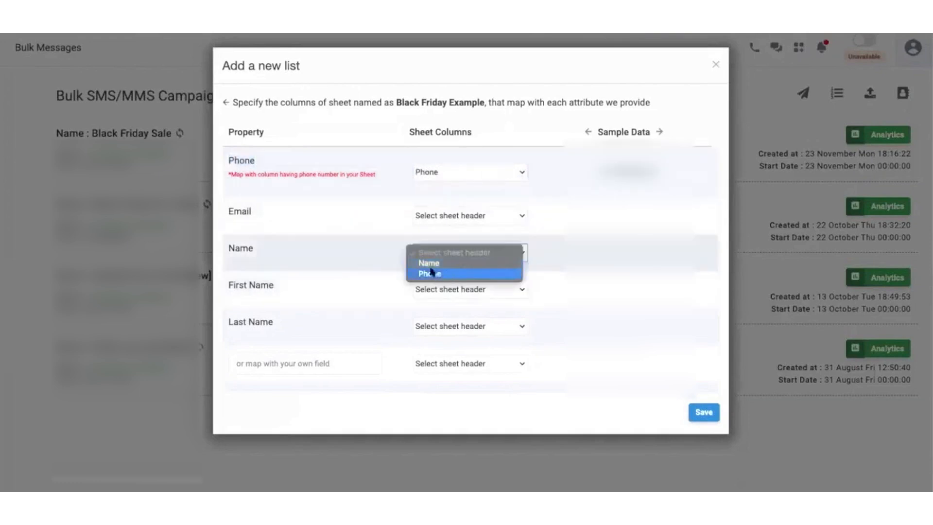
{"action": "left_click", "coordinate": [428, 262]}
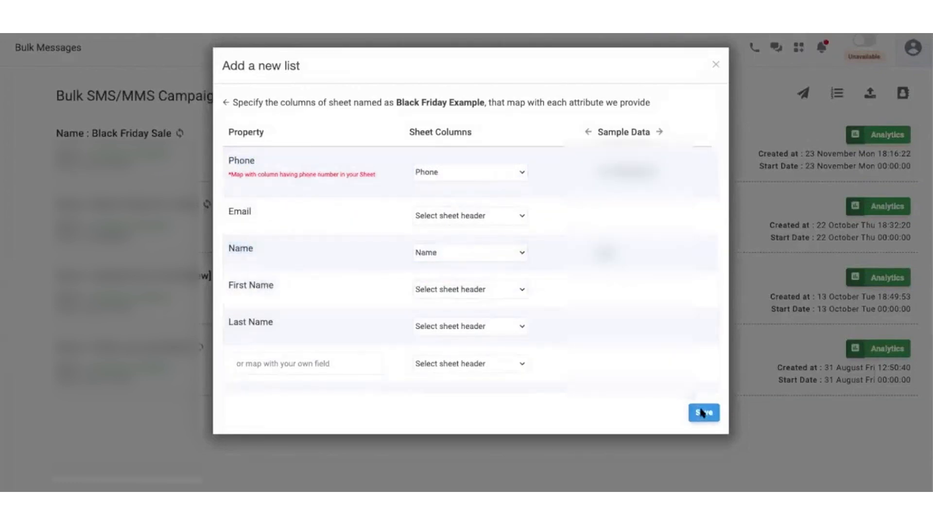
{"action": "left_click", "coordinate": [703, 412]}
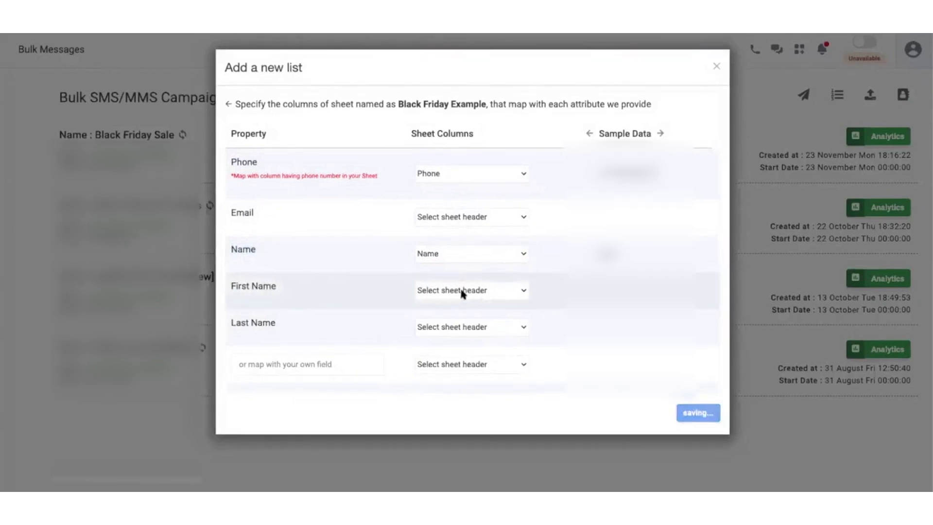
Step: Name the campaign 'Black Friday Example' and confirm the SFO sending number
{"action": "left_click", "coordinate": [698, 413]}
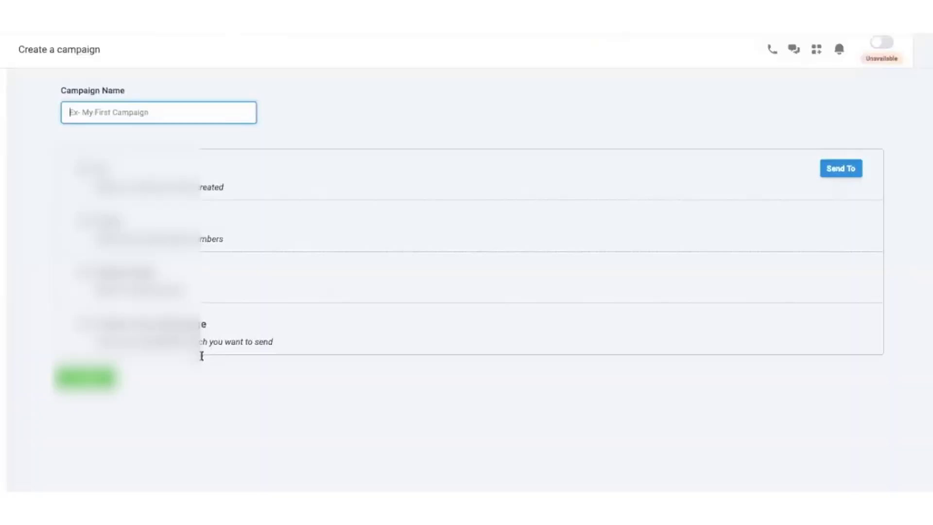
{"action": "type", "text": "Black Friday Example"}
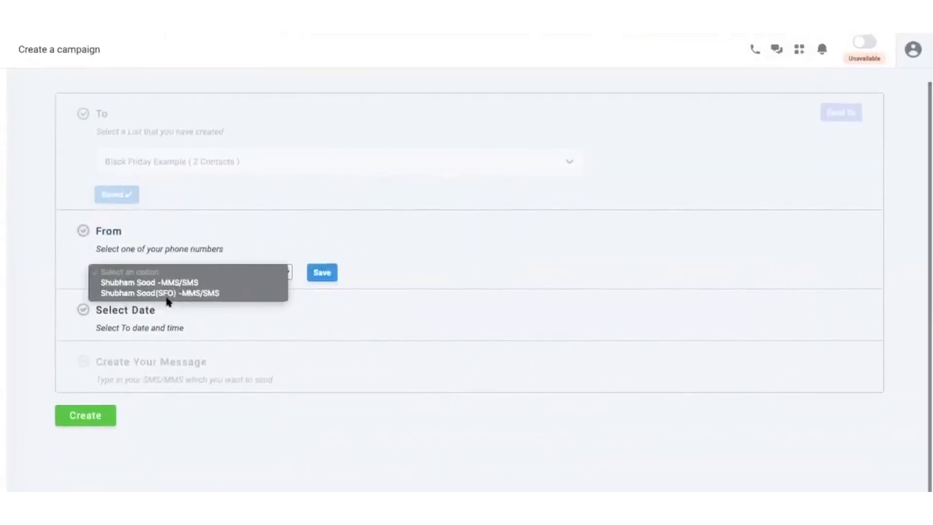
{"action": "left_click", "coordinate": [148, 292]}
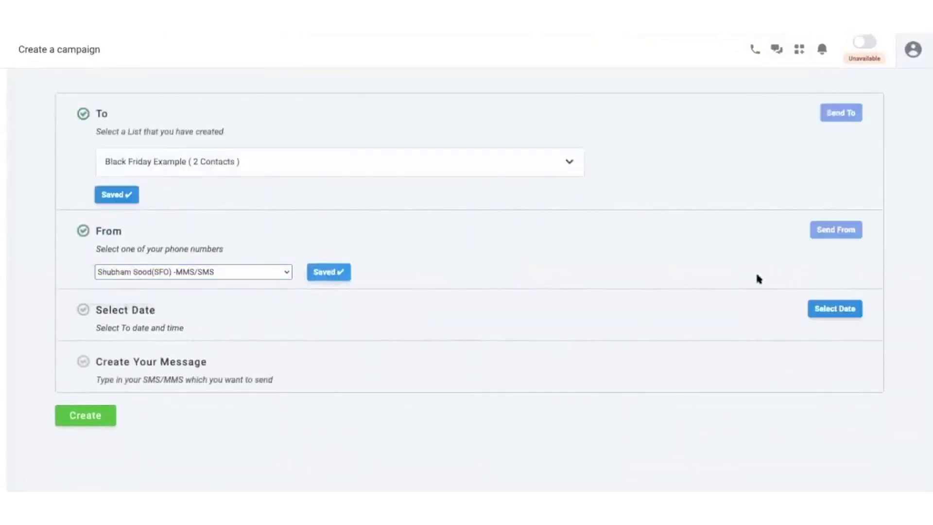
{"action": "left_click", "coordinate": [835, 308]}
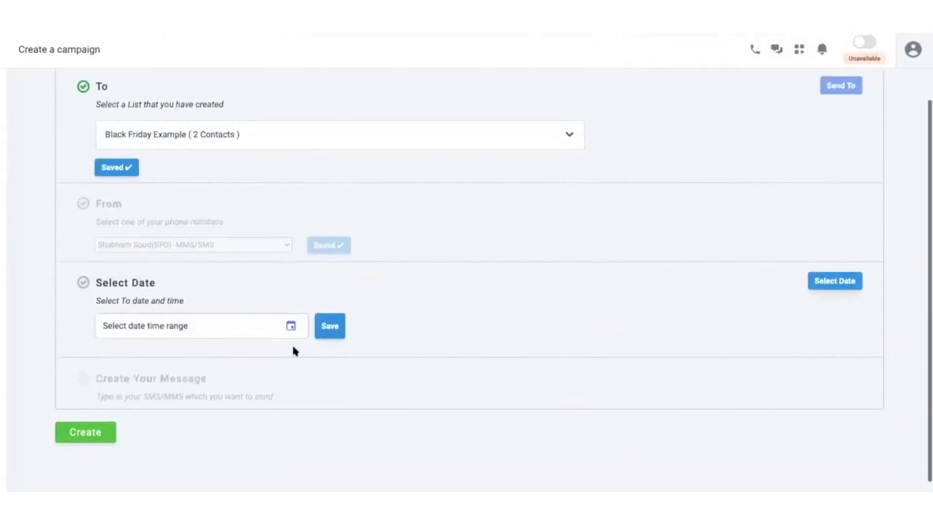
Step: Pick 30 November 2020 as the campaign send date
{"action": "left_click", "coordinate": [200, 326]}
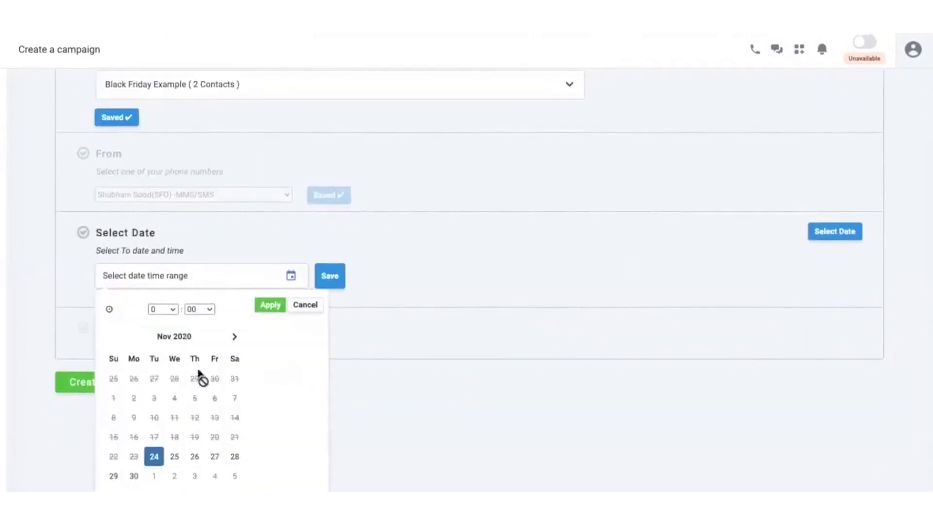
{"action": "left_click", "coordinate": [134, 475]}
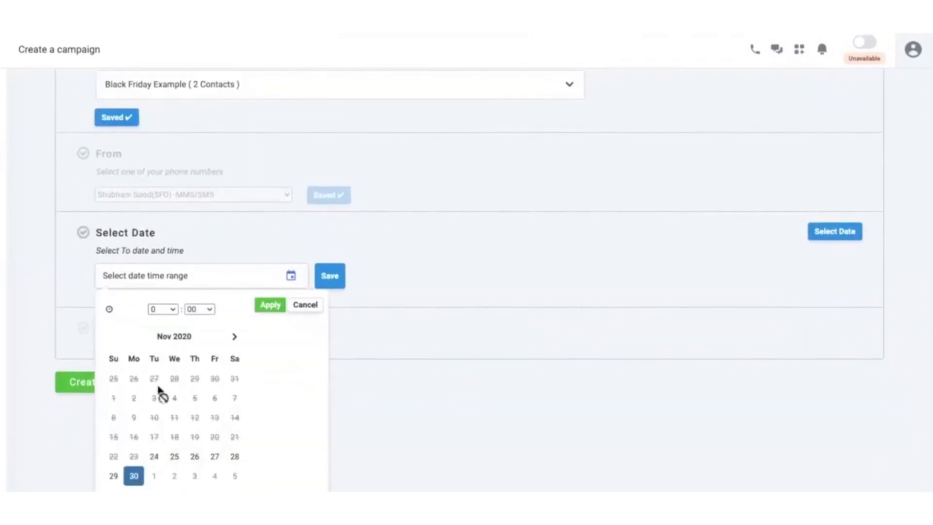
{"action": "left_click", "coordinate": [161, 309]}
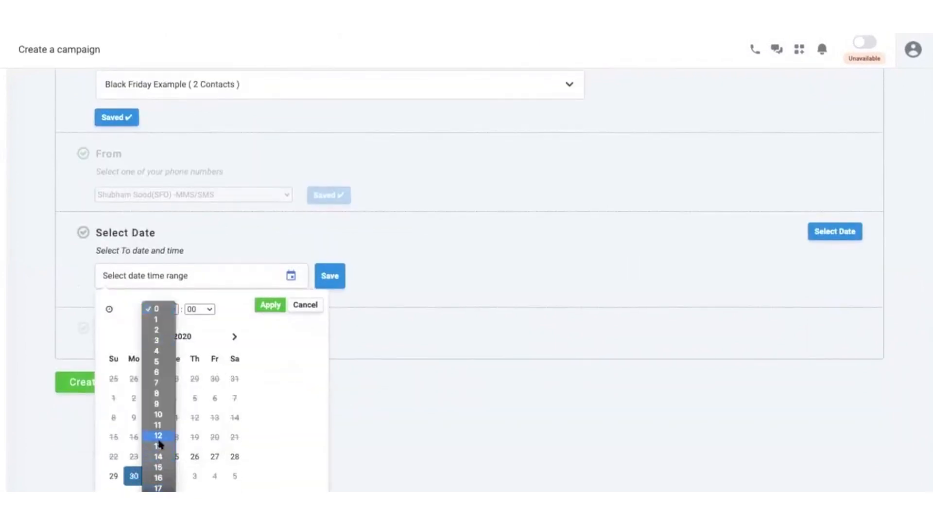
{"action": "left_click", "coordinate": [269, 304]}
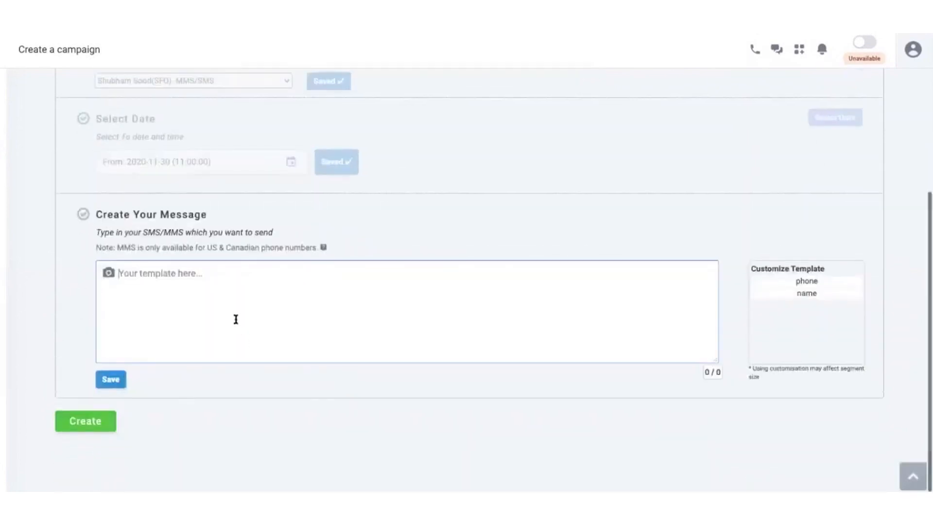
Step: Write the message 'Hey {name}, Here is your discount coupon...' with the contact name variable inserted
{"action": "type", "text": "Hey"}
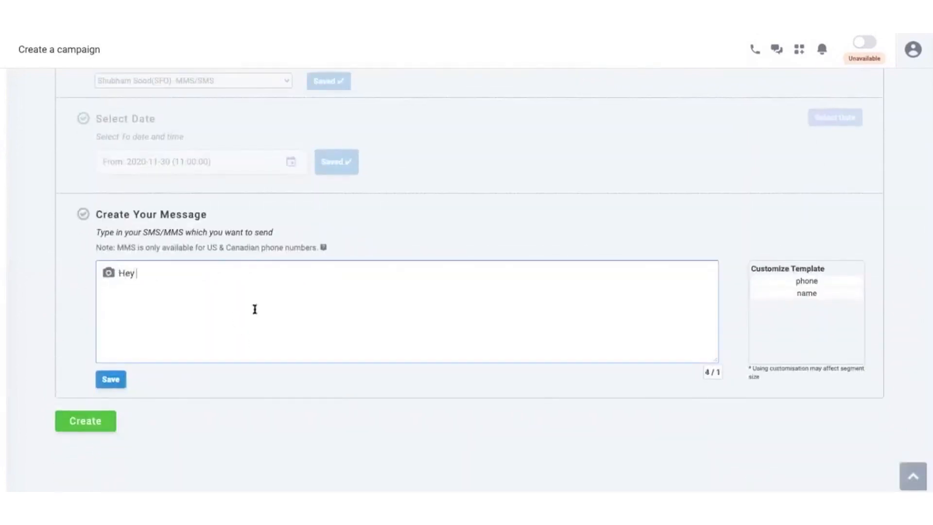
{"action": "left_click", "coordinate": [806, 293]}
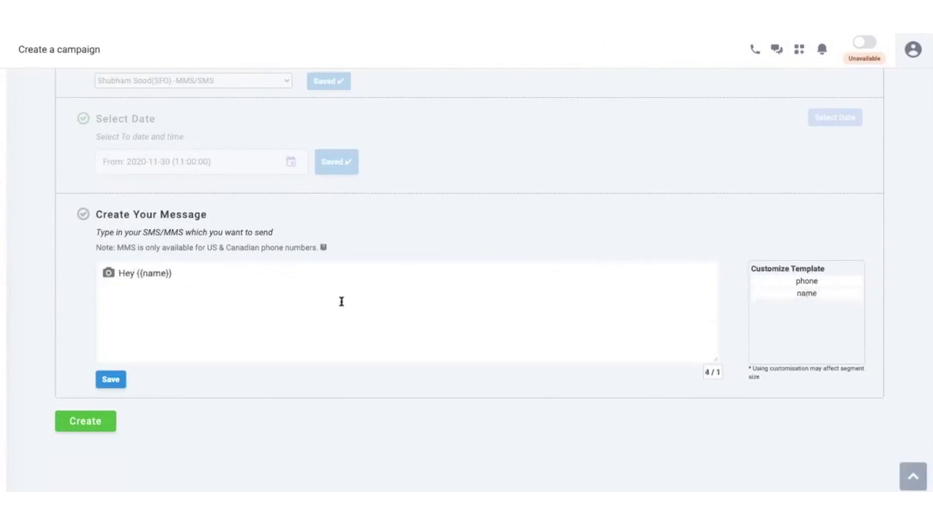
{"action": "type", "text": "Here is your"}
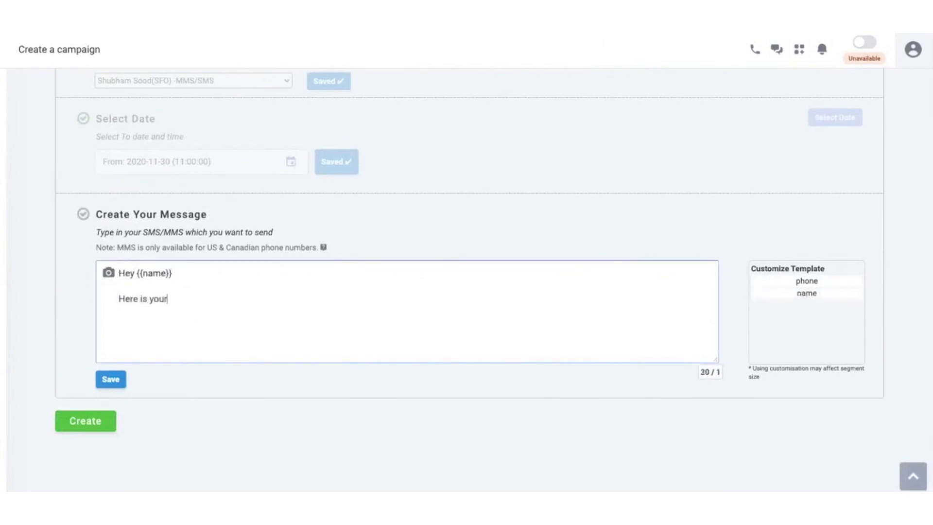
{"action": "type", "text": "discount coupon"}
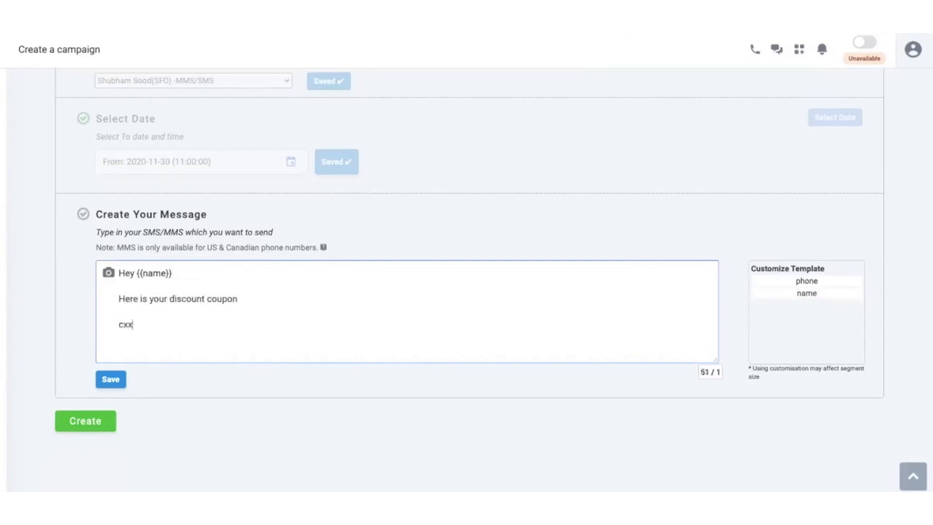
{"action": "type", "text": "x."}
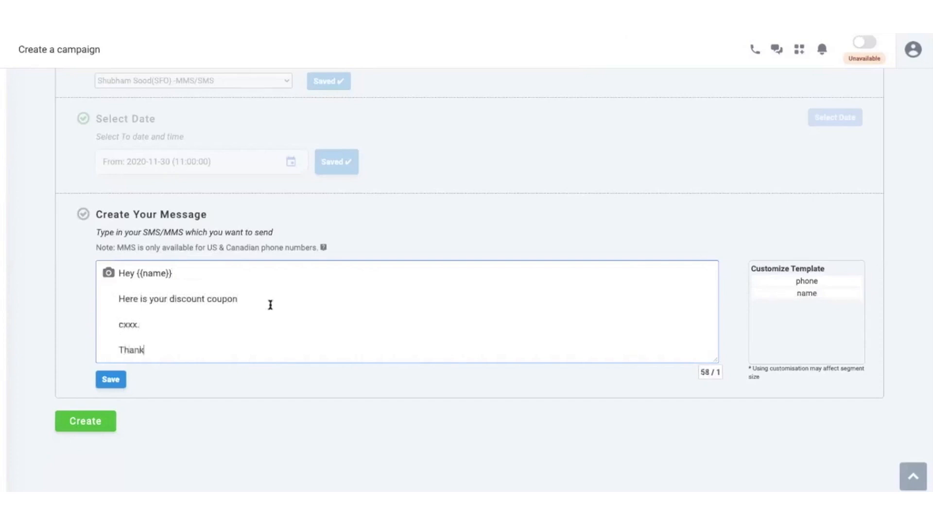
Step: Create the Black Friday Example campaign so it appears in the Bulk SMS/MMS Campaigns list
{"action": "scroll", "scroll_direction": "up", "scroll_amount": 3}
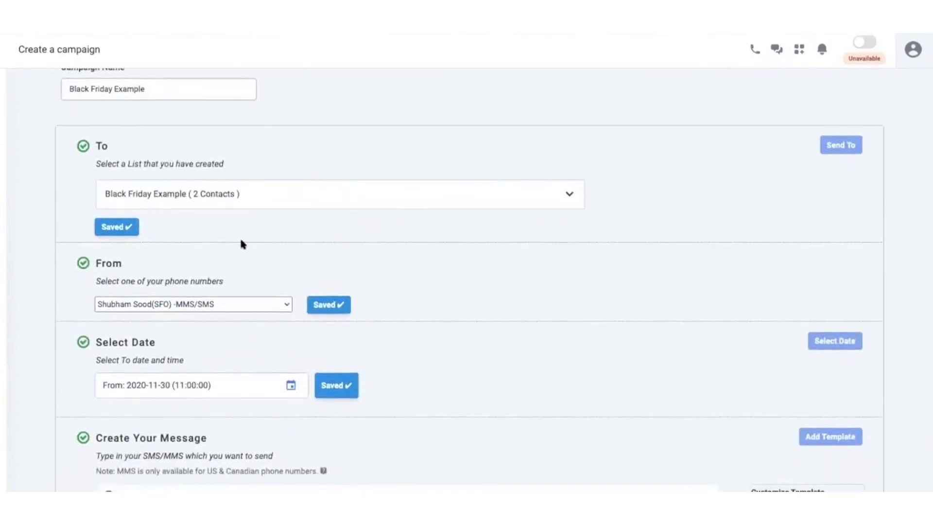
{"action": "scroll", "scroll_direction": "down", "scroll_amount": 3}
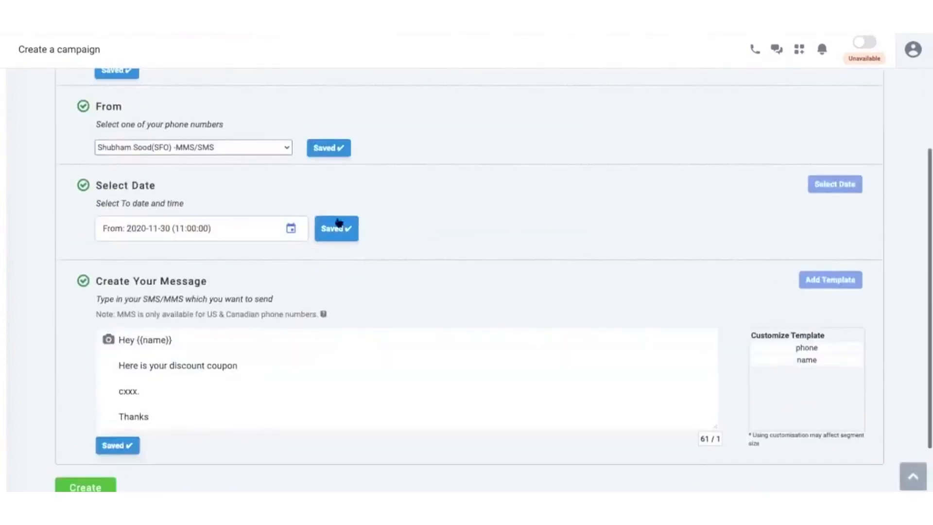
{"action": "scroll", "scroll_direction": "down", "scroll_amount": 3}
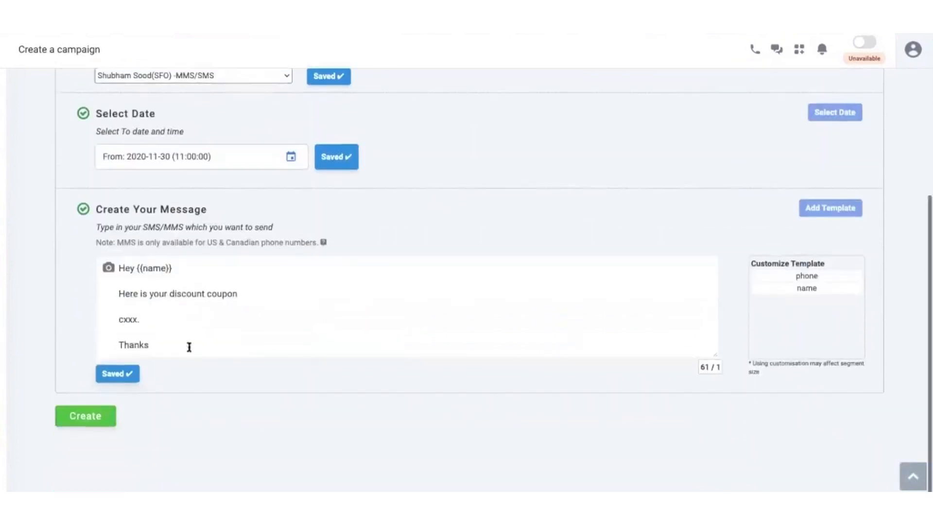
{"action": "left_click", "coordinate": [84, 416]}
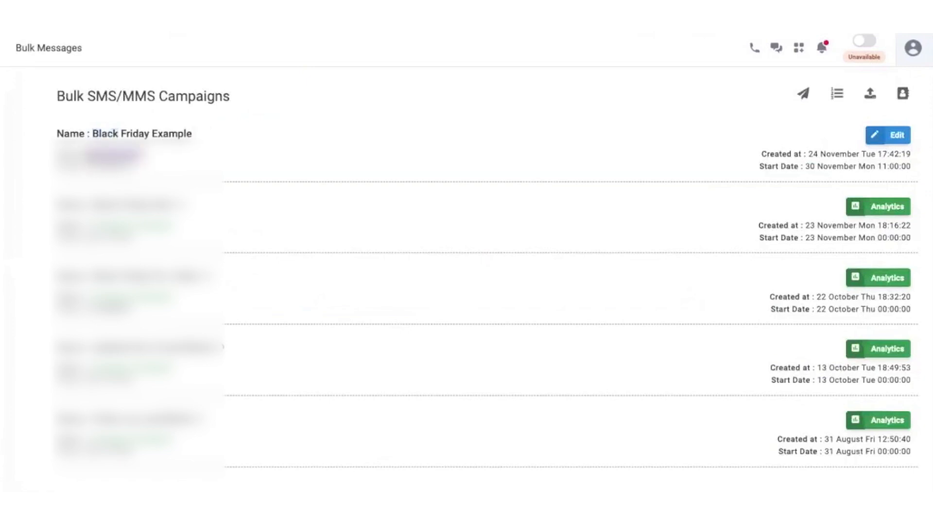
Step: Leave the JustCall campaigns list for the Whatso dashboard with its contact and message stats
{"action": "left_click", "coordinate": [877, 206]}
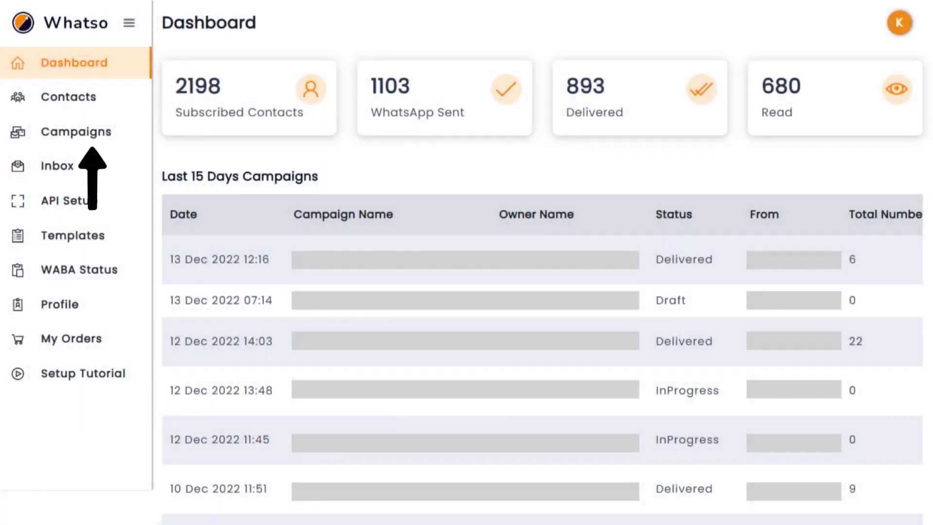
Step: Show Whatso's Campaigns page listing delivered campaigns and 10000 messages left
{"action": "left_click", "coordinate": [76, 132]}
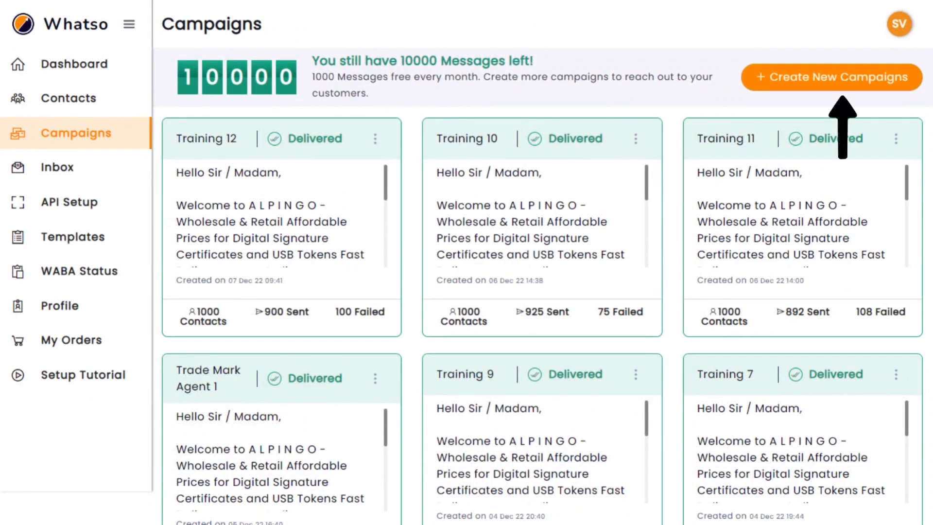
Step: Start a new Whatso campaign with the sample_issue_resolution template and reach the message step preview
{"action": "left_click", "coordinate": [830, 76]}
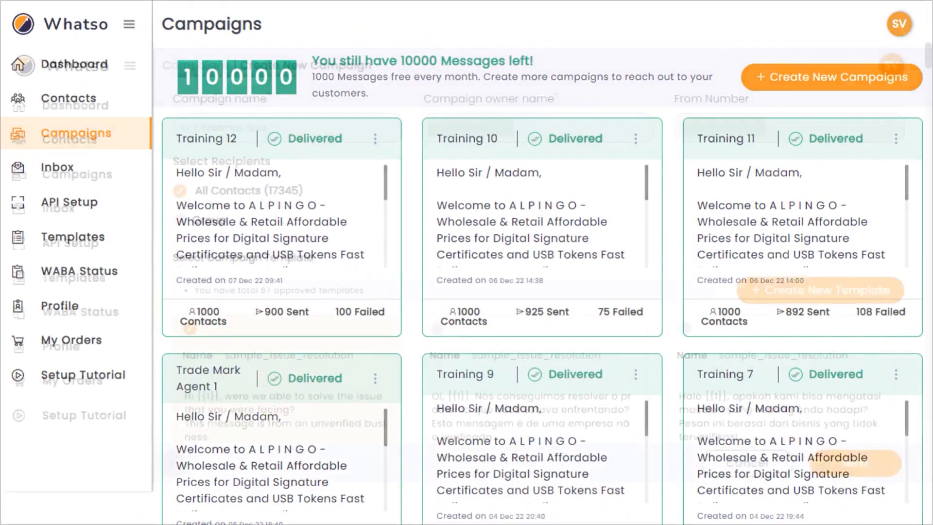
{"action": "left_click", "coordinate": [830, 76]}
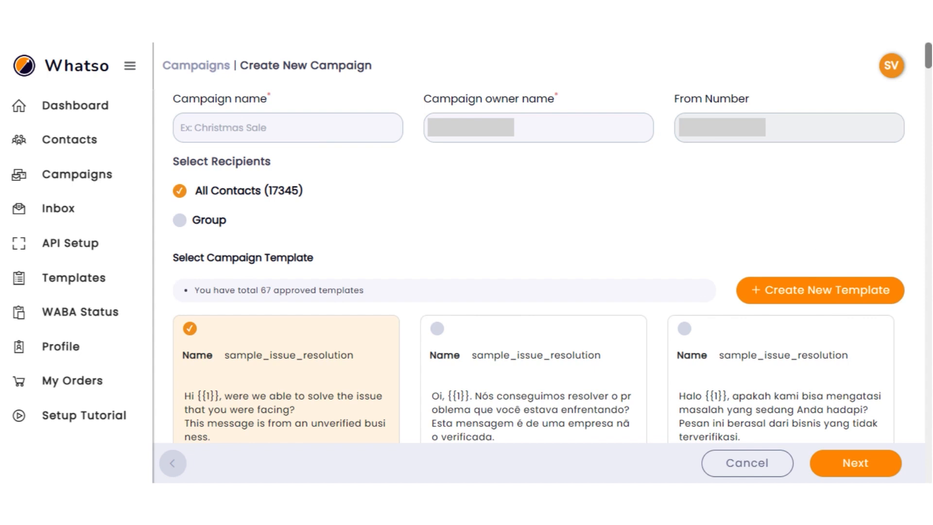
{"action": "left_click", "coordinate": [854, 463]}
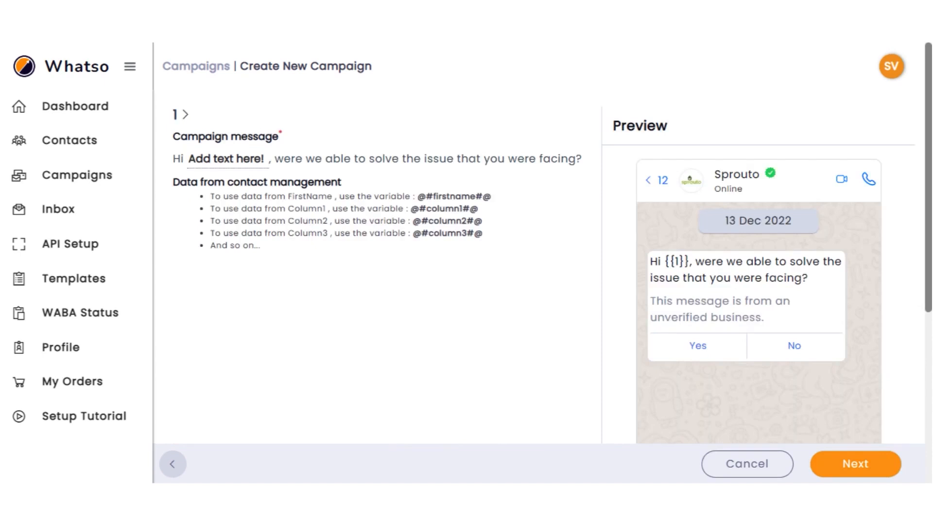
{"action": "left_click", "coordinate": [854, 463]}
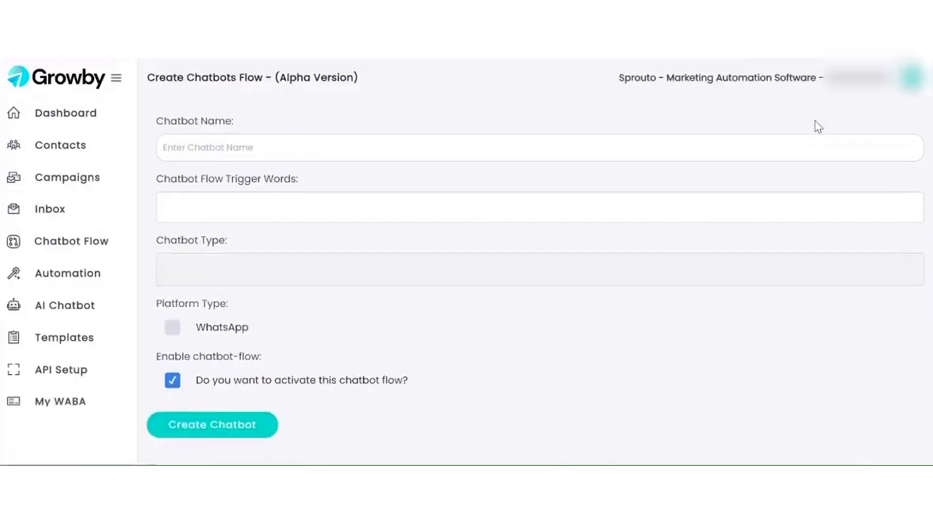
Step: Create the Fitlife Gym chatbot with triggers Gym, Zumba, Personal Training, Lead Generation type, on WhatsApp
{"action": "left_click", "coordinate": [535, 147]}
{"action": "type", "text": "Fitlife "}
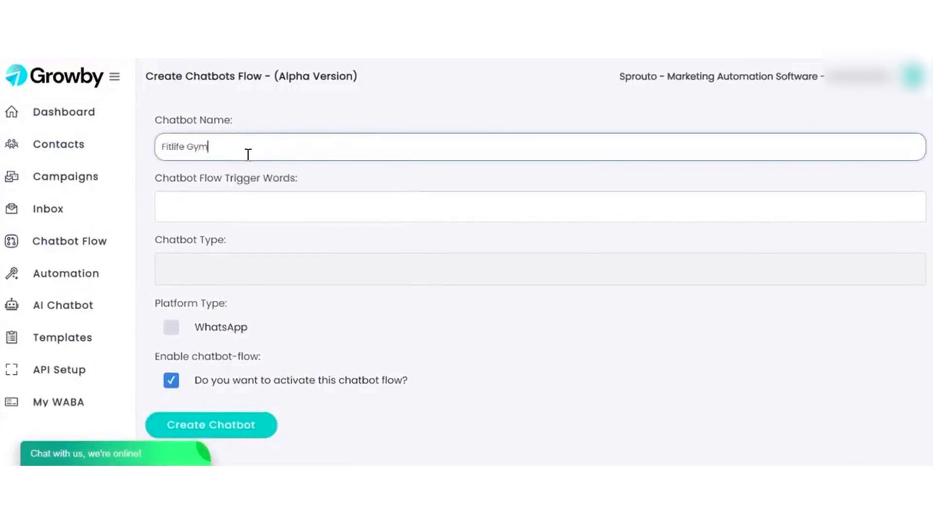
{"action": "type", "text": "Gym"}
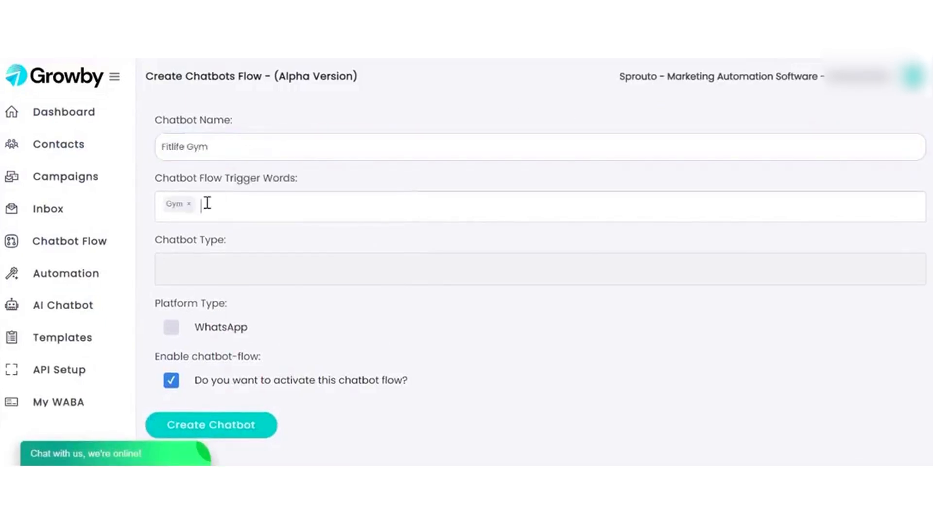
{"action": "type", "text": "Personal Training"}
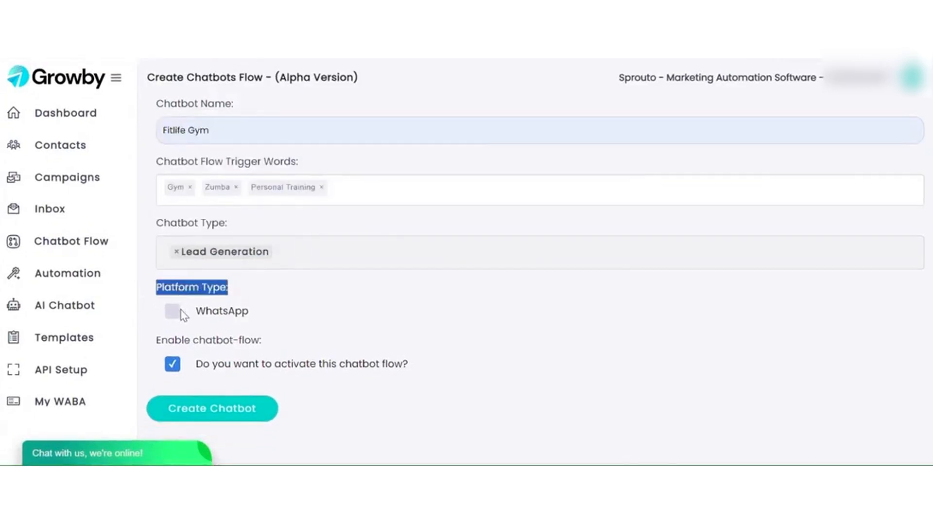
{"action": "left_click", "coordinate": [173, 311]}
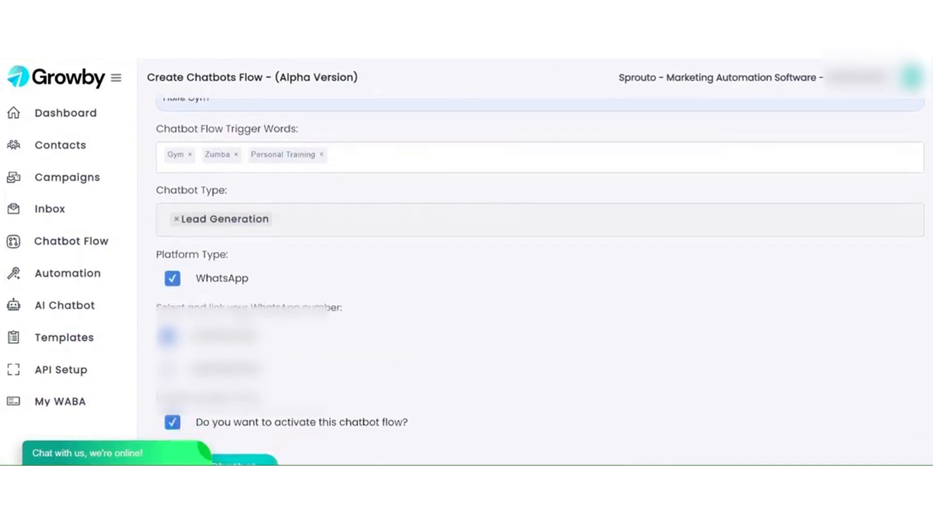
{"action": "scroll", "scroll_direction": "down", "scroll_amount": 3}
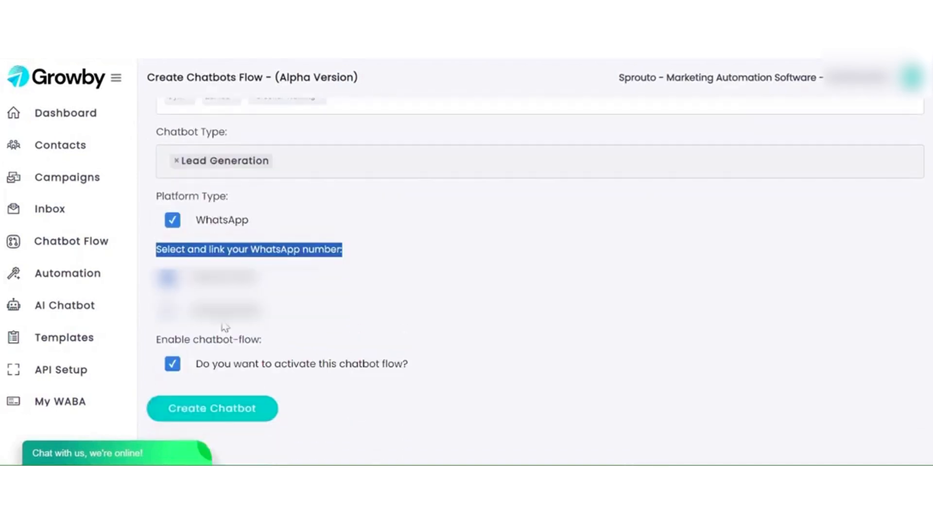
{"action": "left_click", "coordinate": [212, 408]}
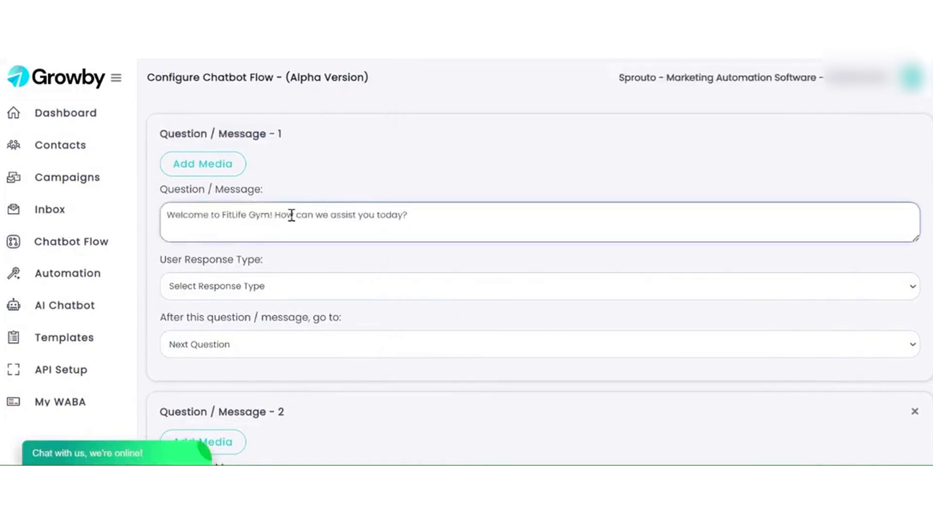
Step: Make the welcome question answerable with WhatsApp buttons such as Membership Plans
{"action": "left_click", "coordinate": [535, 286]}
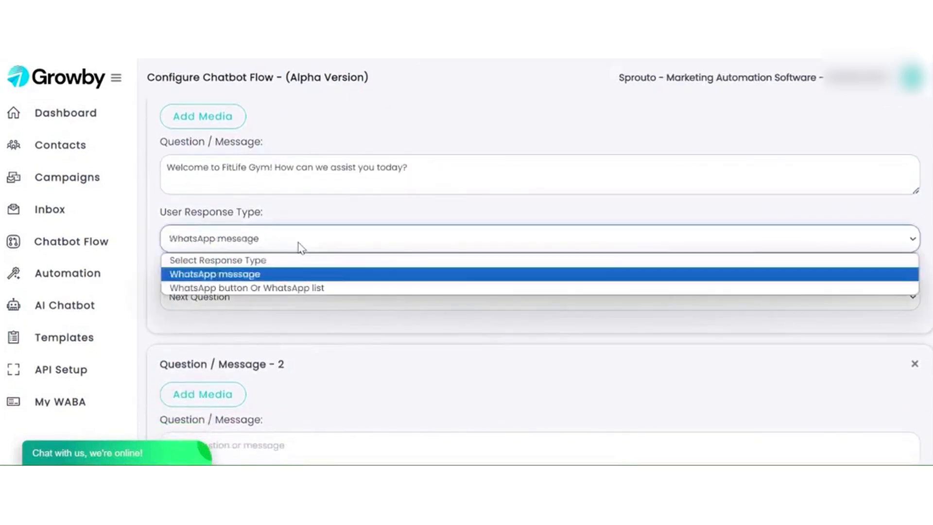
{"action": "left_click", "coordinate": [247, 288]}
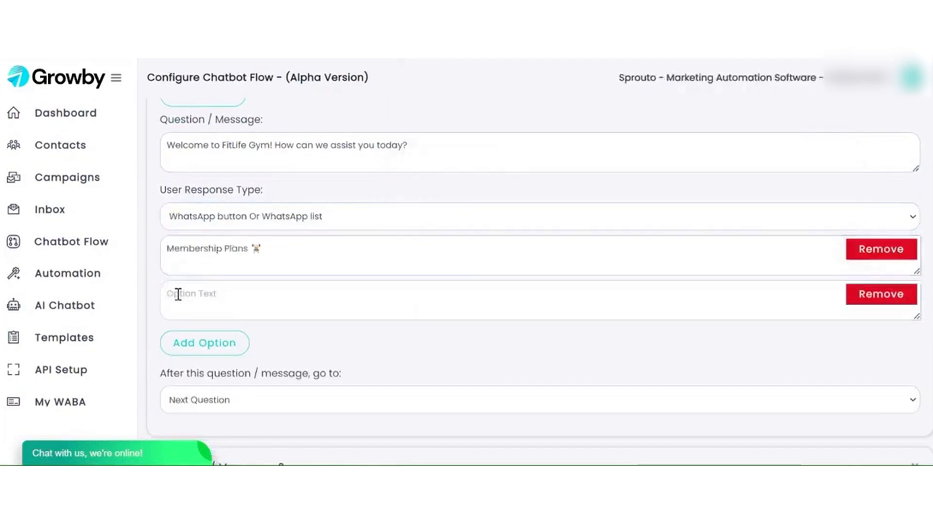
{"action": "left_click", "coordinate": [204, 342]}
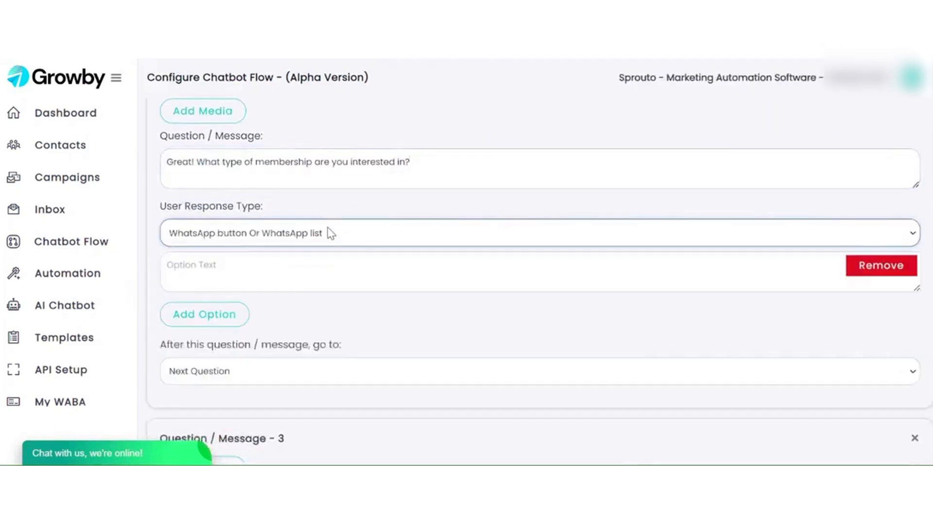
Step: Add membership-type options like Quarterly and a visit-time button question with Morning
{"action": "left_click", "coordinate": [204, 314]}
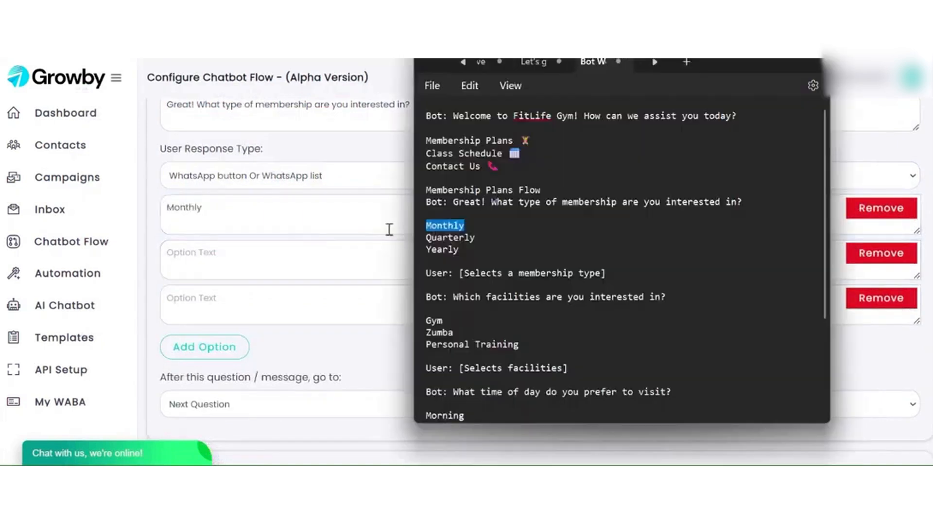
{"action": "type", "text": "Quarterly"}
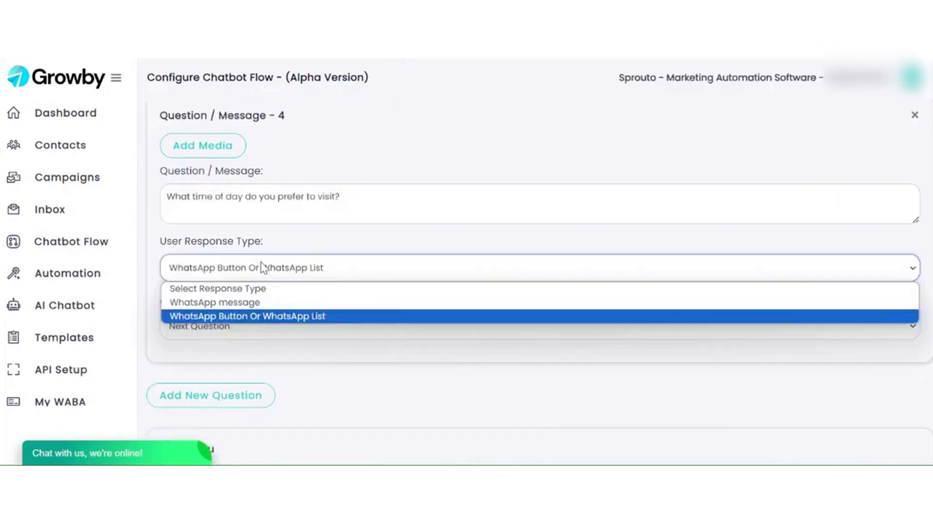
{"action": "left_click", "coordinate": [246, 316]}
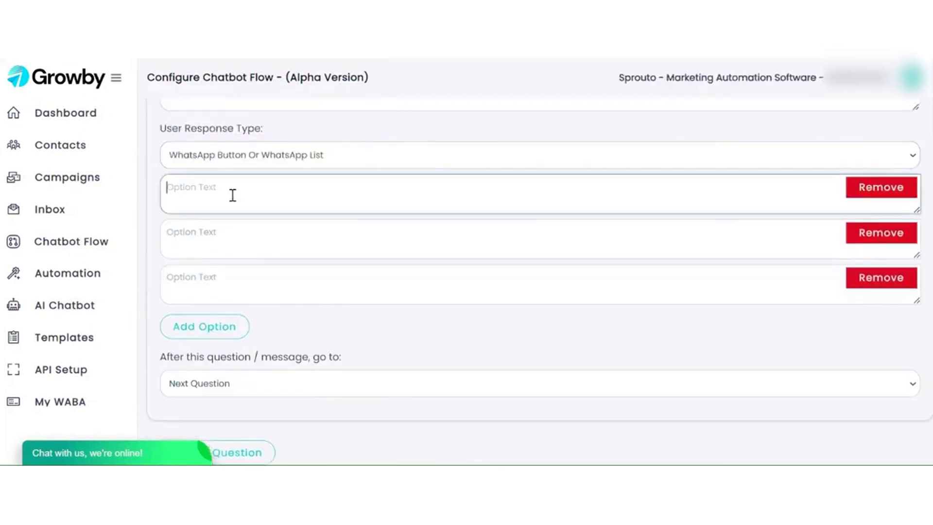
{"action": "type", "text": "Morning"}
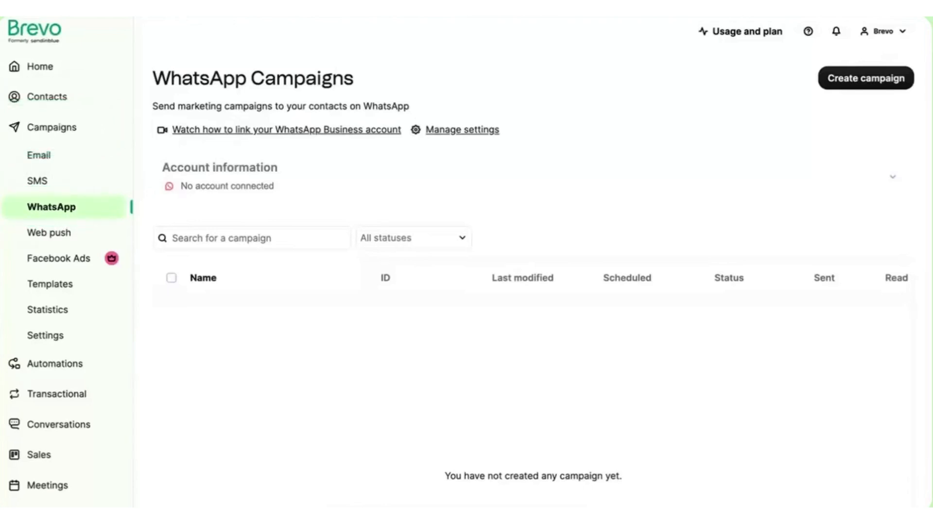
{"action": "mouse_move", "coordinate": [92, 206]}
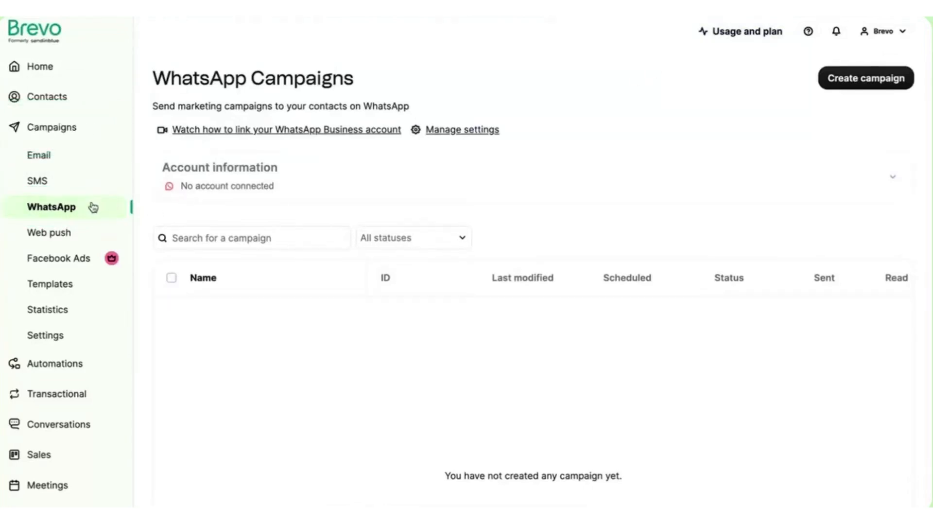
Step: Go to Brevo's WhatsApp settings and start connecting a Business account via Facebook login
{"action": "left_click", "coordinate": [462, 129]}
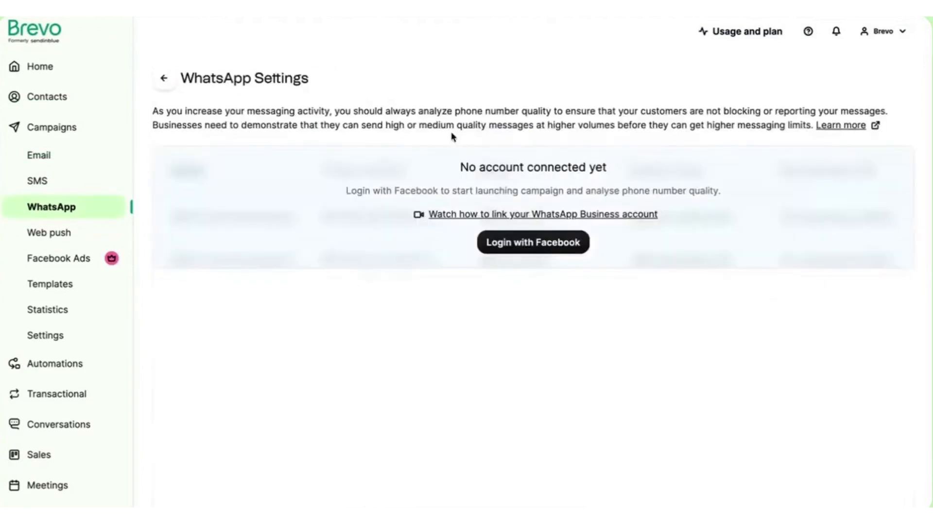
{"action": "left_click", "coordinate": [532, 242]}
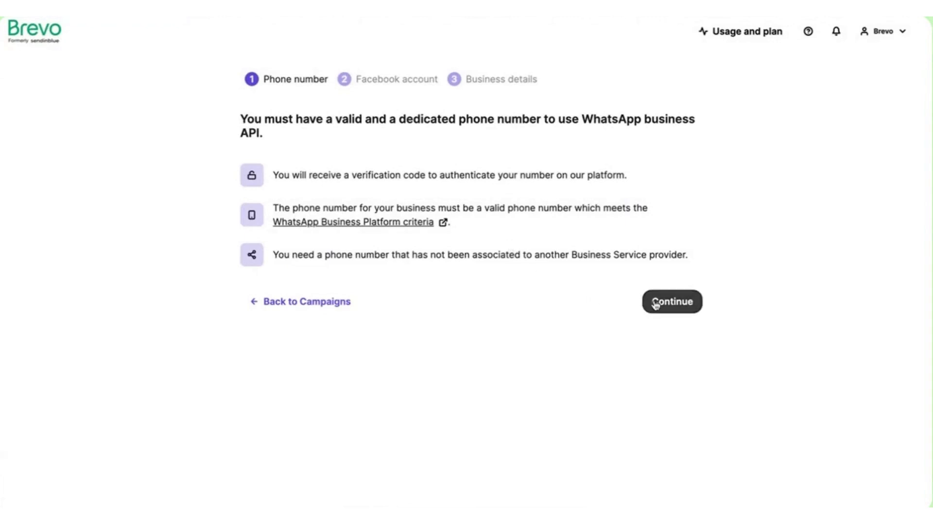
Step: Continue past the onboarding requirements, log in with Facebook and accept Brevo's permissions
{"action": "left_click", "coordinate": [671, 301]}
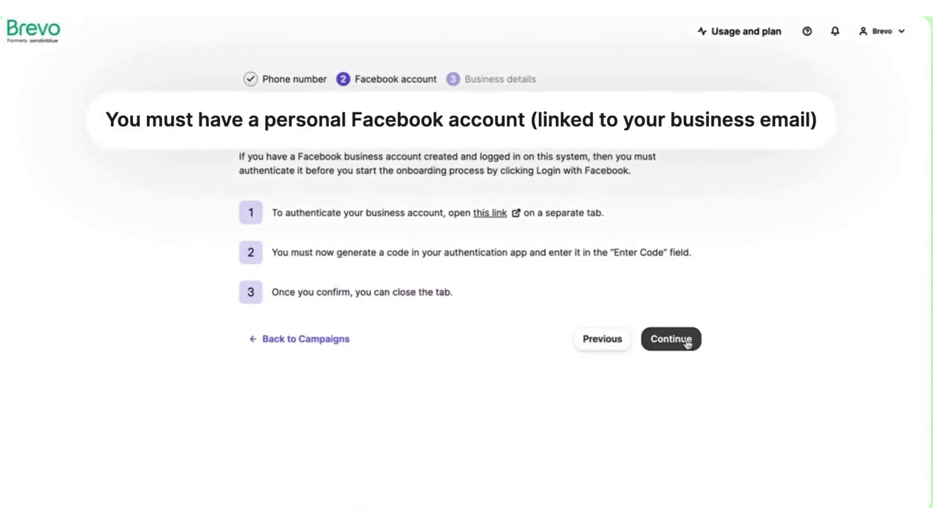
{"action": "left_click", "coordinate": [671, 339]}
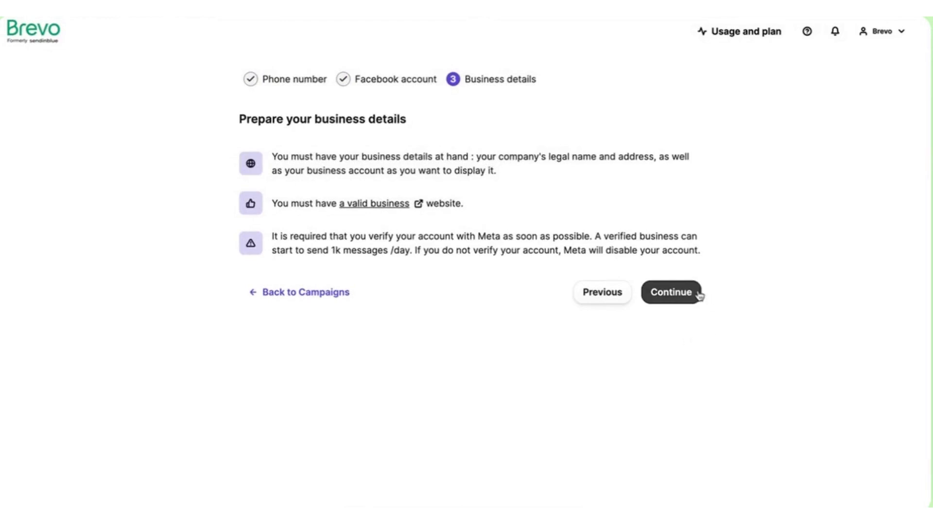
{"action": "left_click", "coordinate": [670, 292]}
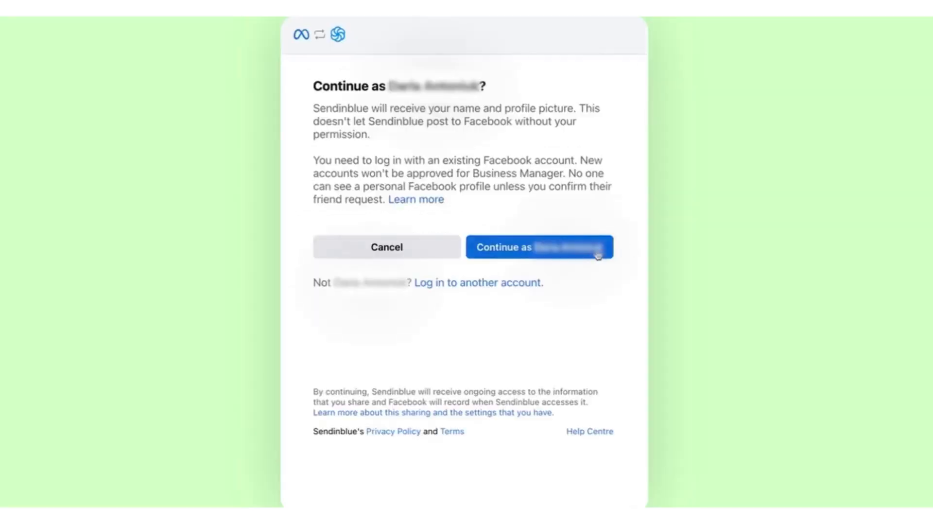
{"action": "left_click", "coordinate": [538, 247]}
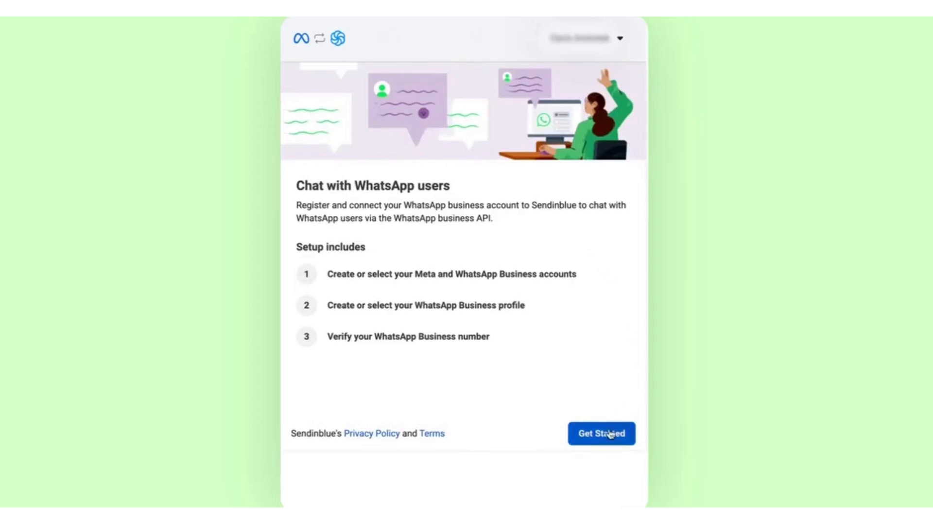
{"action": "left_click", "coordinate": [601, 432]}
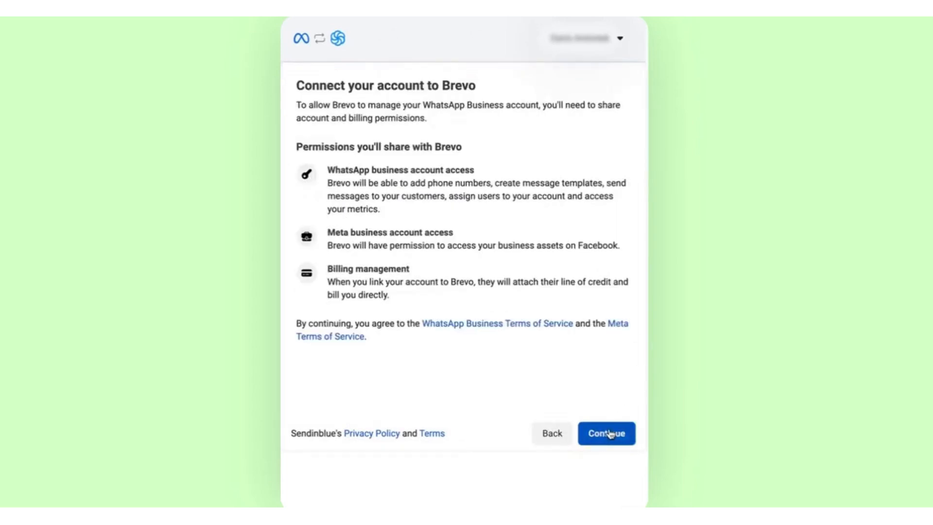
{"action": "left_click", "coordinate": [606, 433]}
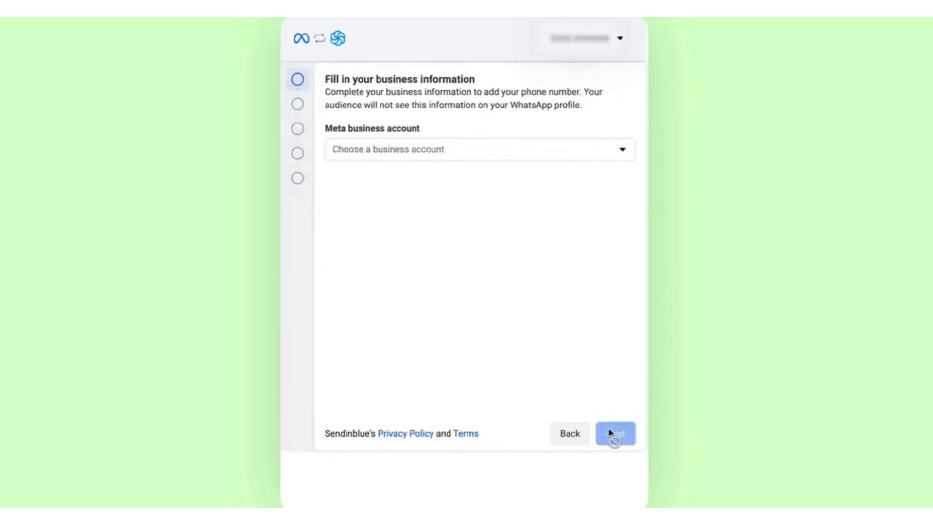
{"action": "mouse_move", "coordinate": [606, 225]}
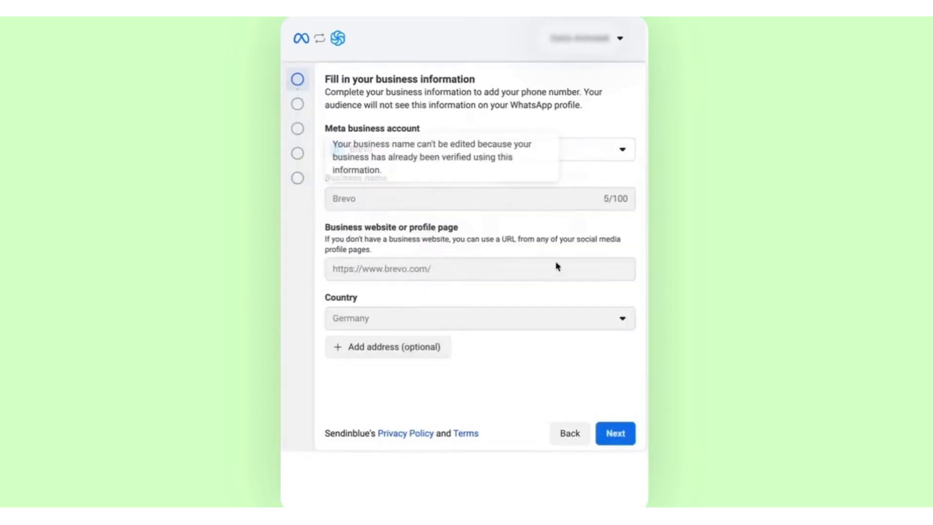
Step: Set up the Brevo WhatsApp Business profile in Professional services and submit a UA +380 number for verification
{"action": "left_click", "coordinate": [615, 432]}
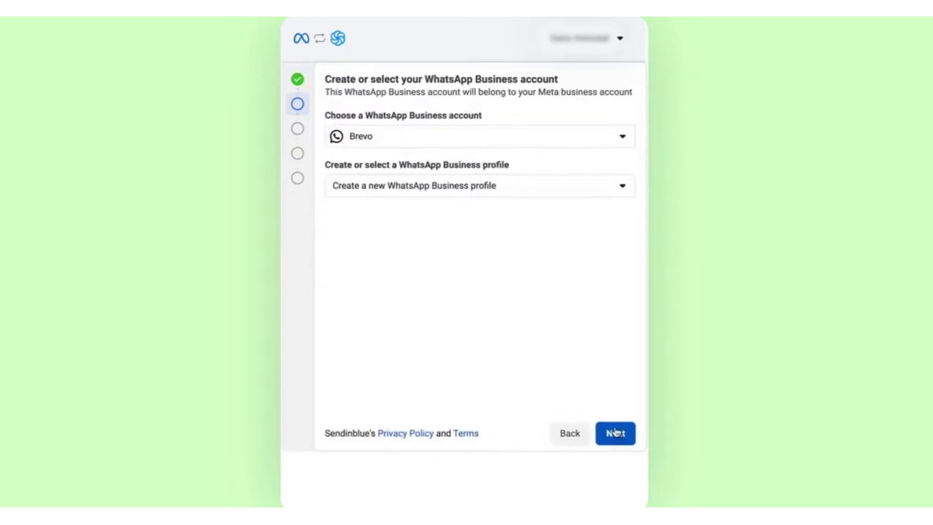
{"action": "left_click", "coordinate": [615, 433]}
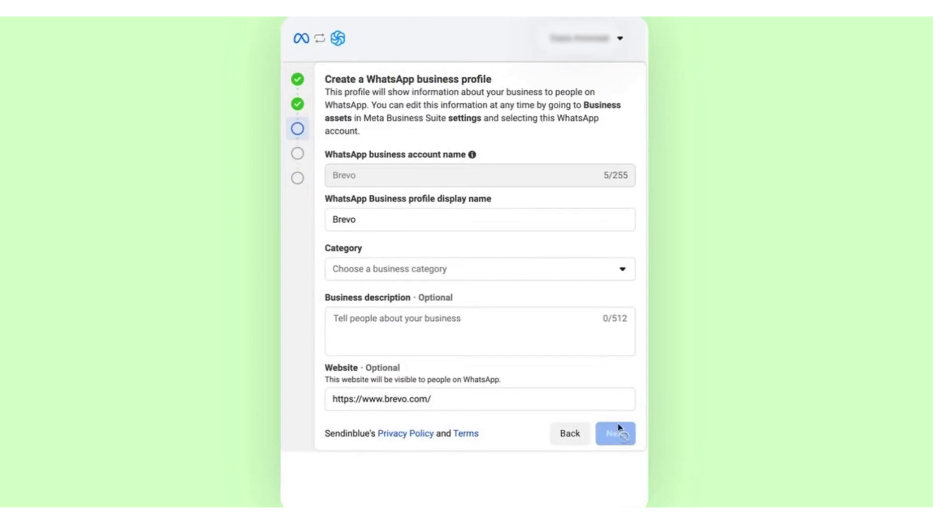
{"action": "left_click", "coordinate": [478, 268]}
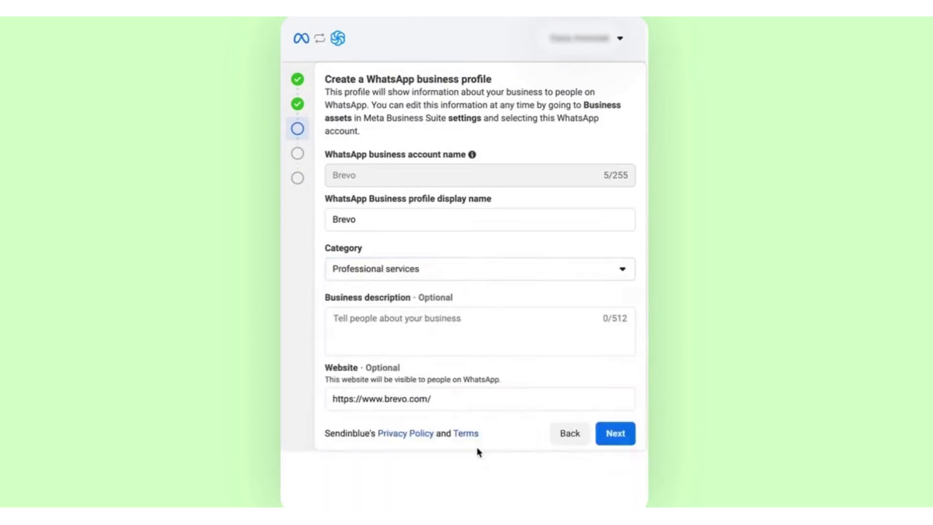
{"action": "left_click", "coordinate": [615, 433]}
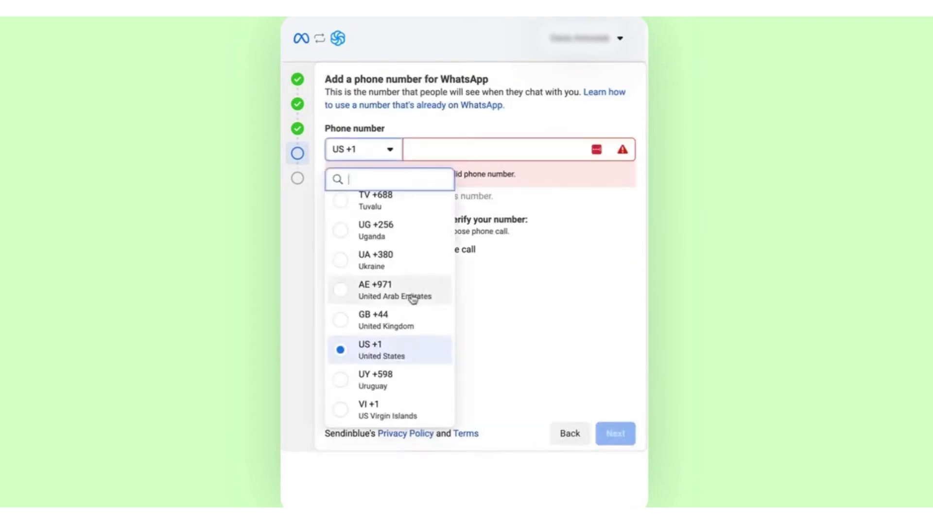
{"action": "left_click", "coordinate": [375, 260]}
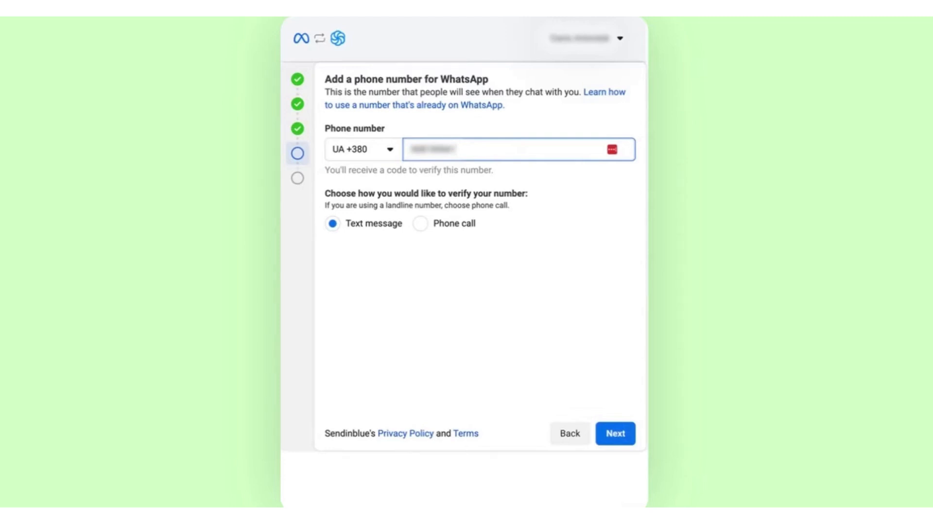
{"action": "left_click", "coordinate": [616, 432]}
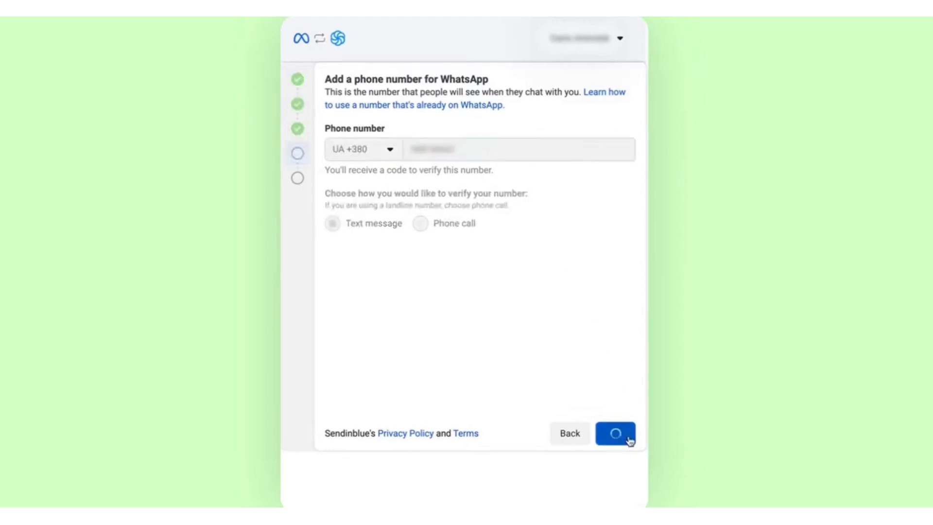
{"action": "left_click", "coordinate": [616, 433]}
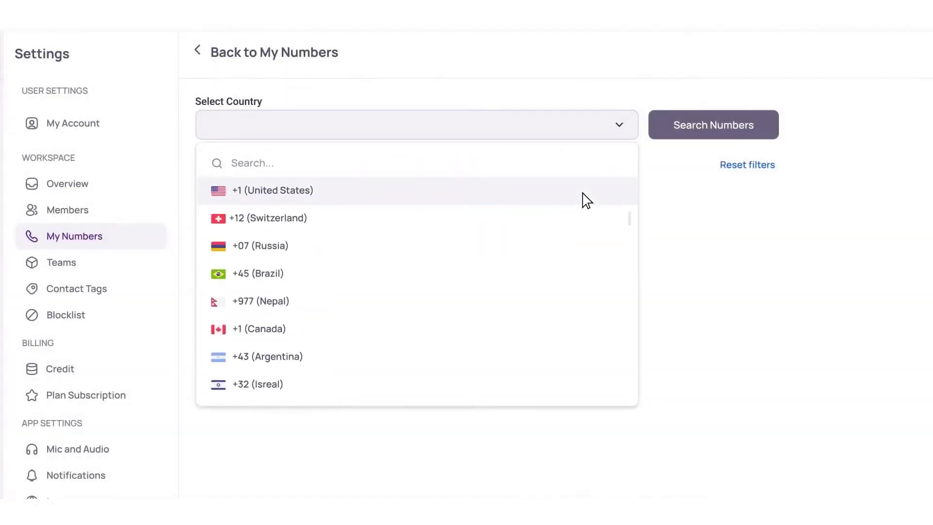
Step: Buy two local United States numbers in CrispCall for a $2.00 total
{"action": "left_click", "coordinate": [272, 190]}
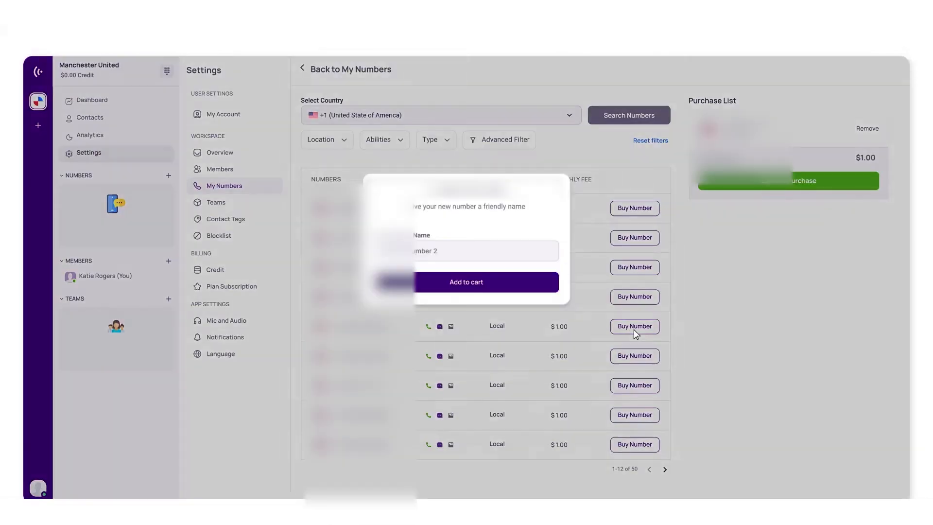
{"action": "left_click", "coordinate": [466, 282]}
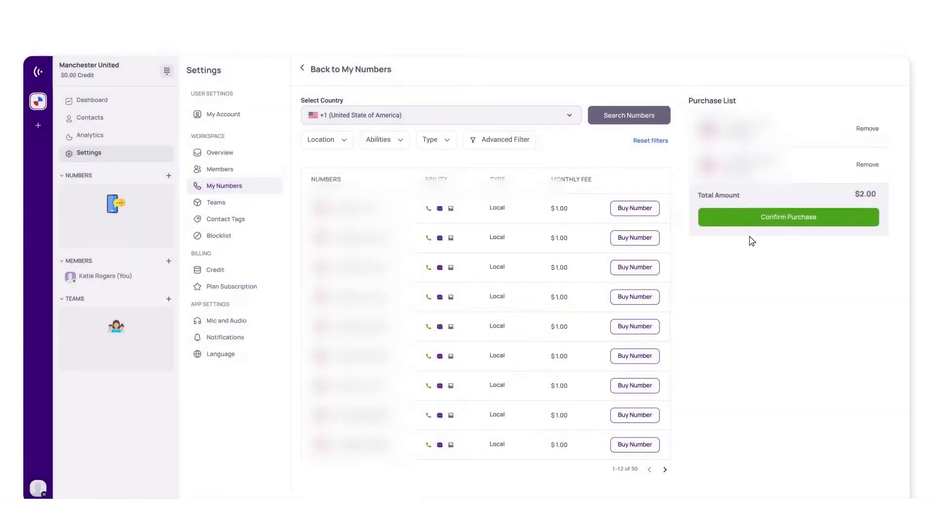
{"action": "left_click", "coordinate": [787, 216]}
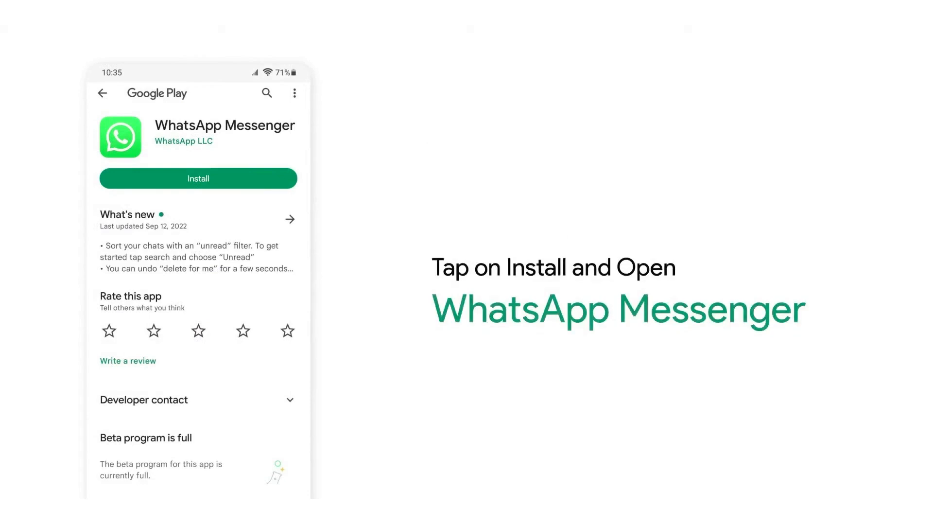
Step: Install WhatsApp Messenger, accept the terms and confirm the virtual phone number
{"action": "left_click", "coordinate": [198, 178]}
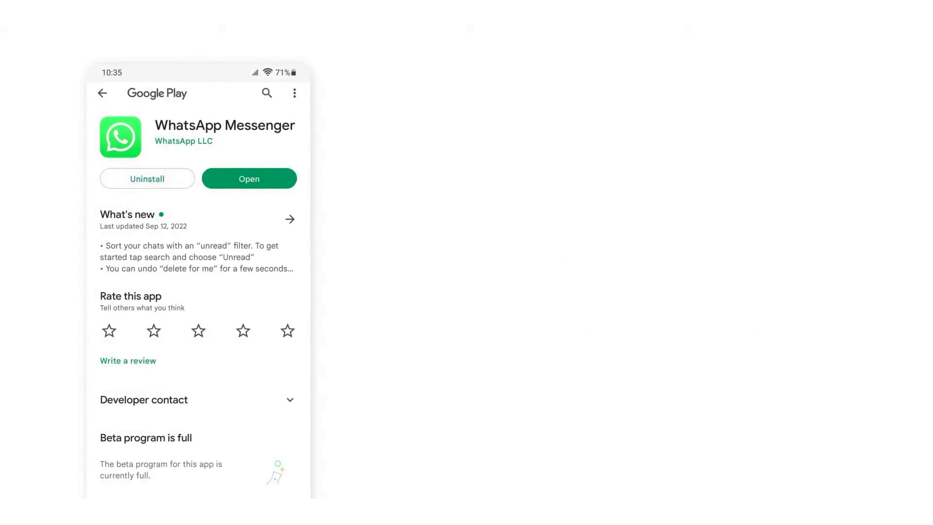
{"action": "left_click", "coordinate": [248, 177]}
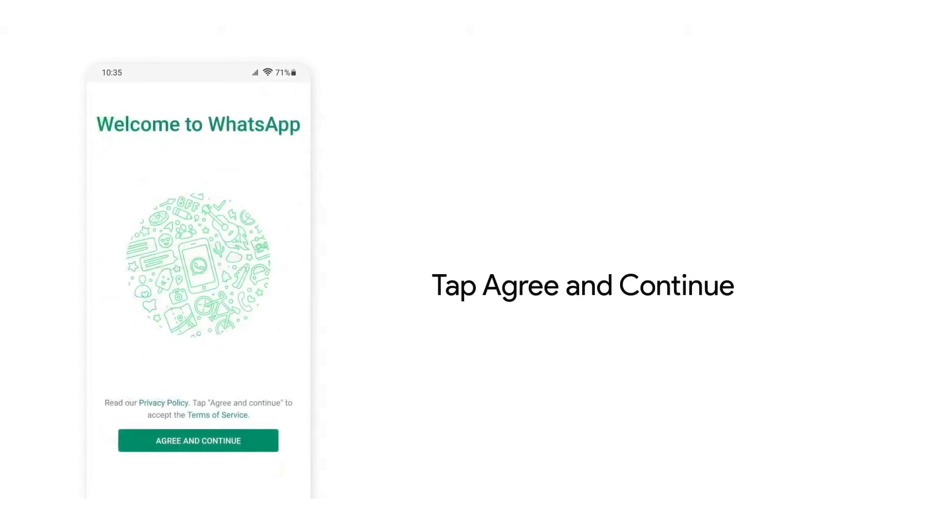
{"action": "left_click", "coordinate": [198, 440]}
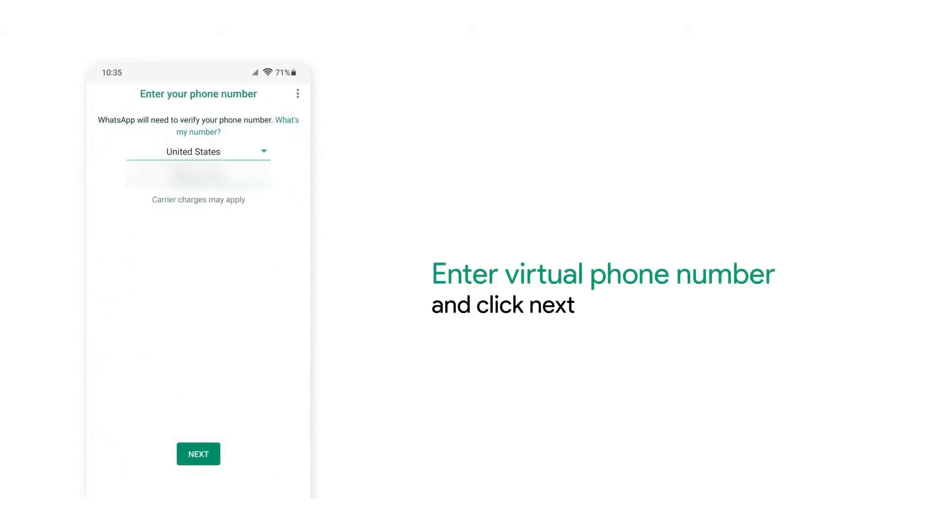
{"action": "left_click", "coordinate": [198, 453]}
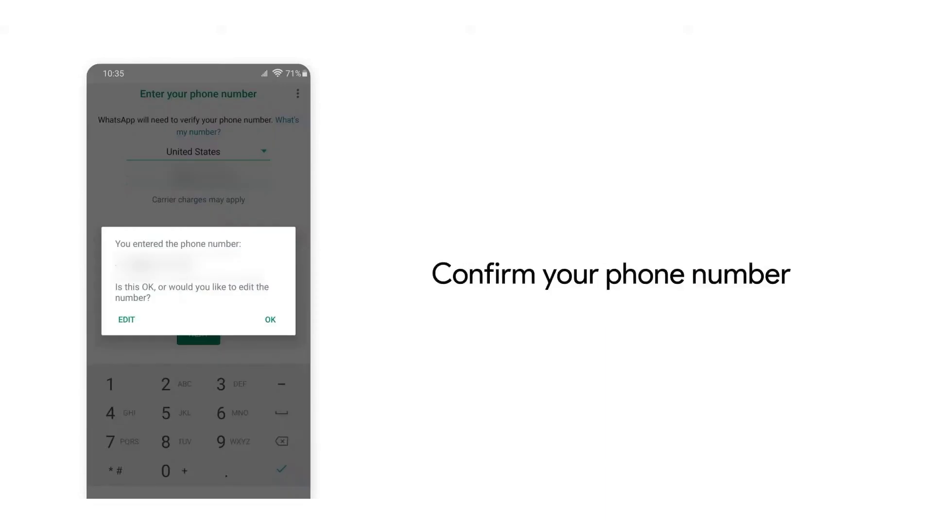
{"action": "left_click", "coordinate": [270, 320]}
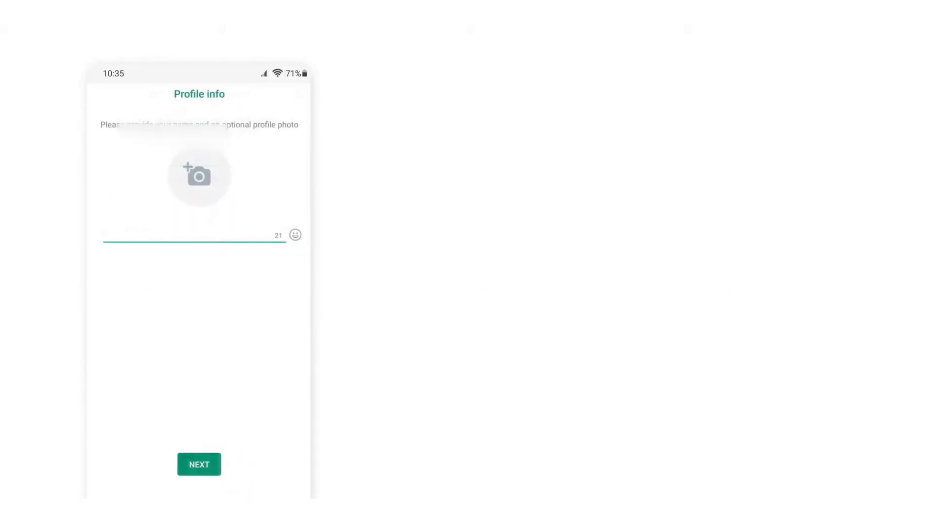
Step: Finish the profile with the name Joana and a photo
{"action": "type", "text": "Joana"}
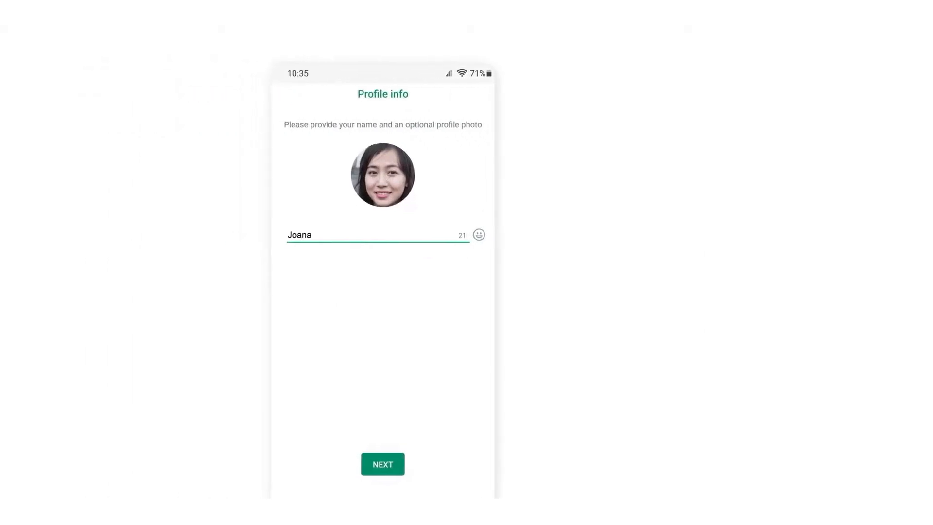
{"action": "left_click", "coordinate": [382, 464]}
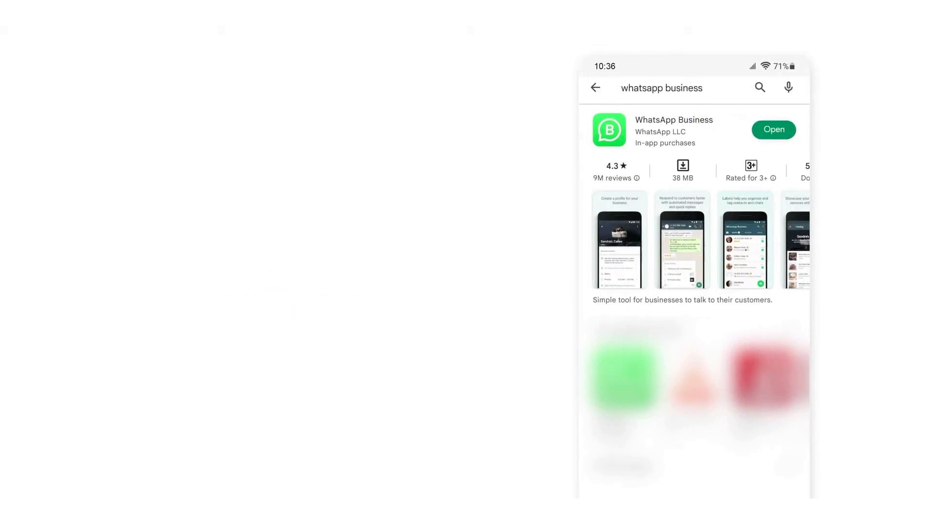
{"action": "left_click", "coordinate": [773, 129]}
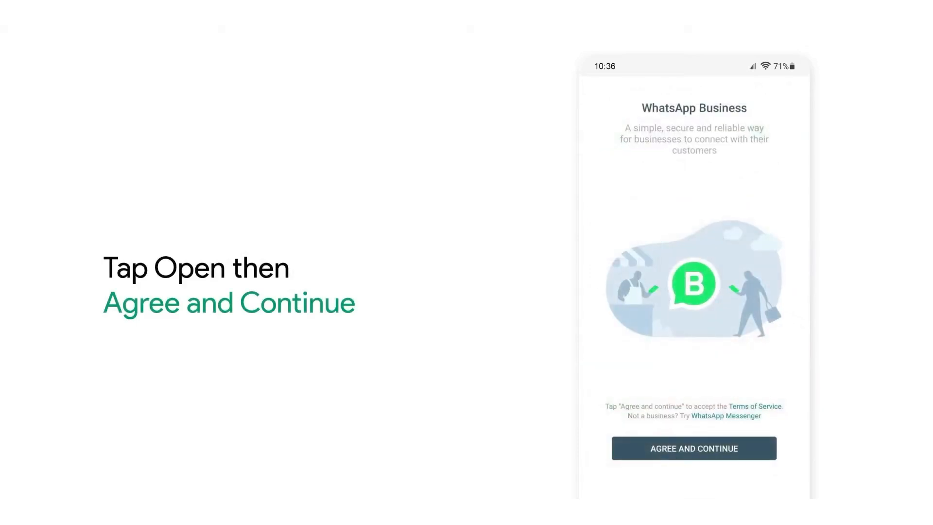
{"action": "left_click", "coordinate": [694, 448]}
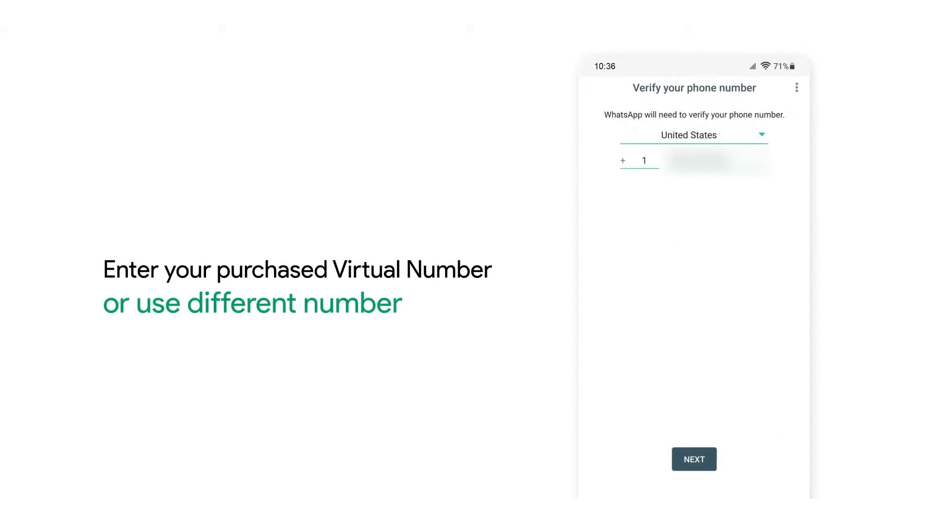
{"action": "left_click", "coordinate": [694, 458]}
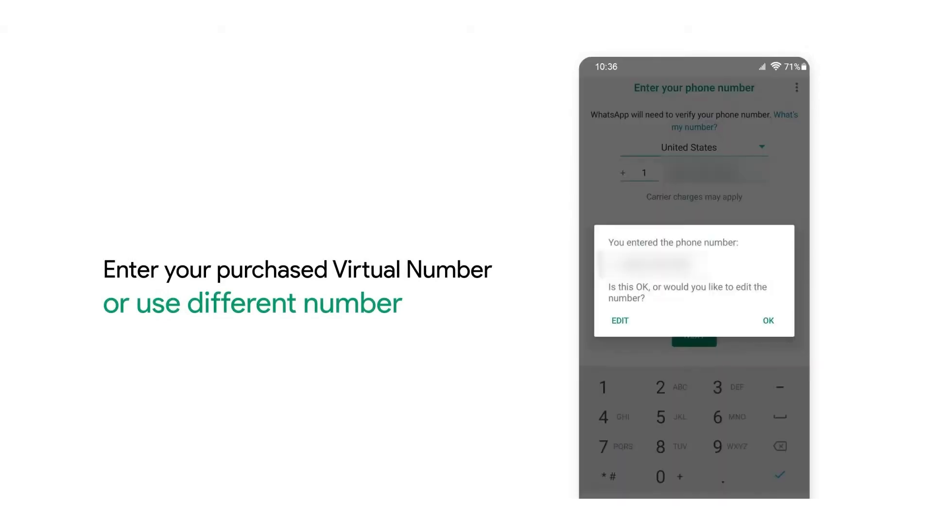
{"action": "left_click", "coordinate": [767, 320]}
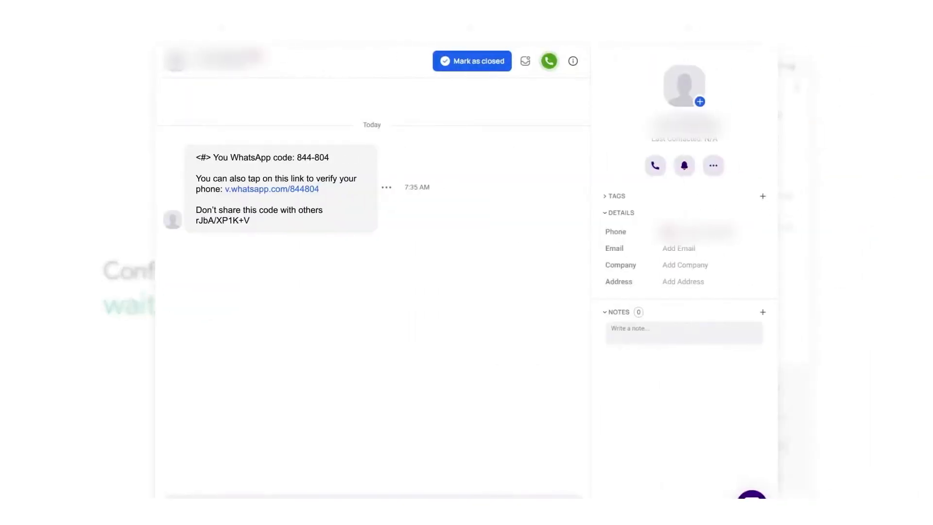
{"action": "left_click", "coordinate": [860, 16]}
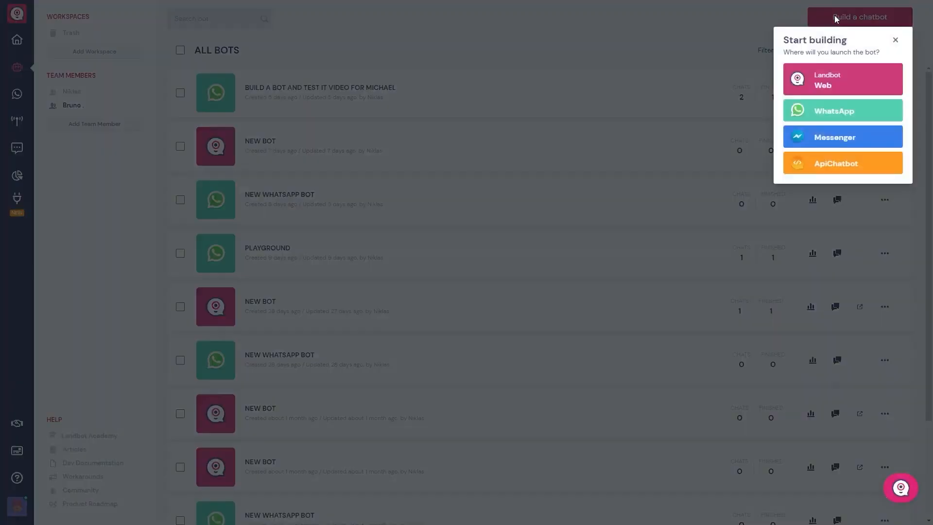
Step: Start a new WhatsApp chatbot from scratch, opening the Landbot builder with an empty Messages block
{"action": "left_click", "coordinate": [834, 111]}
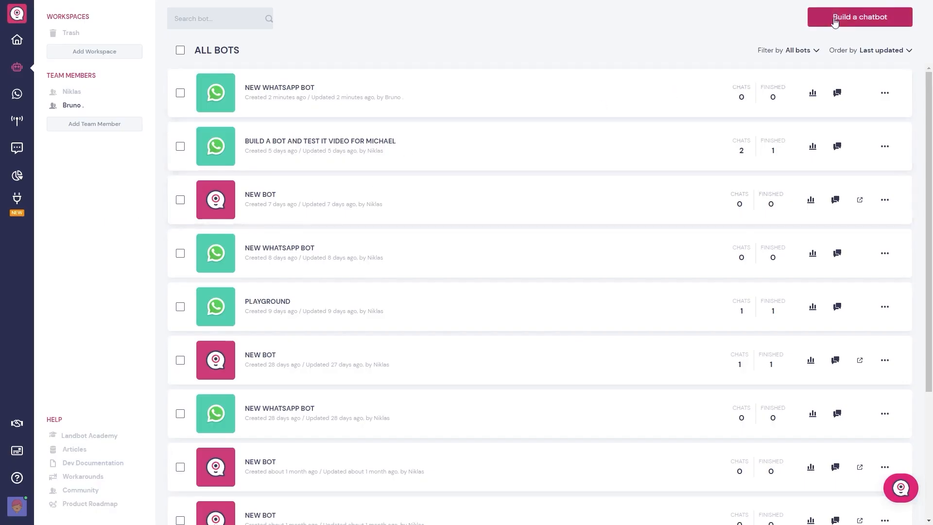
{"action": "left_click", "coordinate": [858, 16]}
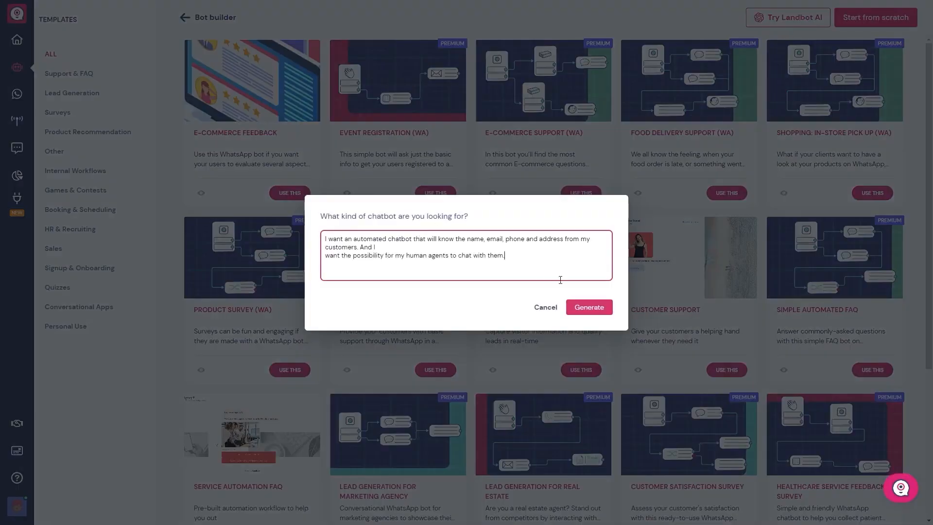
{"action": "left_click", "coordinate": [588, 307]}
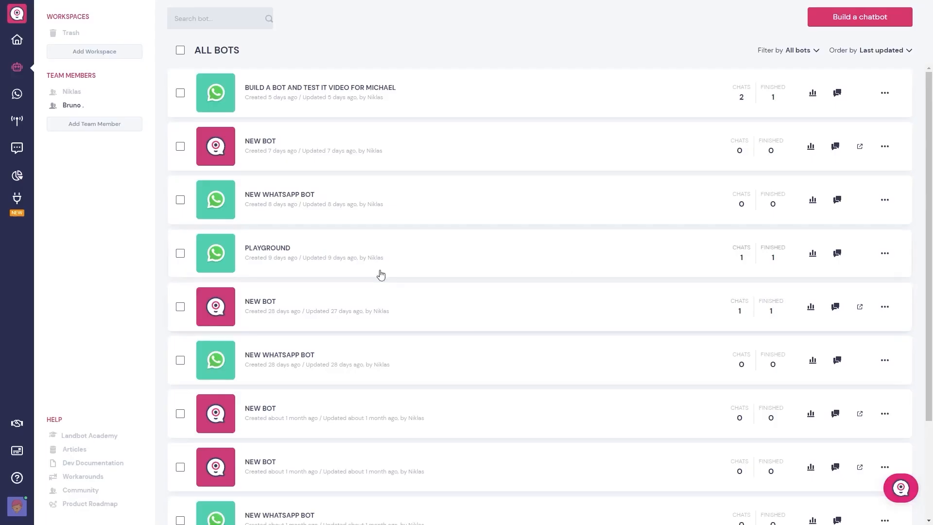
{"action": "left_click", "coordinate": [859, 17]}
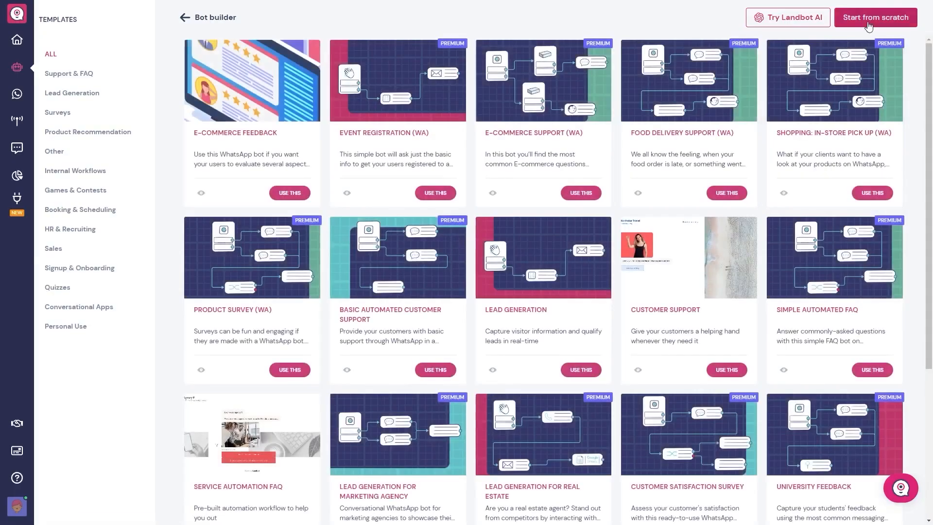
{"action": "left_click", "coordinate": [875, 17]}
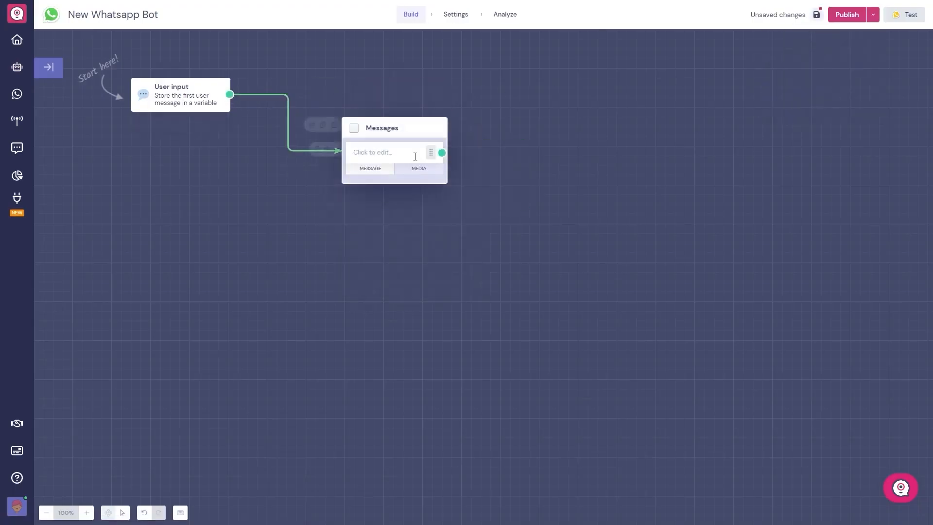
Step: Write the greeting 'Hello, this is our customer serv' and add reply buttons starting with Store locations
{"action": "type", "text": "Hello, this is our customer service bot!"}
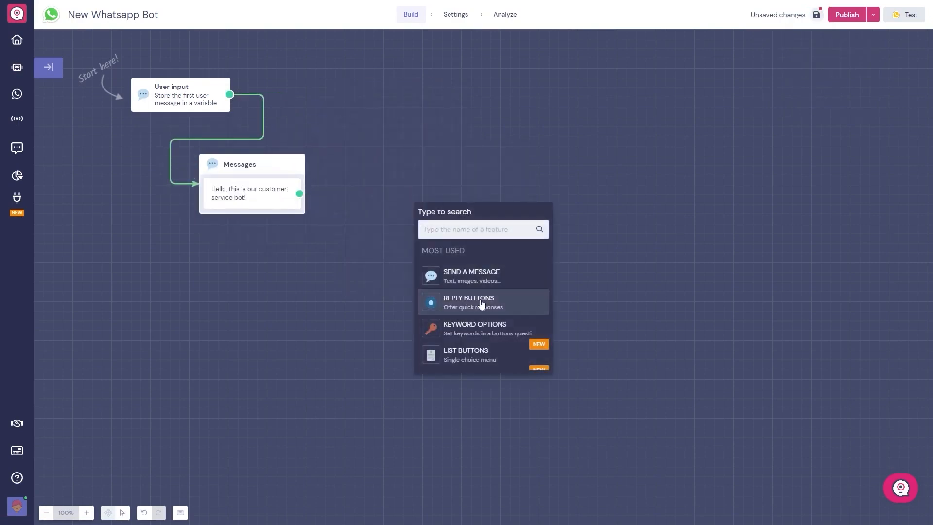
{"action": "left_click", "coordinate": [468, 301]}
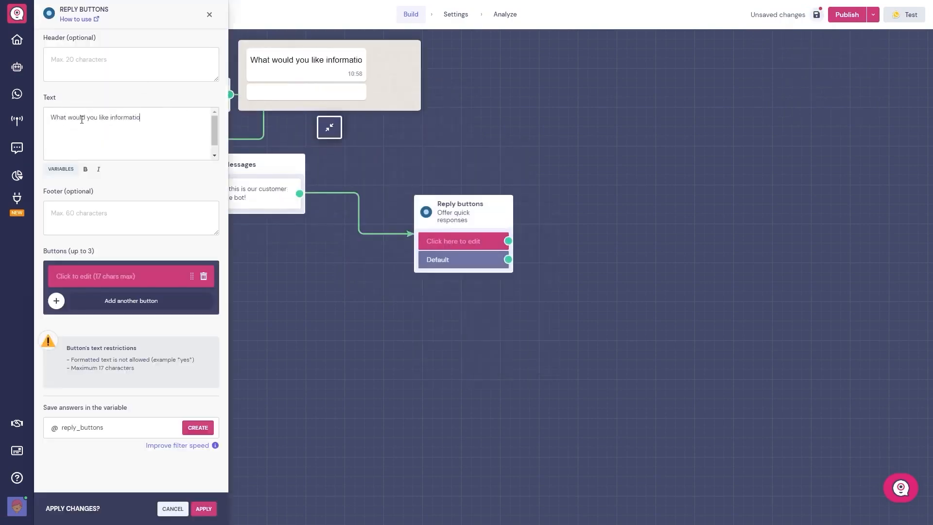
{"action": "type", "text": "Store locations"}
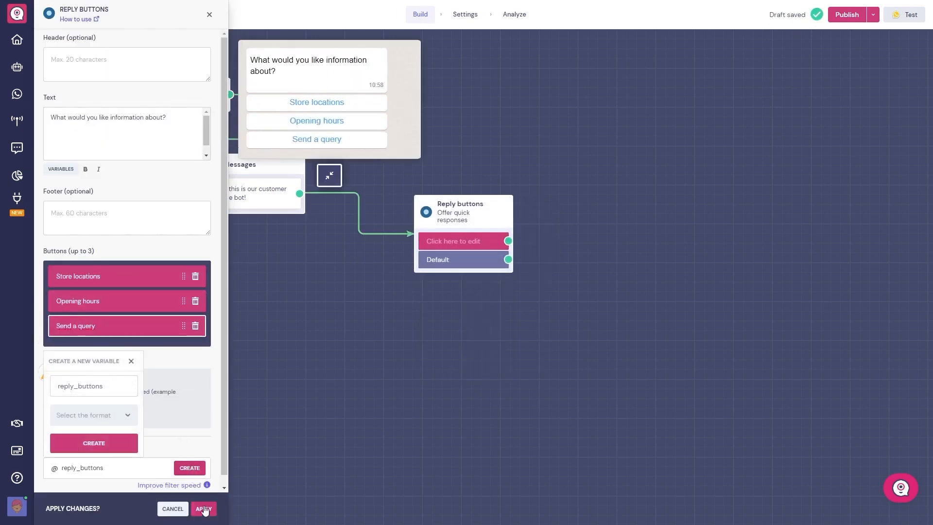
{"action": "left_click", "coordinate": [204, 509]}
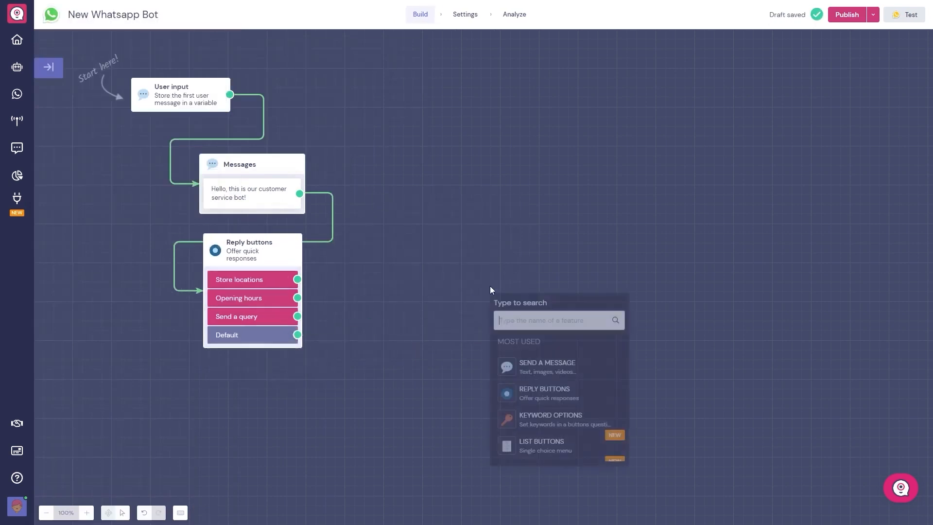
Step: Add a 'What do you need?' keyword option for an agent leading to human takeover with an assigned agent
{"action": "left_click", "coordinate": [550, 419]}
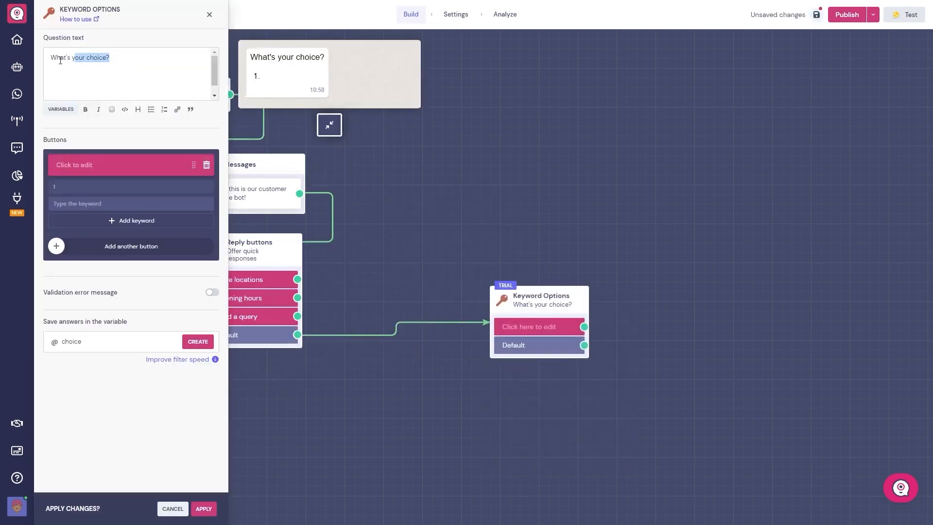
{"action": "type", "text": "What do you need?"}
{"action": "left_click", "coordinate": [130, 165]}
{"action": "type", "text": "agent"}
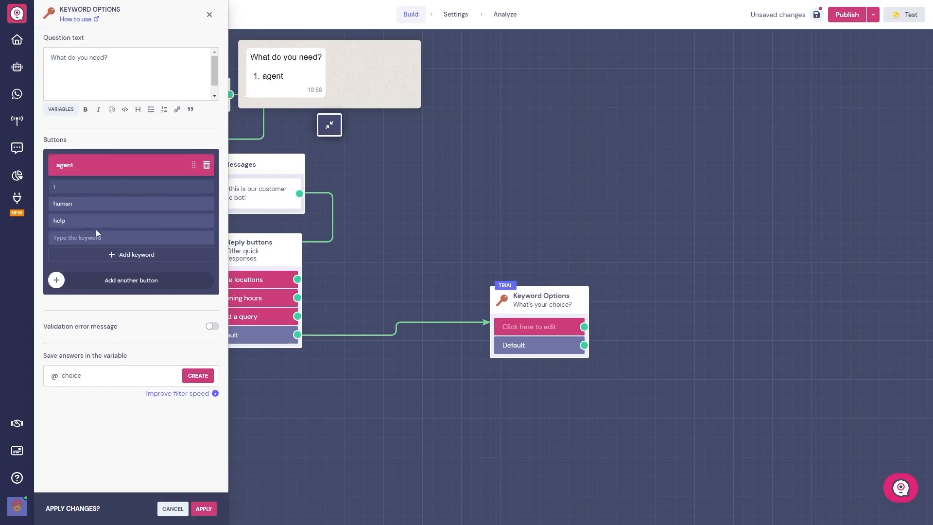
{"action": "left_click", "coordinate": [203, 508]}
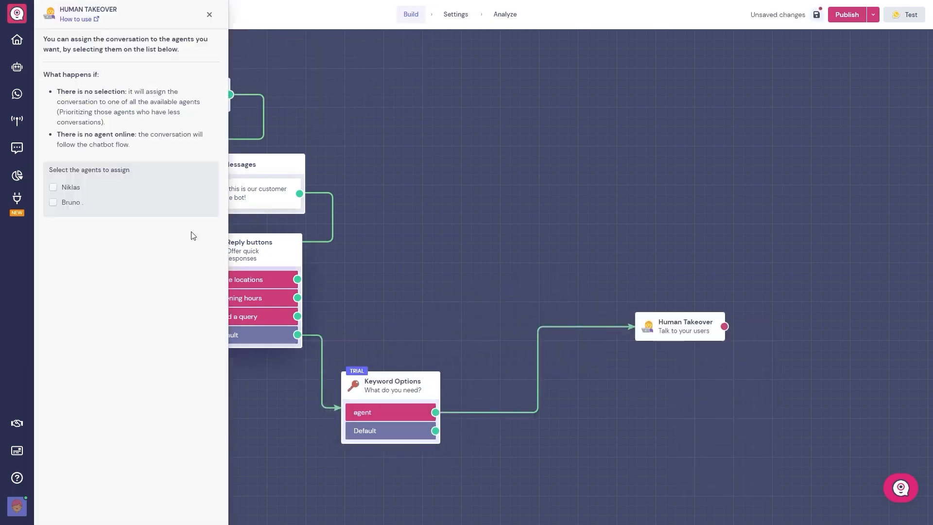
{"action": "left_click", "coordinate": [53, 202]}
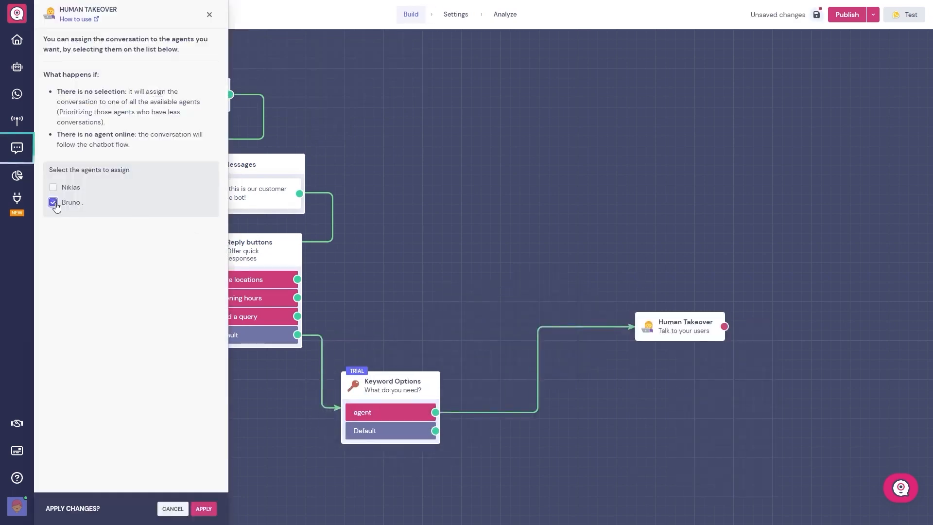
{"action": "left_click", "coordinate": [203, 508]}
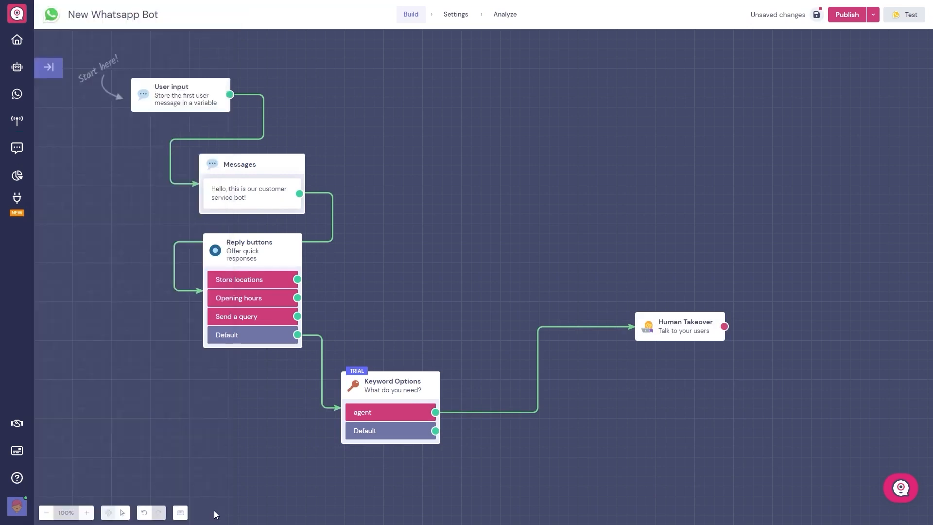
Step: Arrange the Messages and name, email, phone question blocks in sequence and publish the bot
{"action": "left_click_drag", "start_coordinate": [253, 173], "coordinate": [350, 83]}
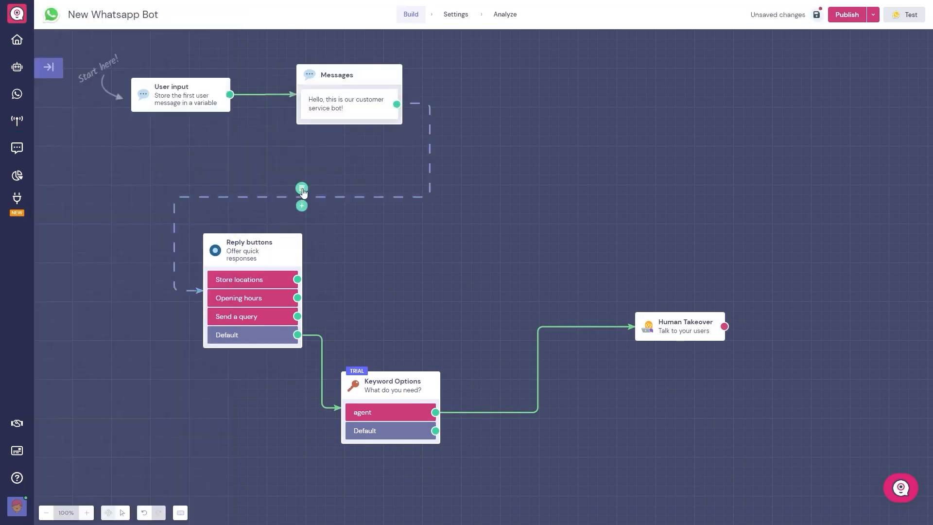
{"action": "left_click", "coordinate": [843, 202]}
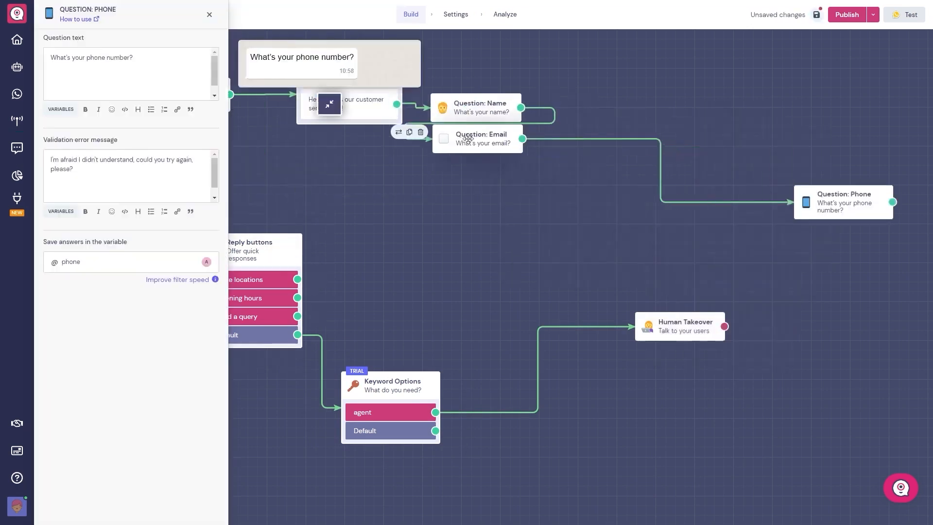
{"action": "left_click_drag", "start_coordinate": [843, 202], "coordinate": [475, 174]}
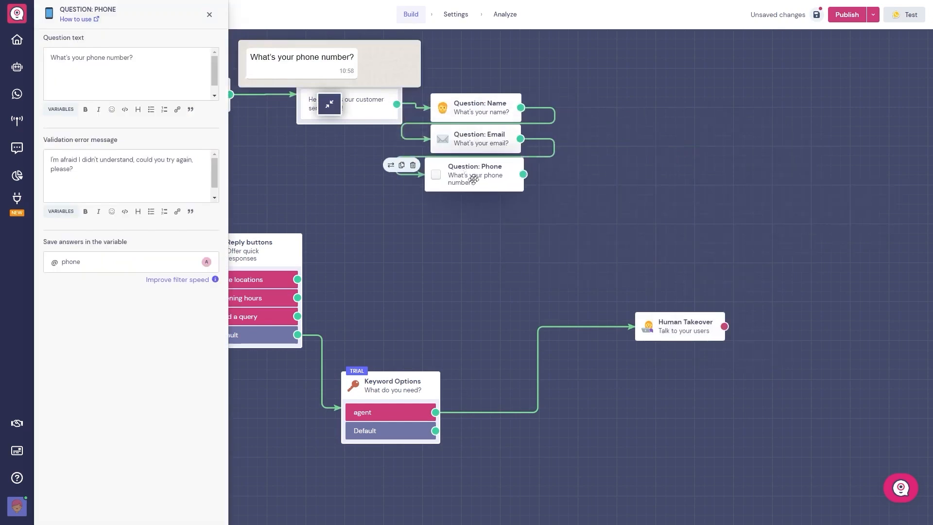
{"action": "left_click", "coordinate": [845, 15]}
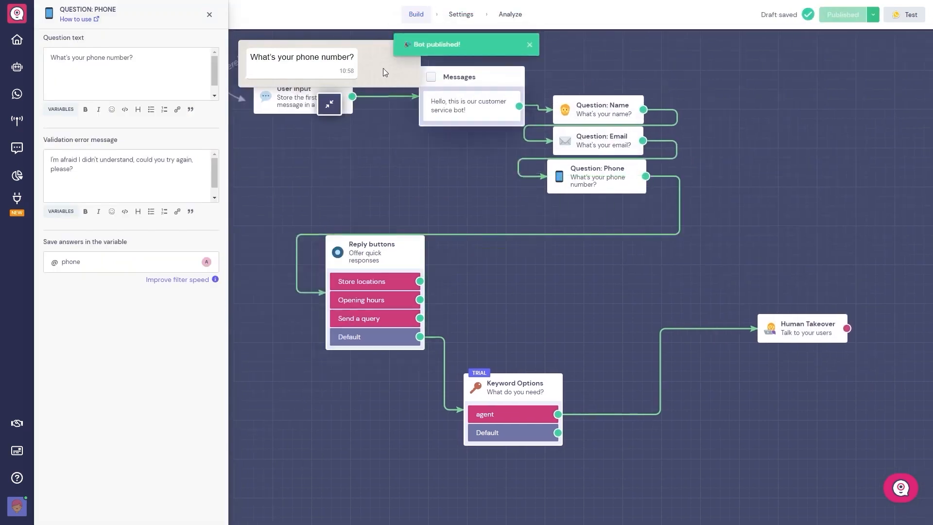